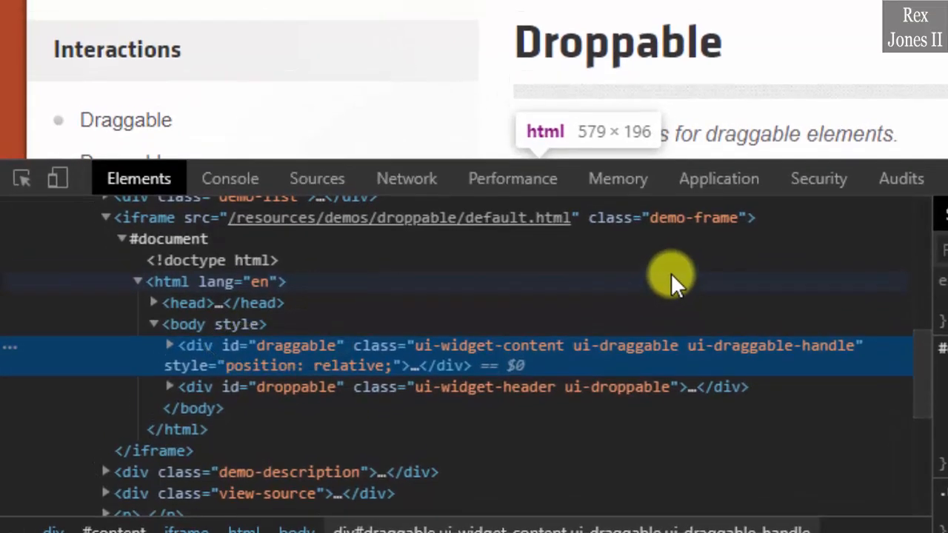
pyautogui.rightClick(807, 106)
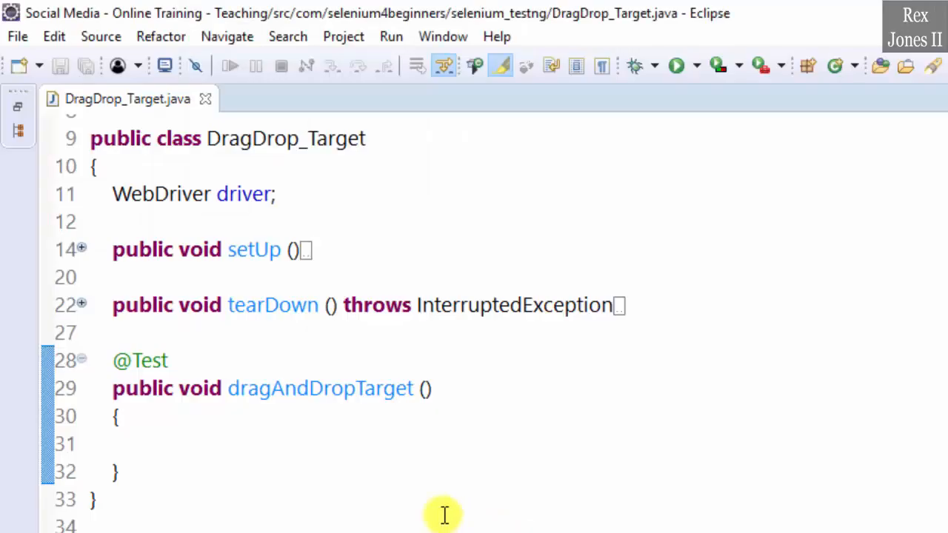
pyautogui.doubleClick(254, 248)
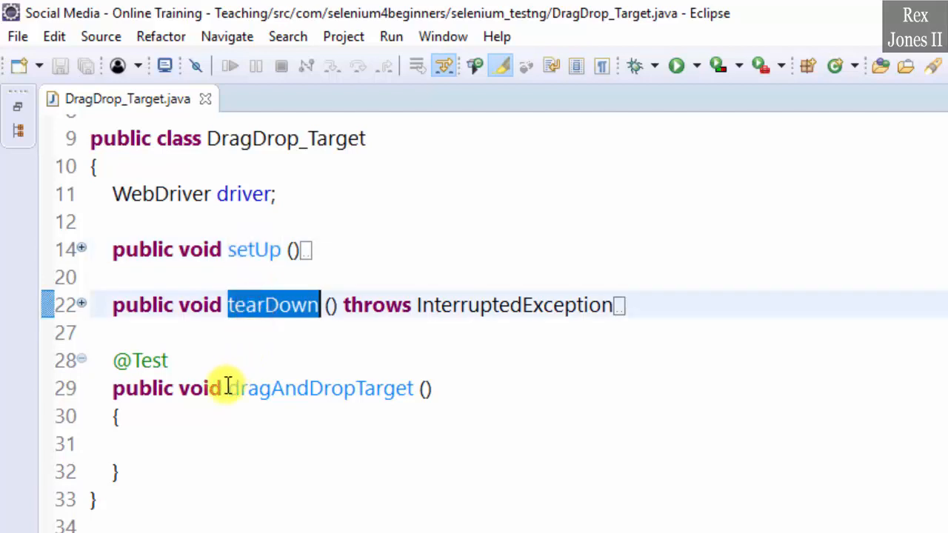
pyautogui.doubleClick(304, 388)
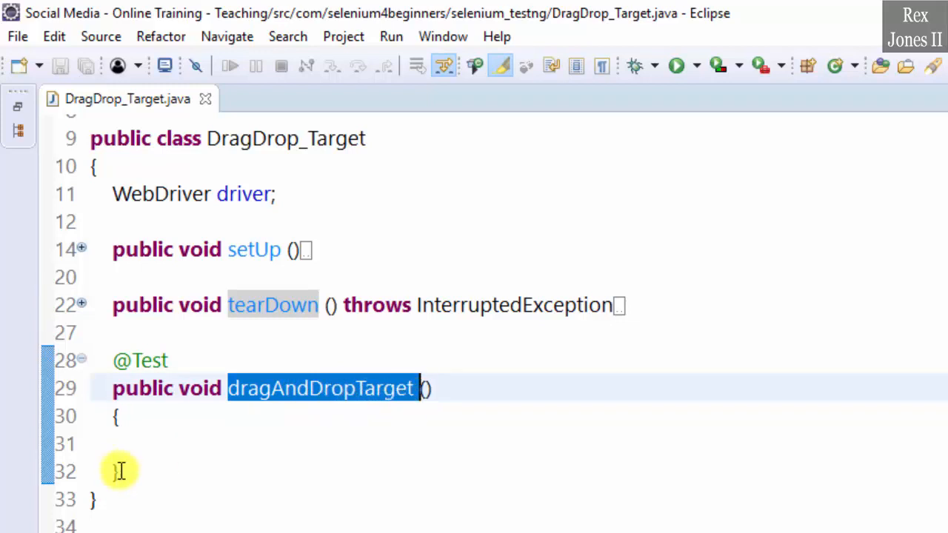
pyautogui.click(168, 444)
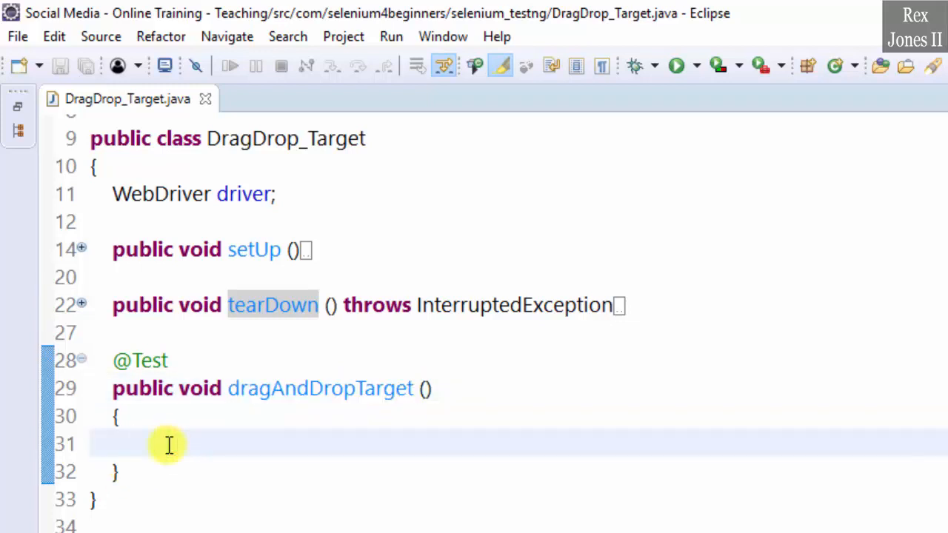
pyautogui.write('driver.get("");')
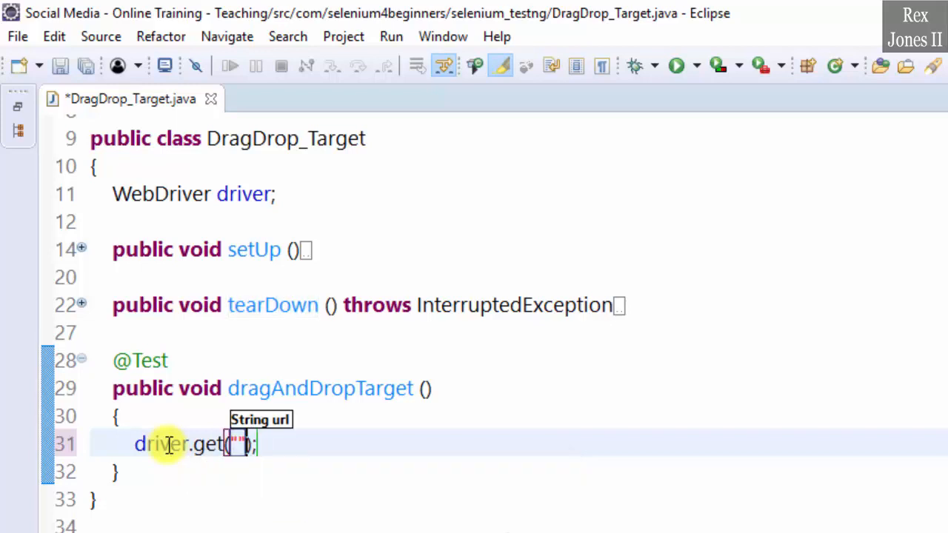
pyautogui.write('"https://jqueryui.com/droppable/"')
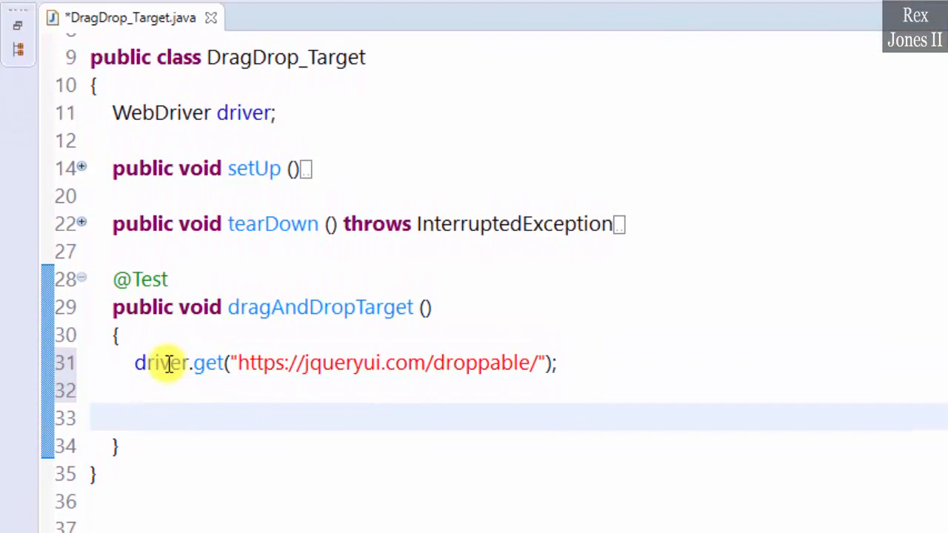
# Step: Declare WebElement source = driver.findElement(By.id("draggable"))
pyautogui.write('WebElement source')
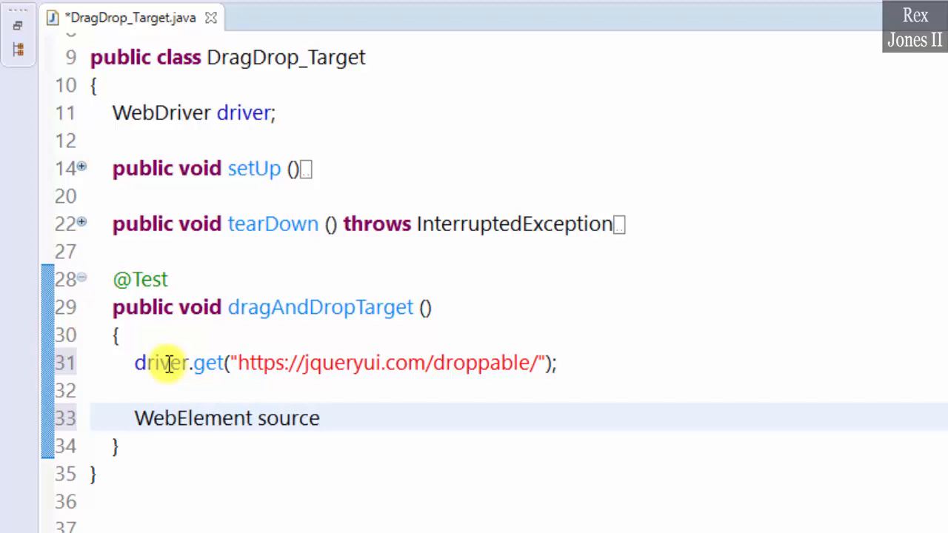
pyautogui.write('= driver.findElement(by')
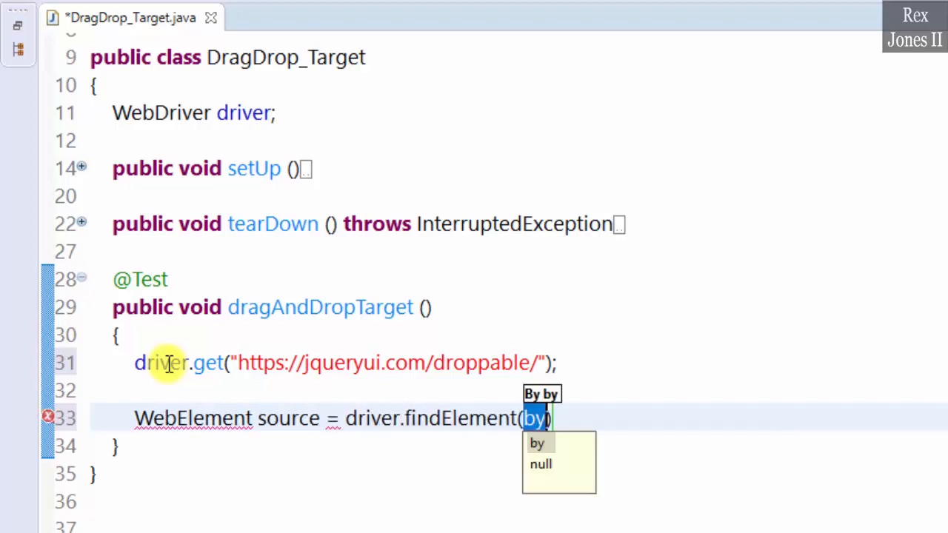
pyautogui.write('.id("')
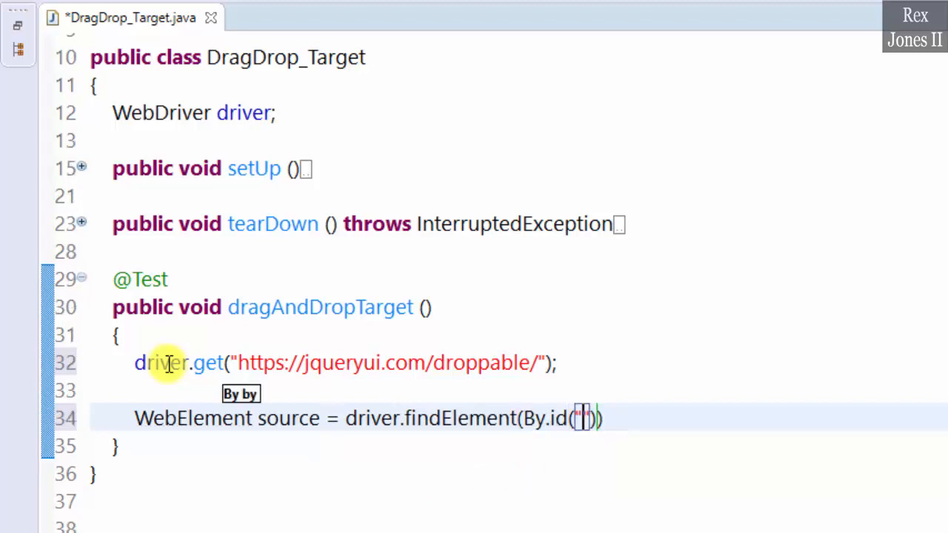
pyautogui.write('draggable')
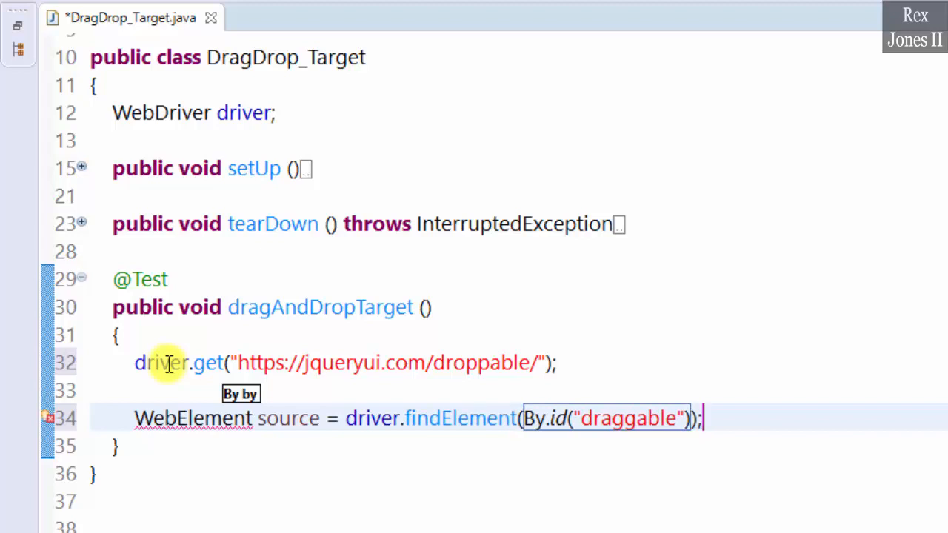
# Step: Declare WebElement target = driver.findElement(By.id("droppable"))
pyautogui.write('Web')
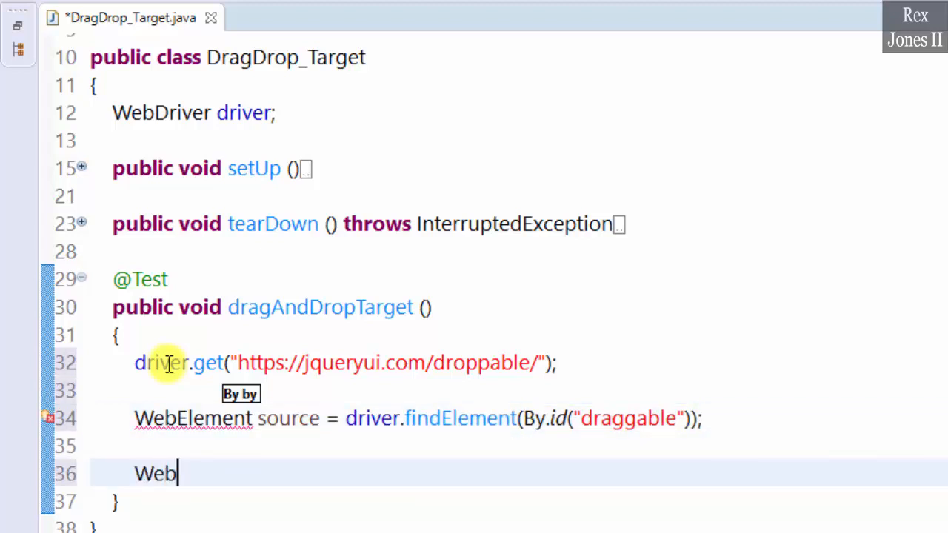
pyautogui.write('Element ta')
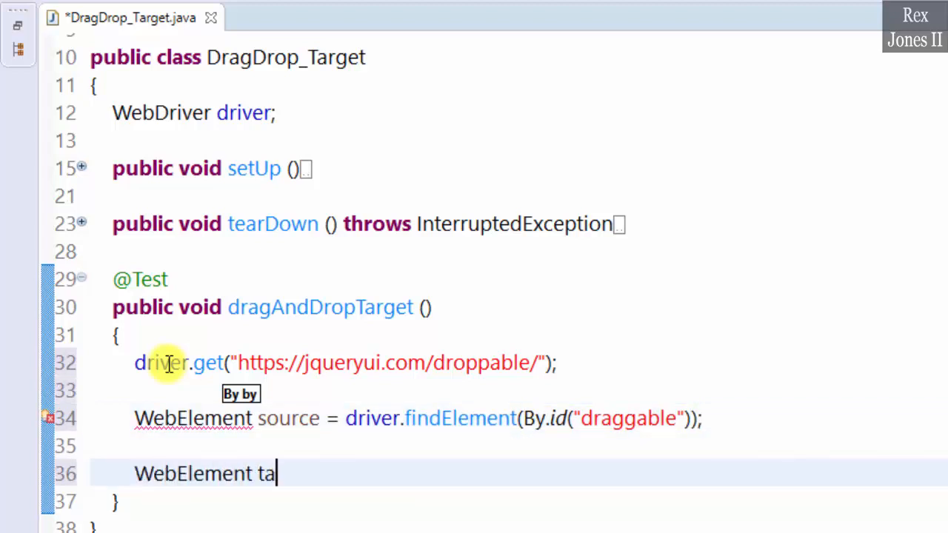
pyautogui.write('rget = driver.findElement(by.')
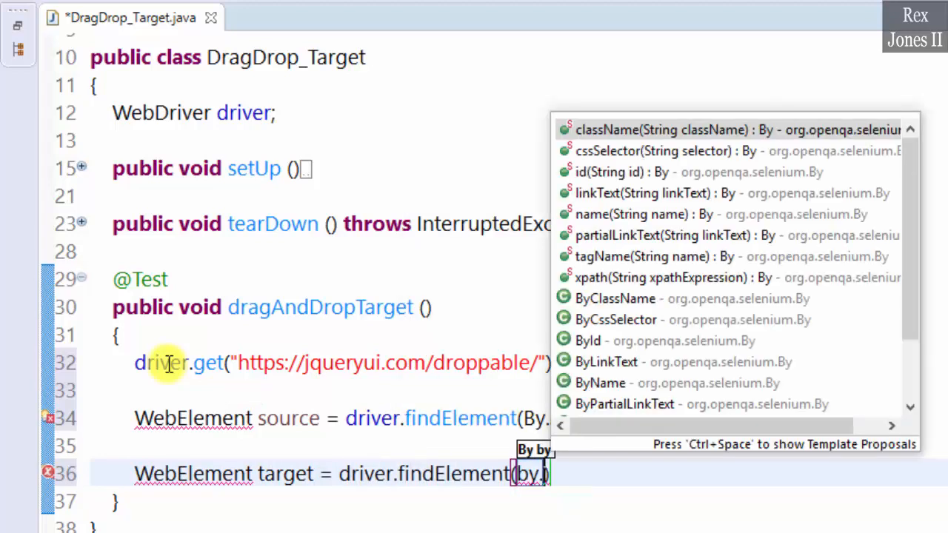
pyautogui.click(604, 171)
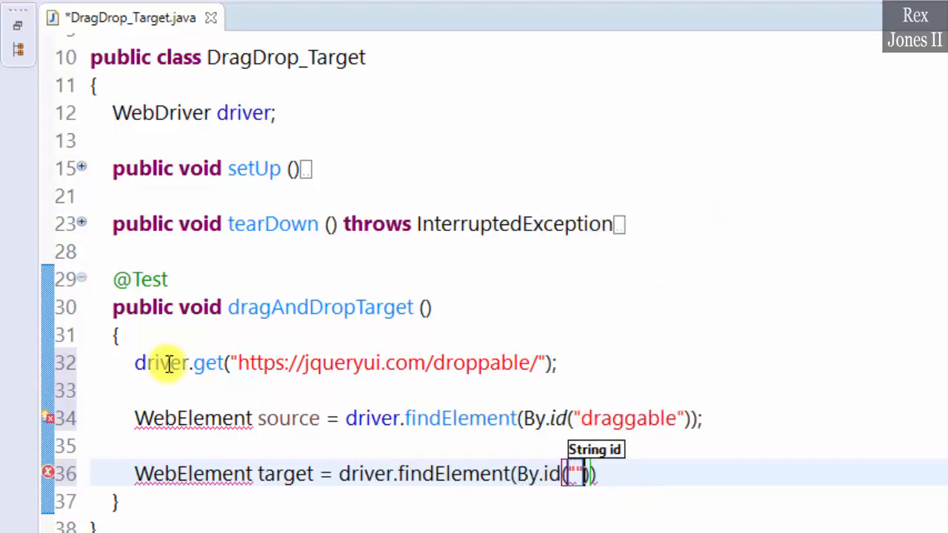
pyautogui.write('d')
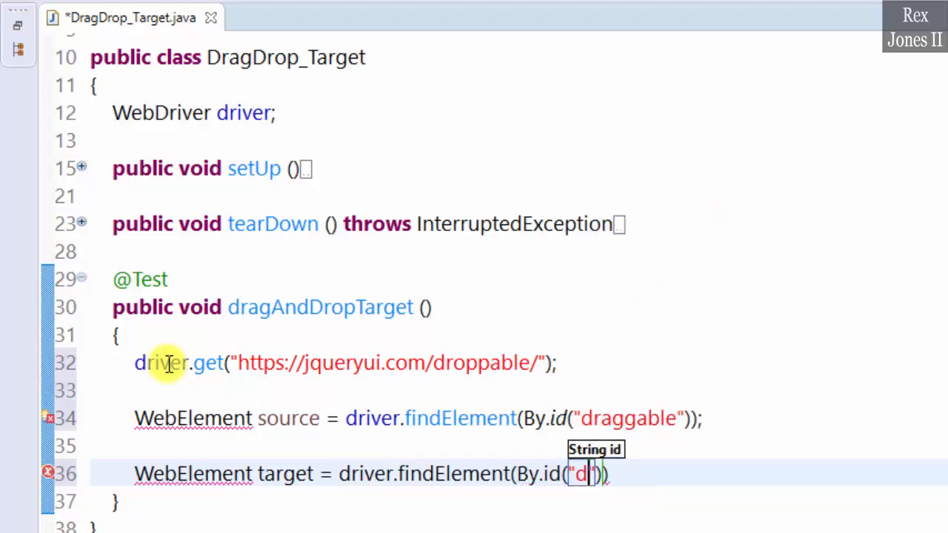
pyautogui.write('roppable')
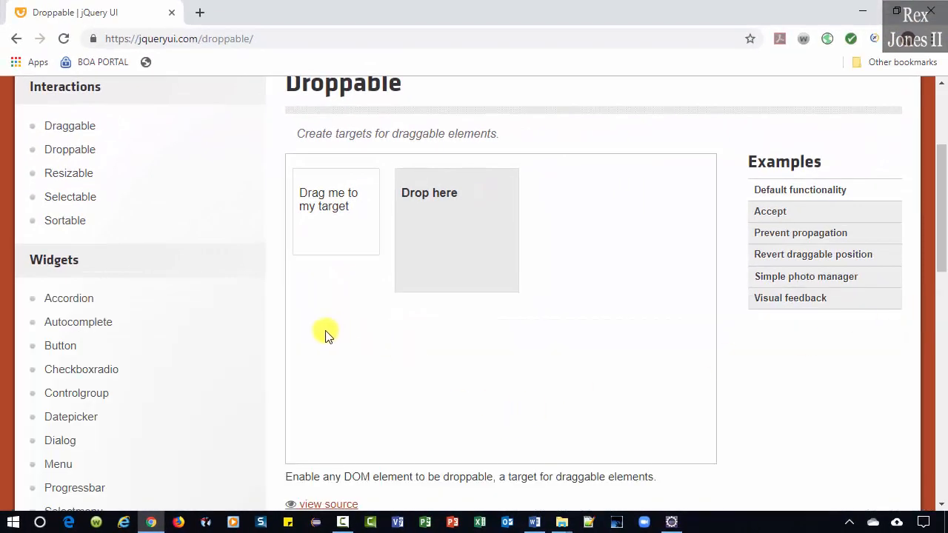
# Step: Inspect the demo area and search the Elements panel for //iframe
pyautogui.rightClick(326, 333)
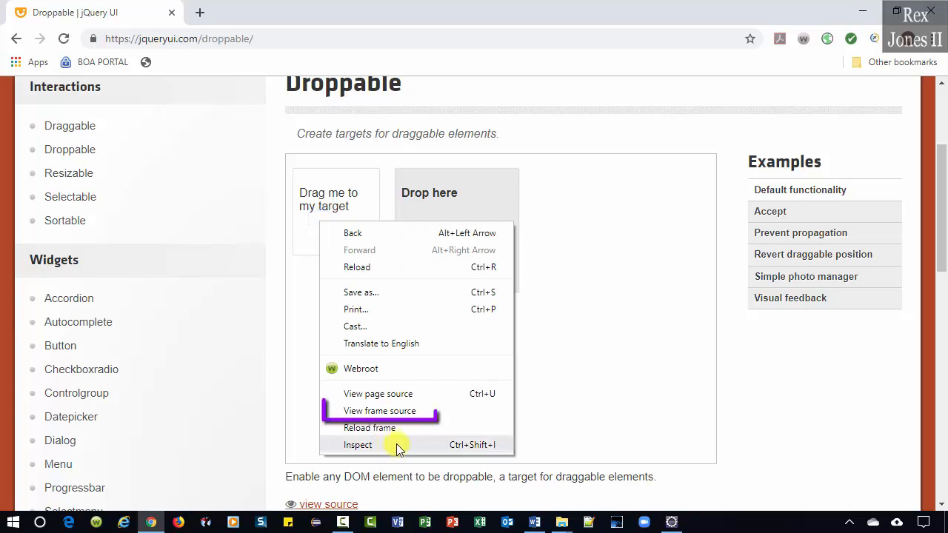
pyautogui.moveTo(471, 415)
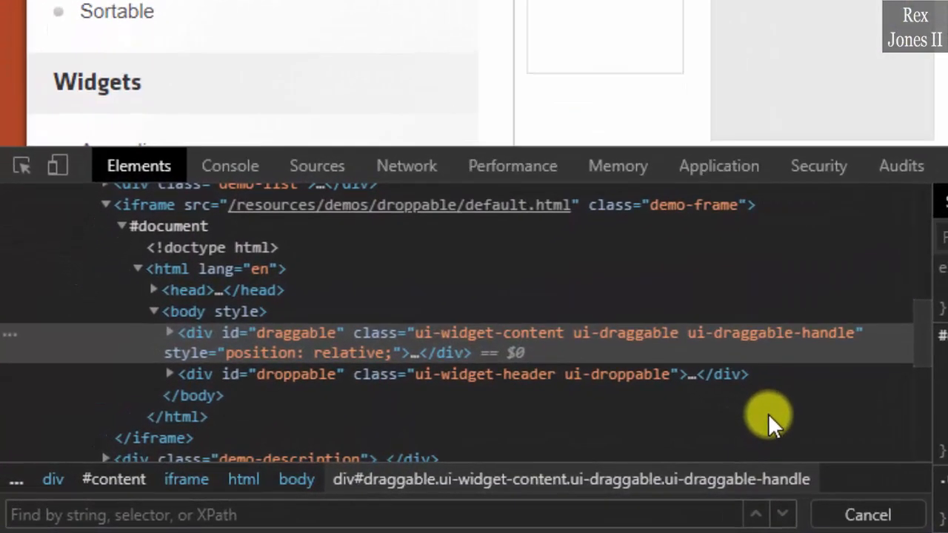
pyautogui.write('//ifr')
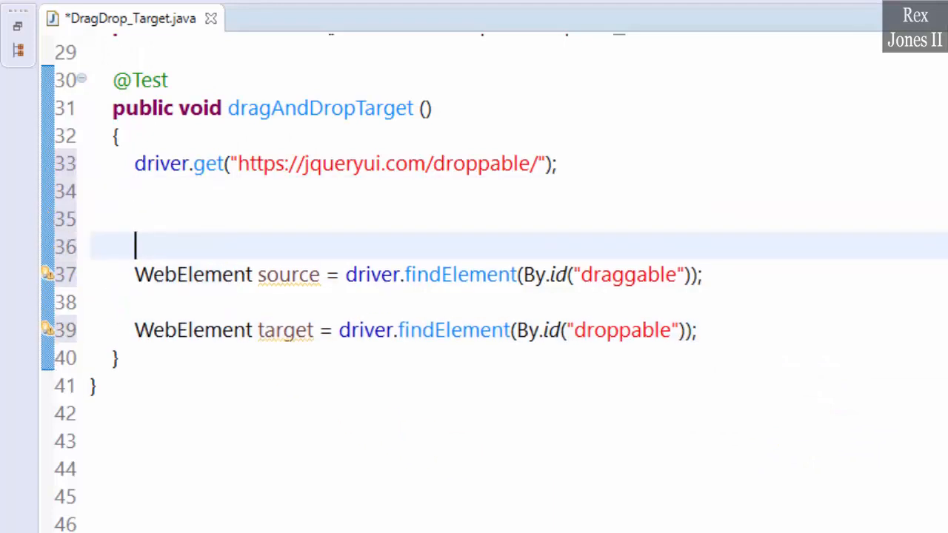
# Step: Add driver.switchTo().frame(0) above the findElement lines
pyautogui.write('dr')
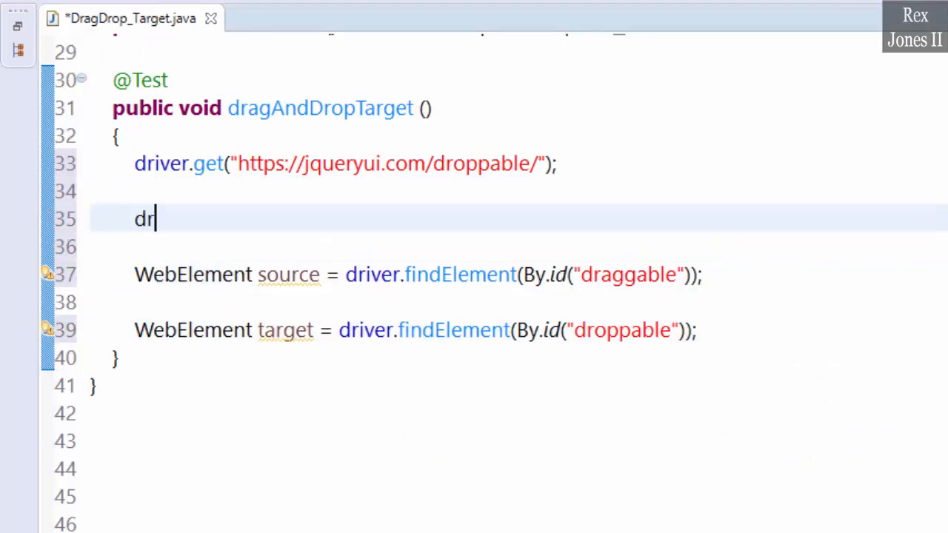
pyautogui.write('iver.switchTo().frame(index')
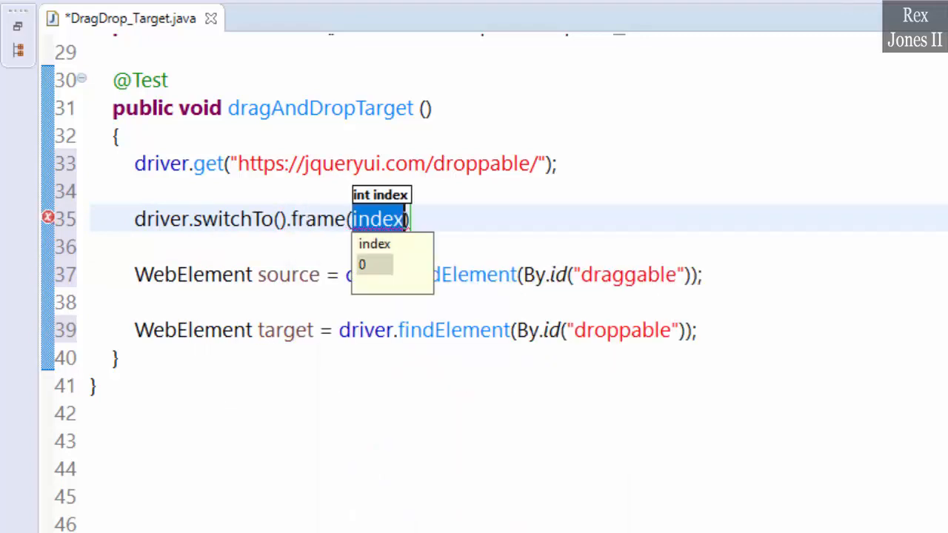
pyautogui.write('0')
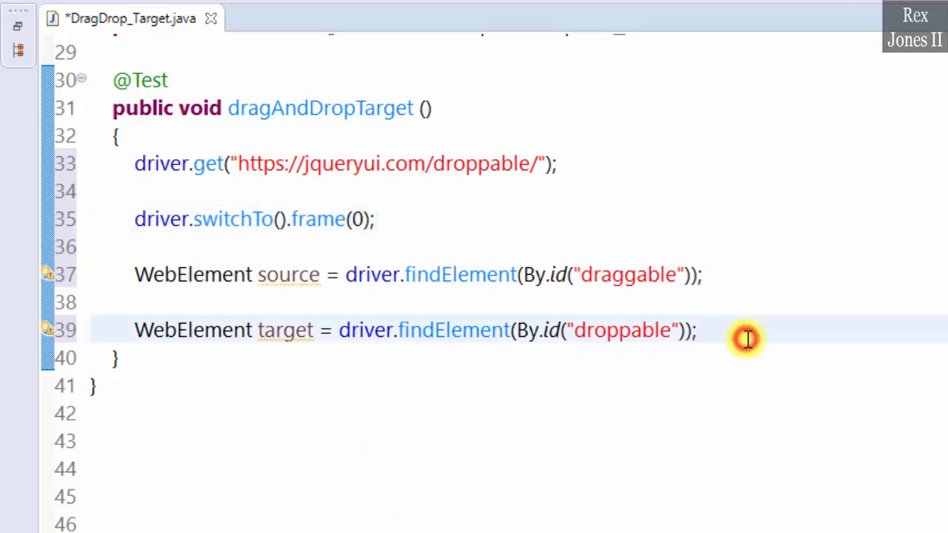
# Step: Create Actions act = new Actions(driver) below the element lookups
pyautogui.write('Actions')
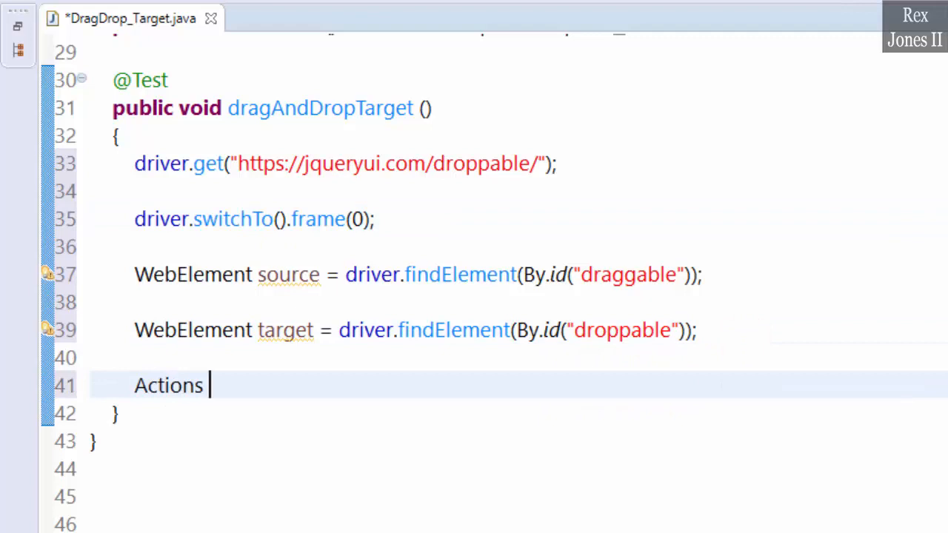
pyautogui.write('act')
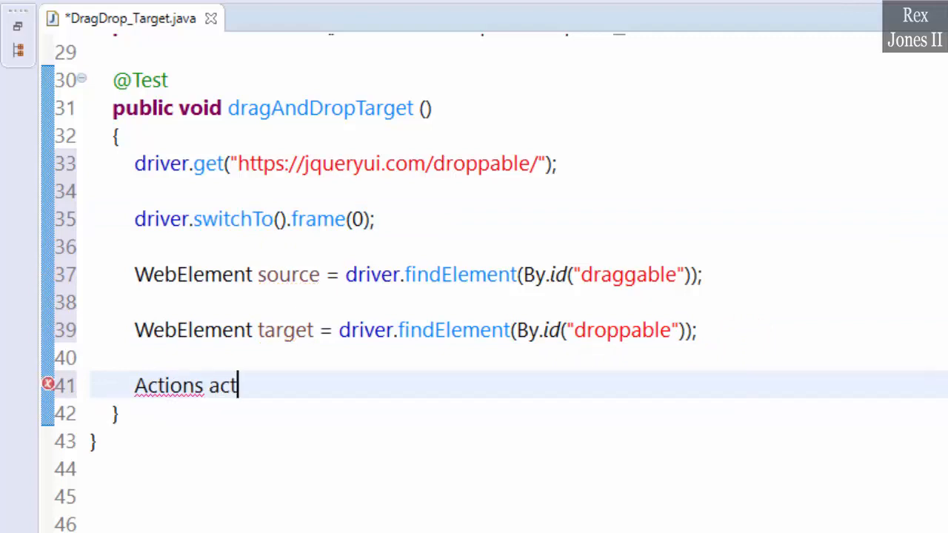
pyautogui.write('=n')
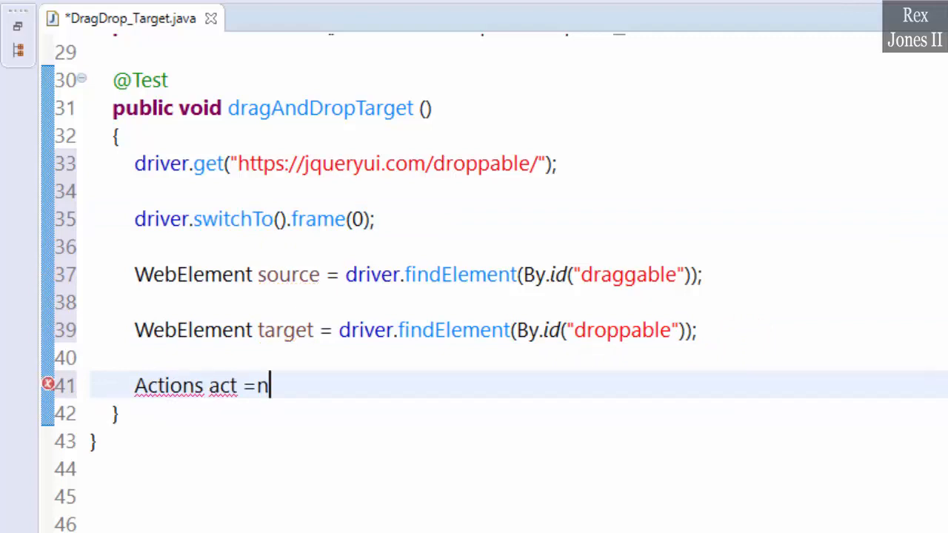
pyautogui.write('ew Actions')
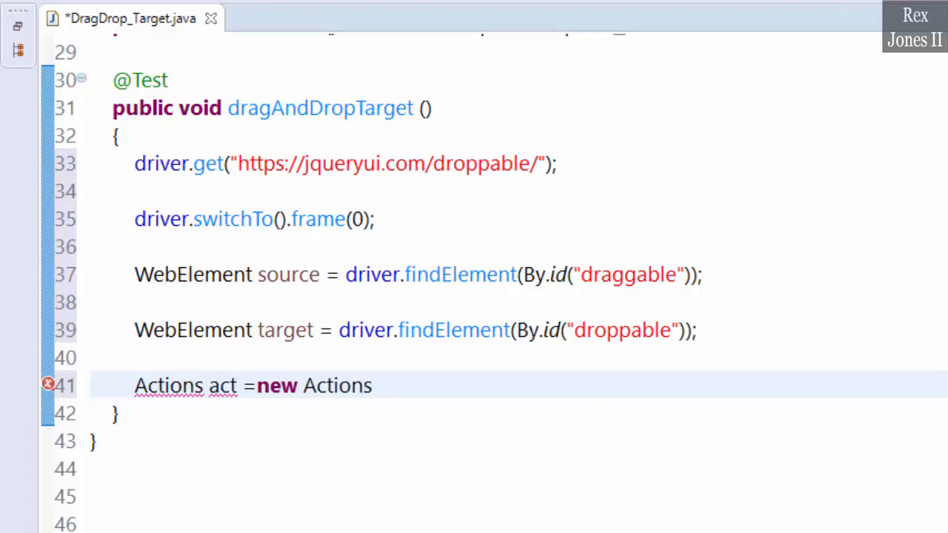
pyautogui.write('(driver);')
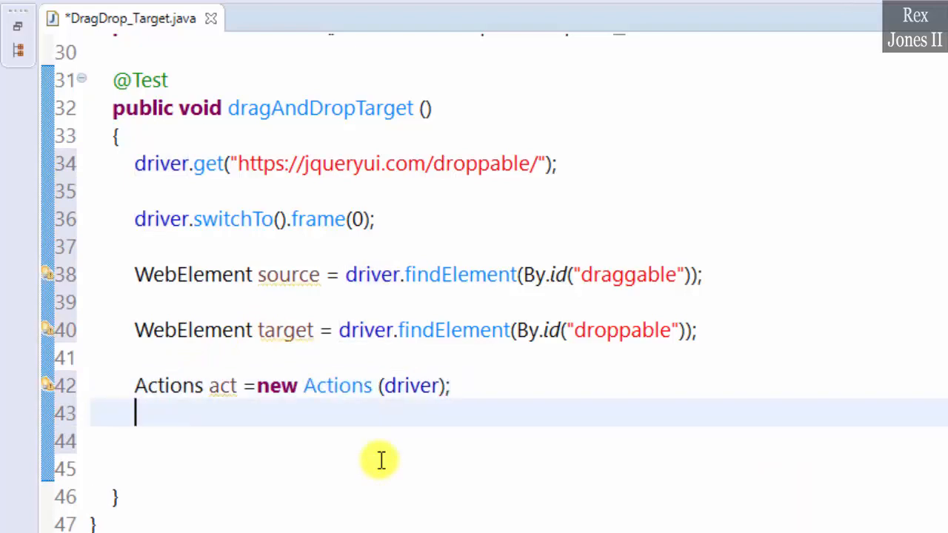
# Step: Add act.dragAndDrop(source, target).perform() to drag the source onto the target
pyautogui.write('act')
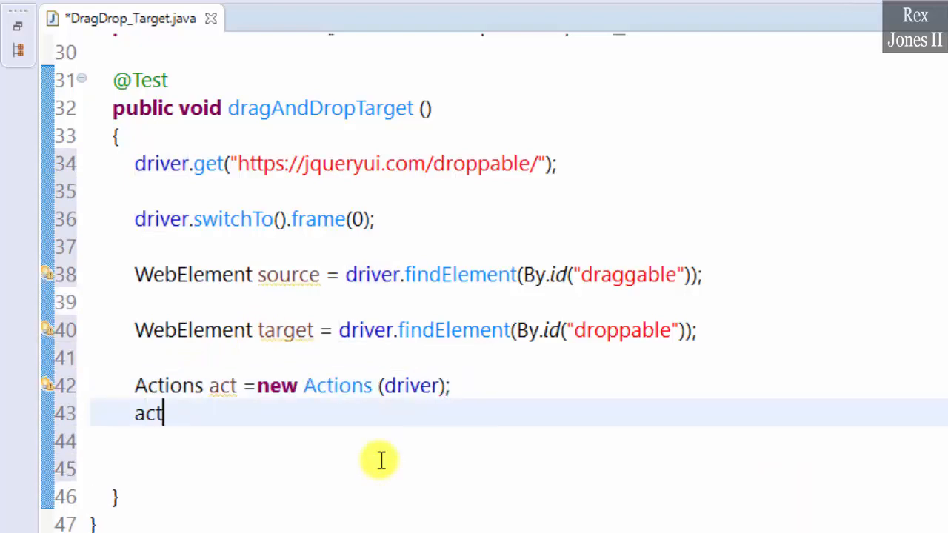
pyautogui.write('.drag')
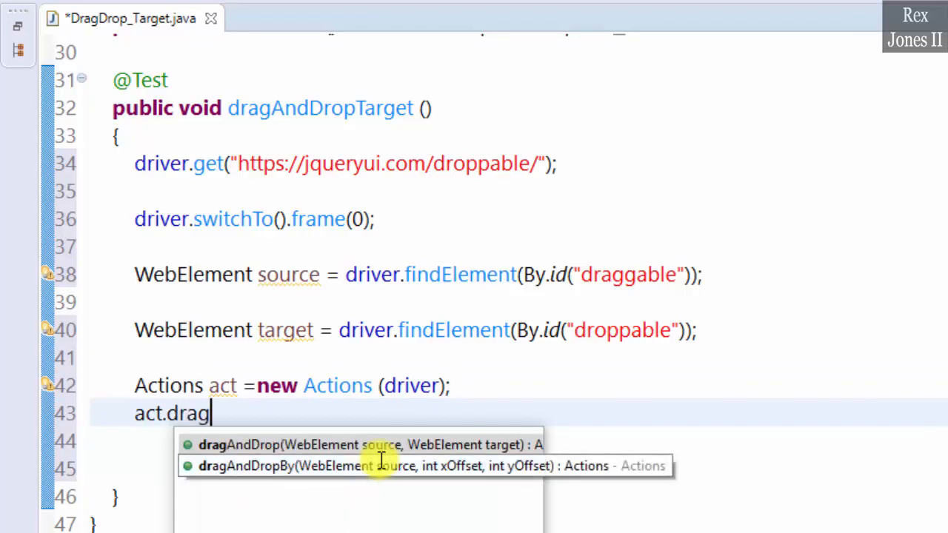
pyautogui.moveTo(378, 445)
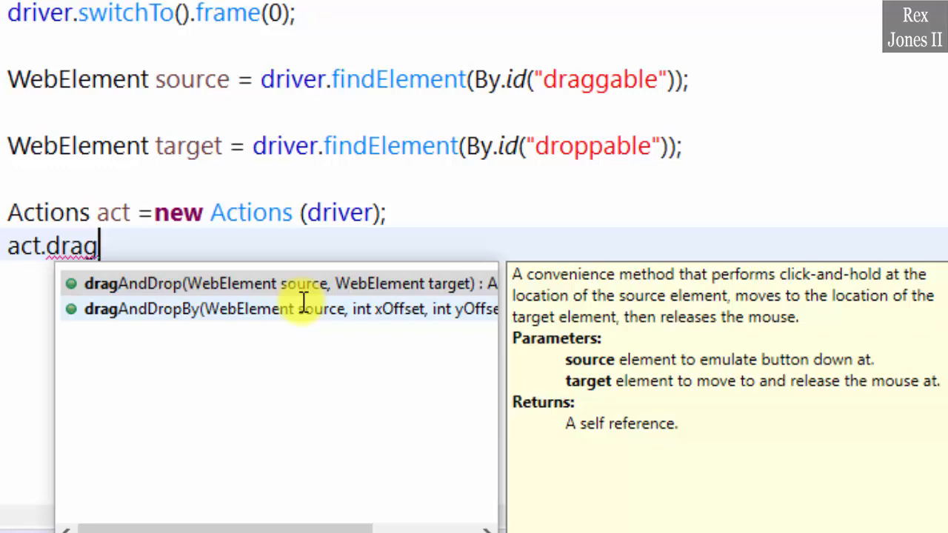
pyautogui.click(133, 284)
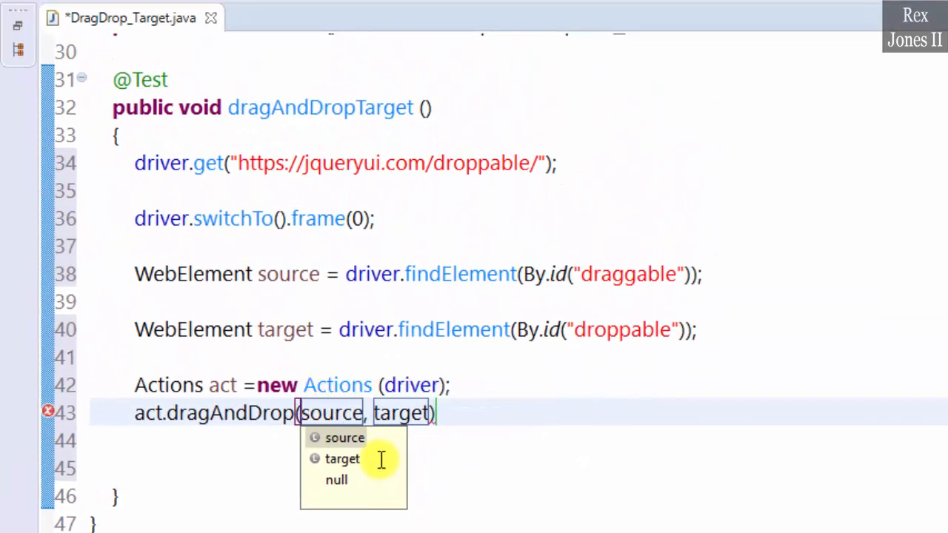
pyautogui.write(').per')
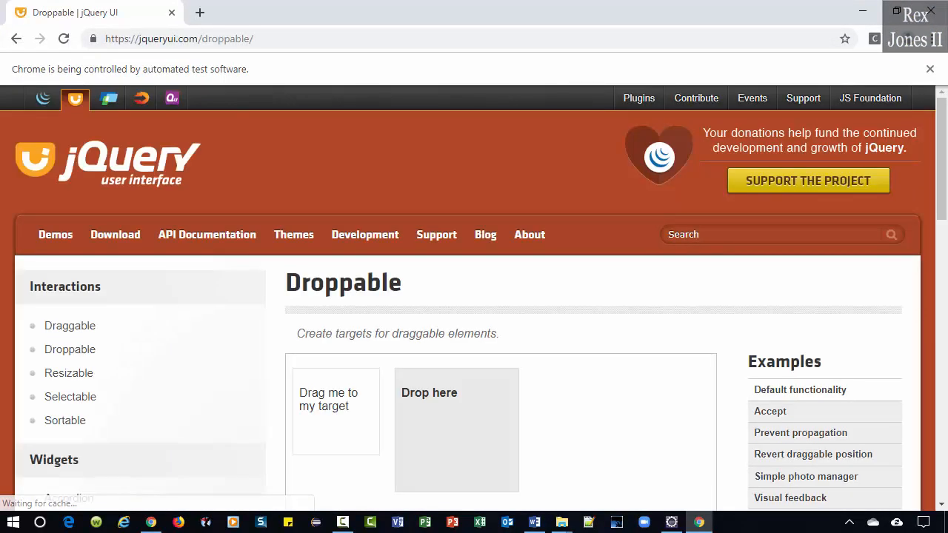
# Step: Run the test and drag across the Droppable demo as Chrome opens it
pyautogui.moveTo(335, 412); pyautogui.dragTo(456, 429)
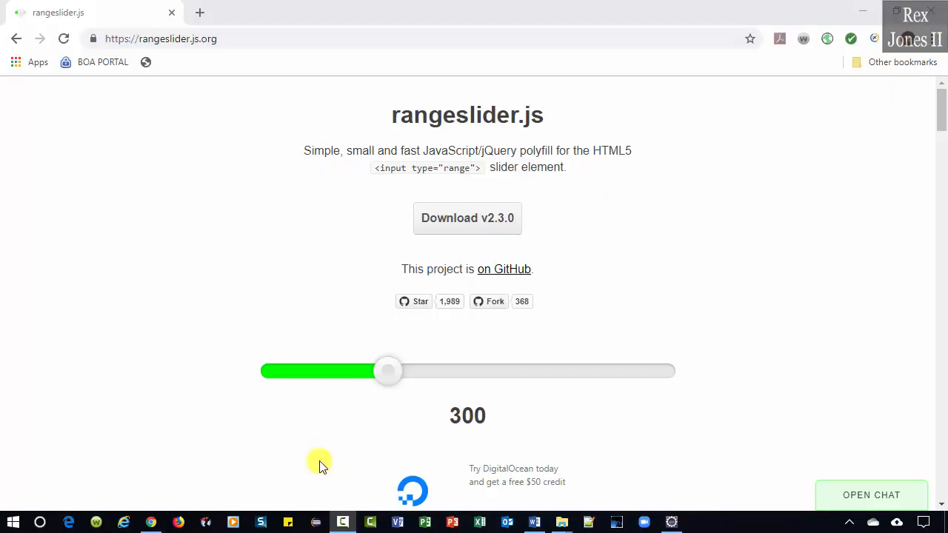
pyautogui.moveTo(388, 371); pyautogui.dragTo(333, 370)
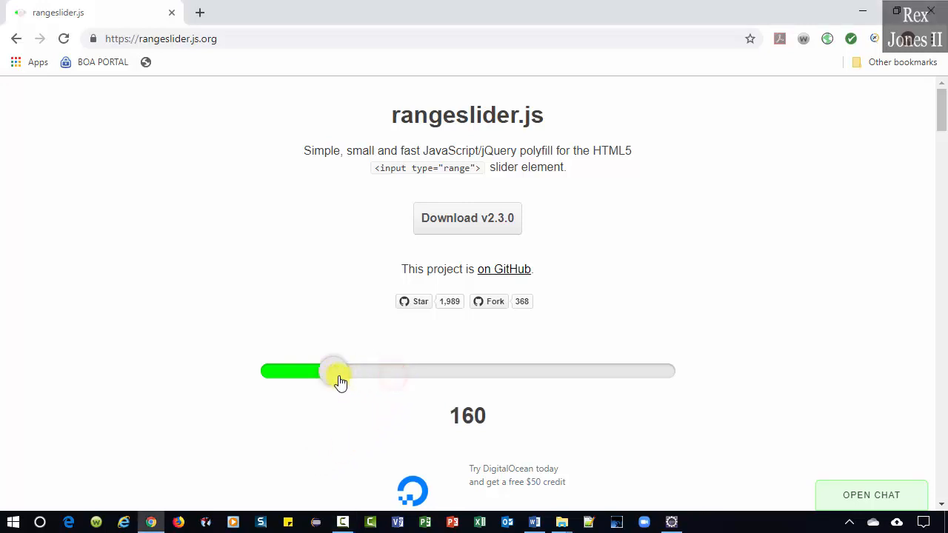
pyautogui.moveTo(333, 371); pyautogui.dragTo(388, 370)
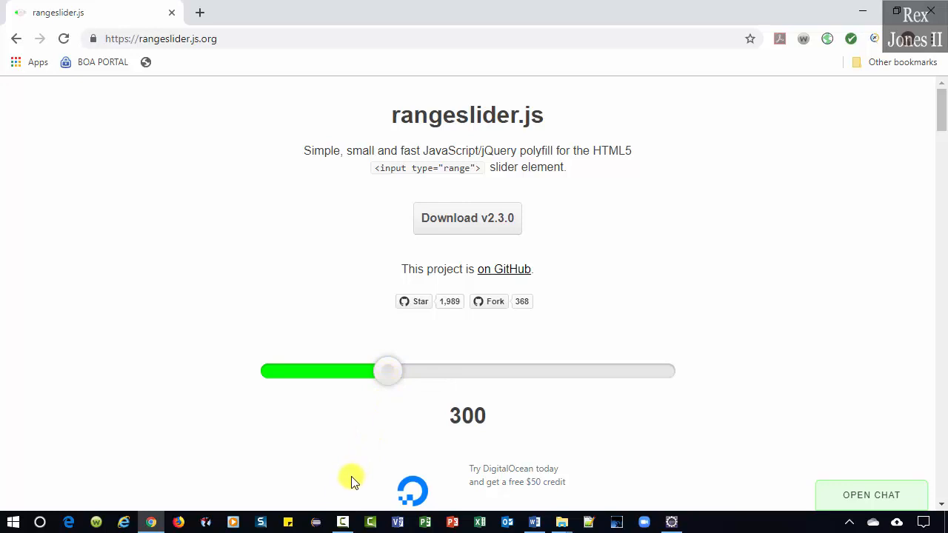
pyautogui.doubleClick(468, 416)
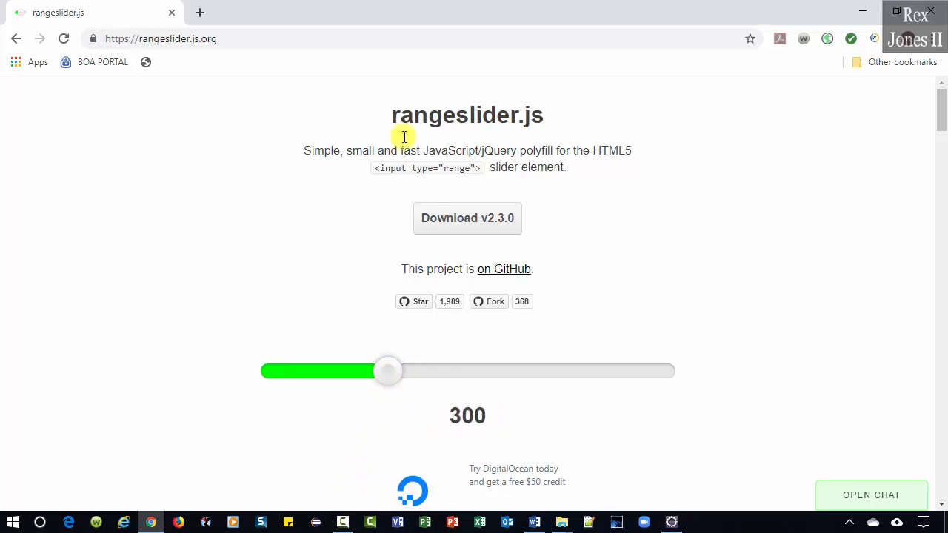
pyautogui.doubleClick(451, 115)
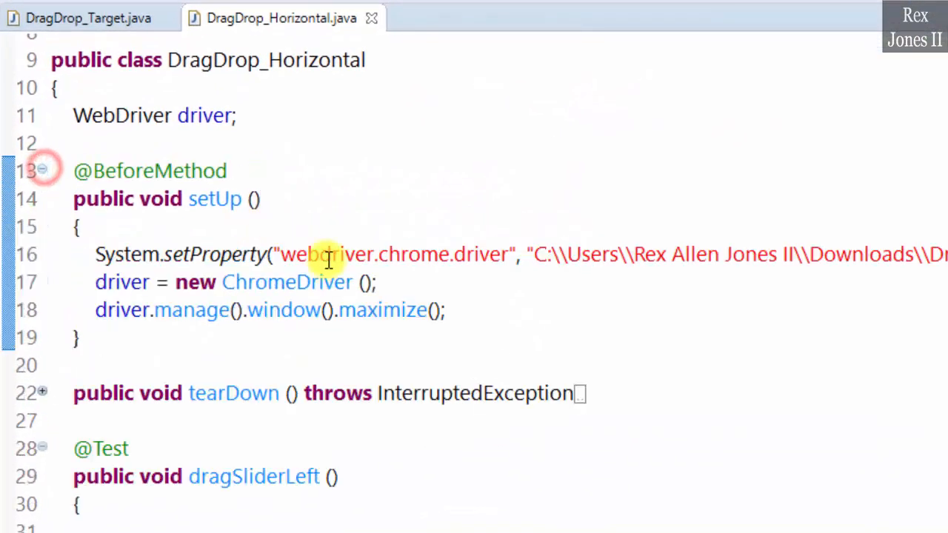
# Step: Declare WebElement slider; and WebElement output; inside the dragSliderLeft test
pyautogui.write('drive')
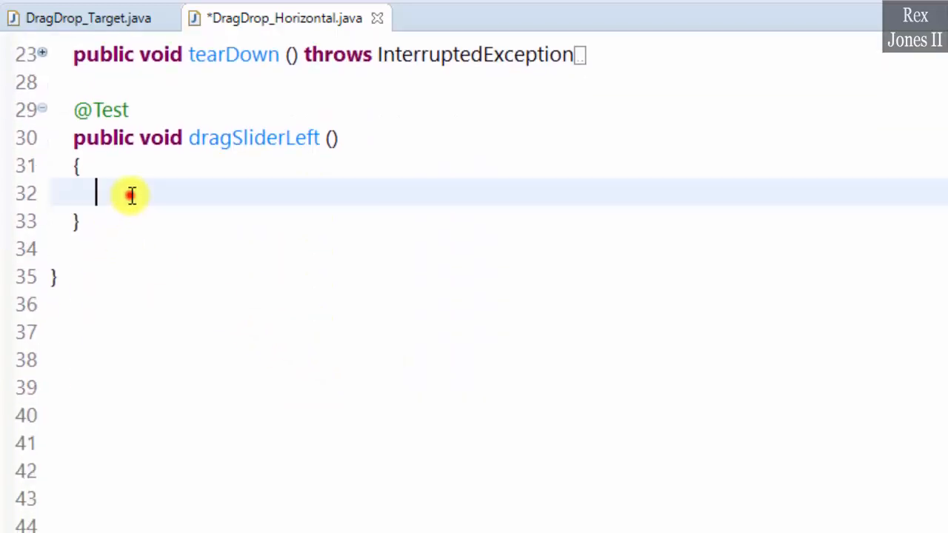
pyautogui.write('W')
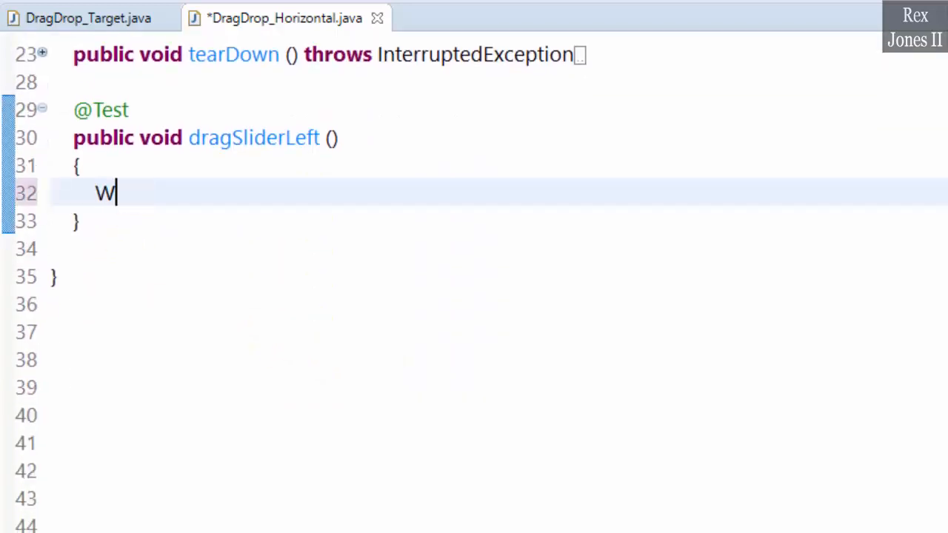
pyautogui.write('ebELement sl')
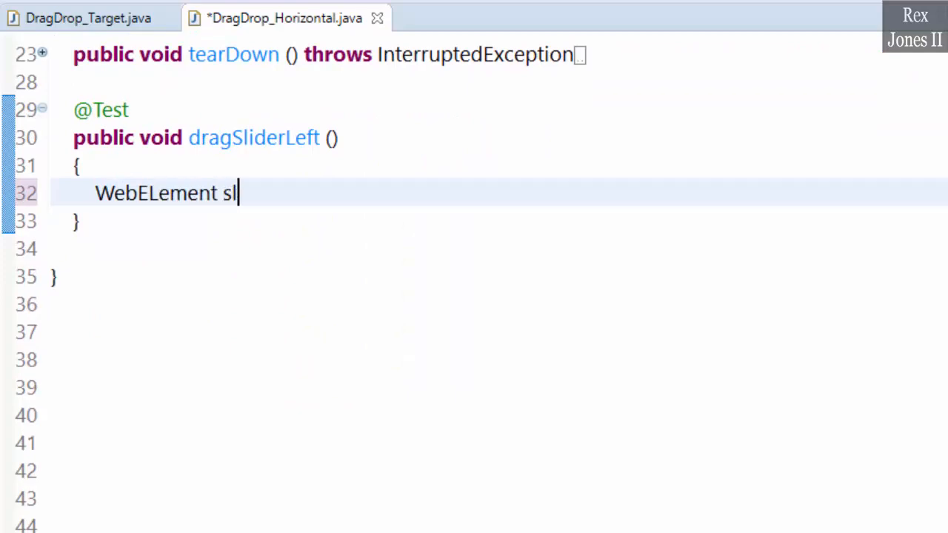
pyautogui.write('ider;')
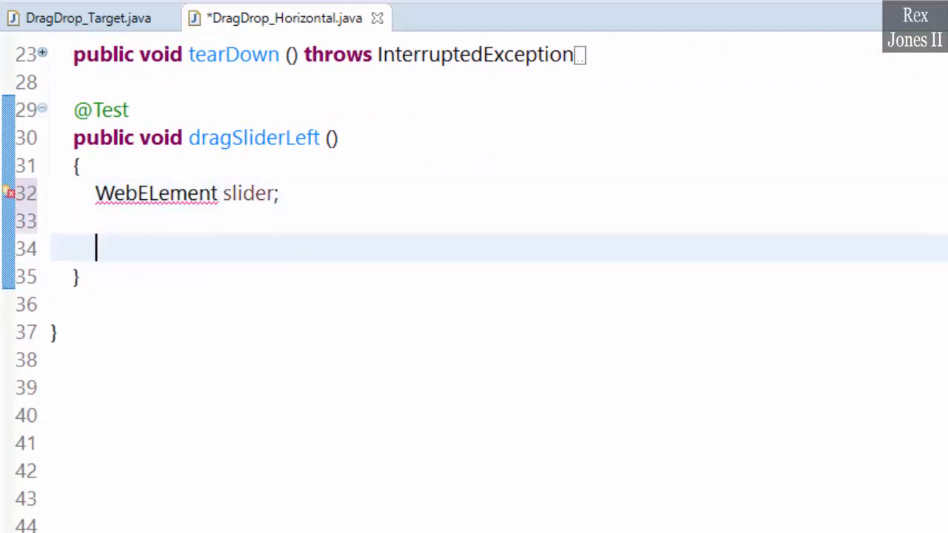
pyautogui.write('WebElement o')
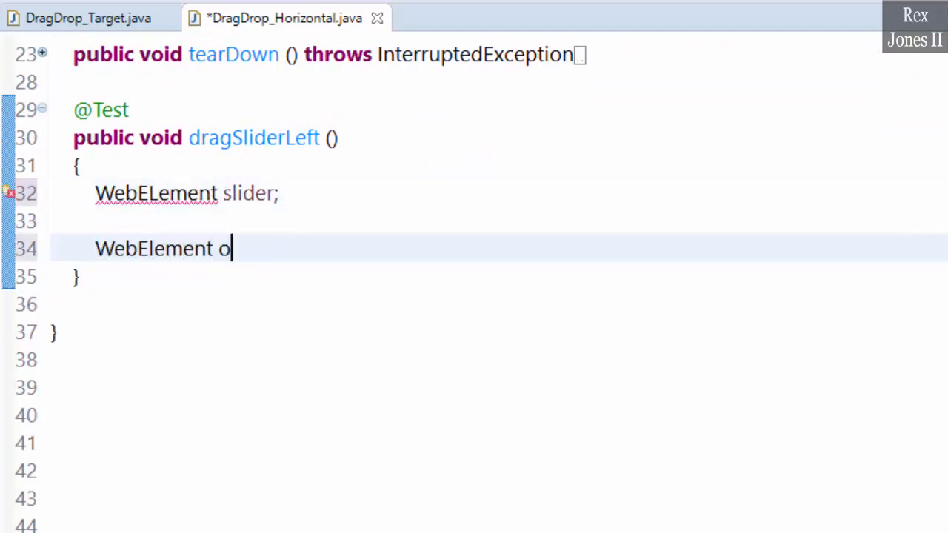
pyautogui.write('up')
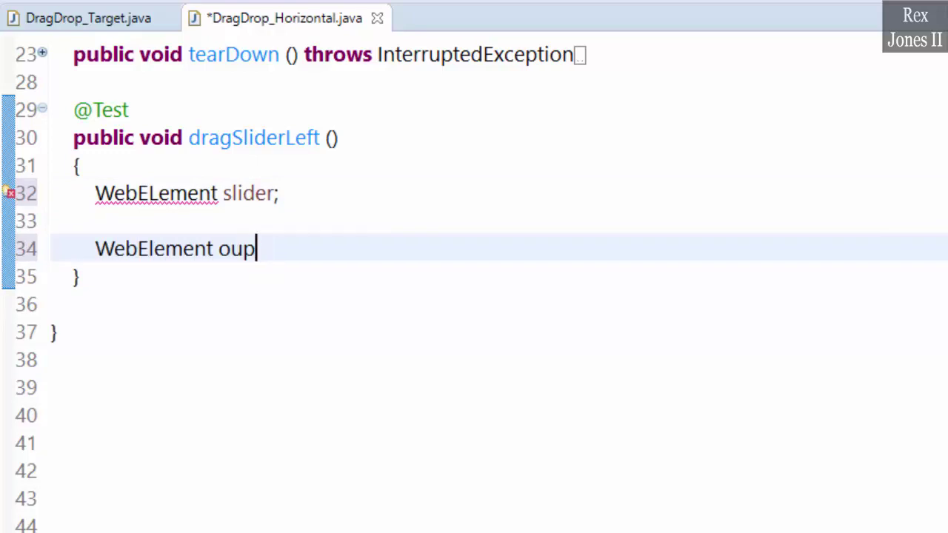
pyautogui.write('put;')
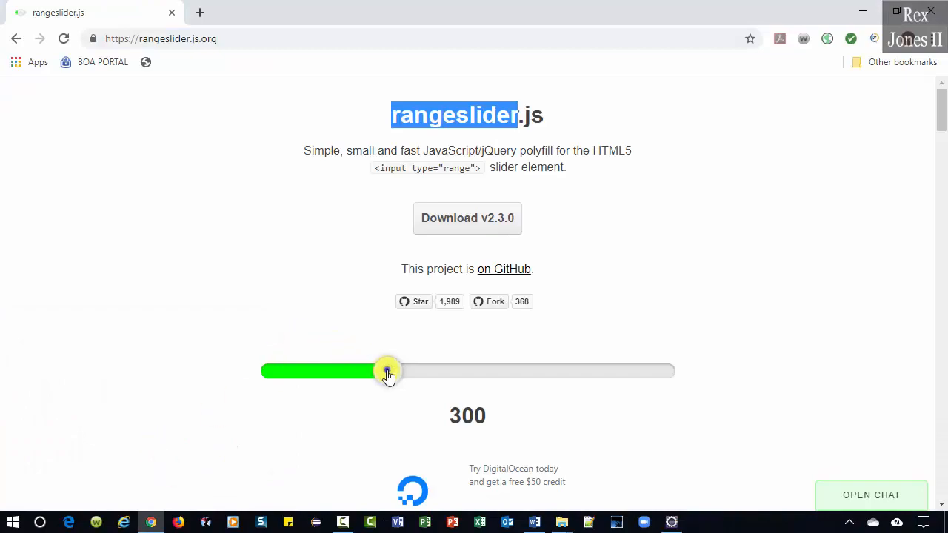
# Step: Inspect the page with F12 and search Elements for the js-rangeslider-0 markup
pyautogui.press('F12')
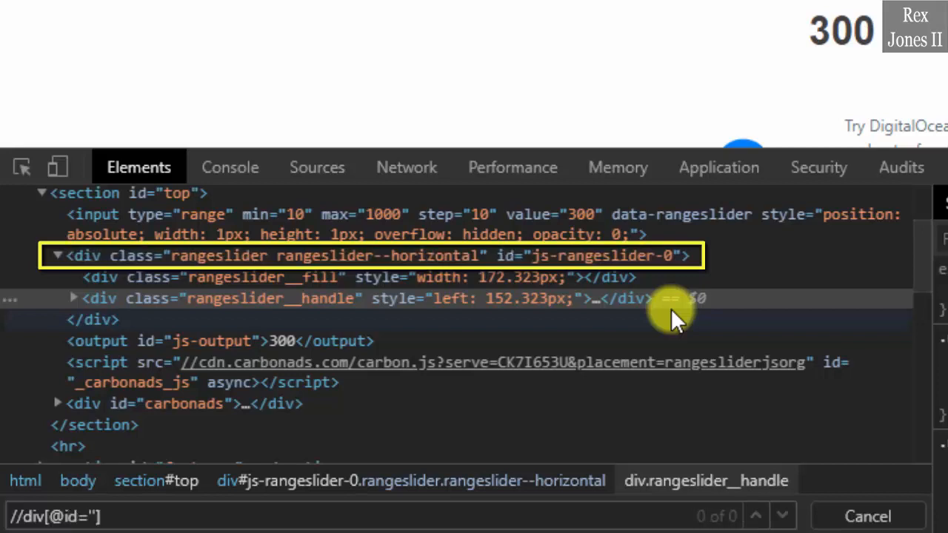
pyautogui.write('js')
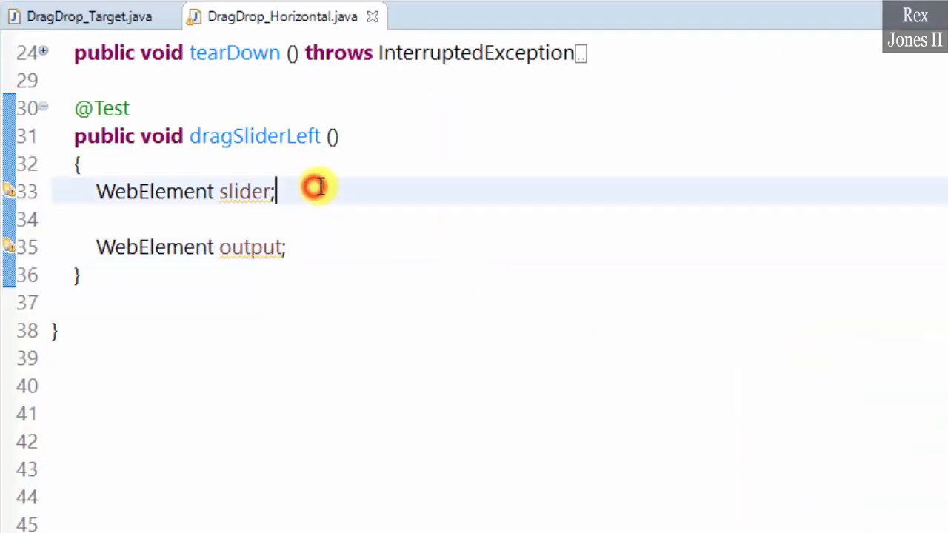
pyautogui.write('= driver.findElement(by')
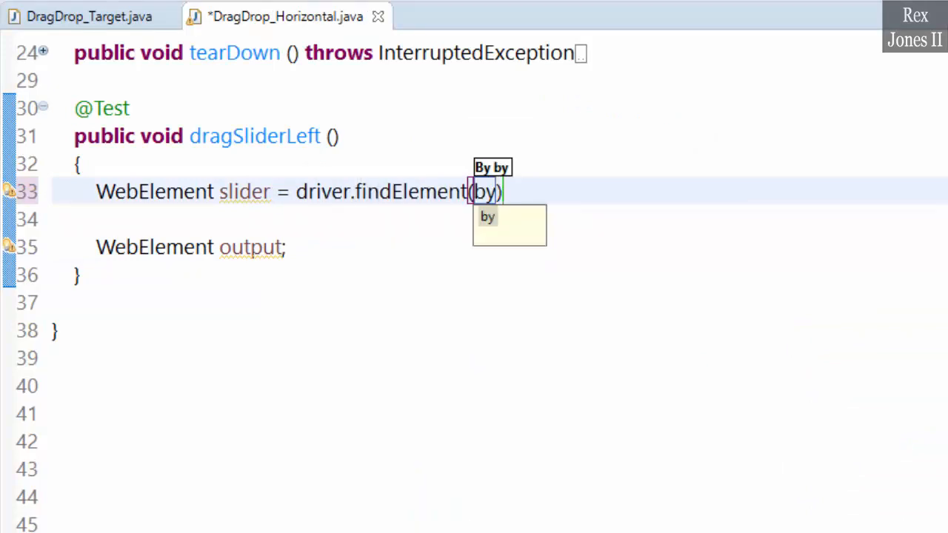
pyautogui.write('By.xpath(xpathExpression')
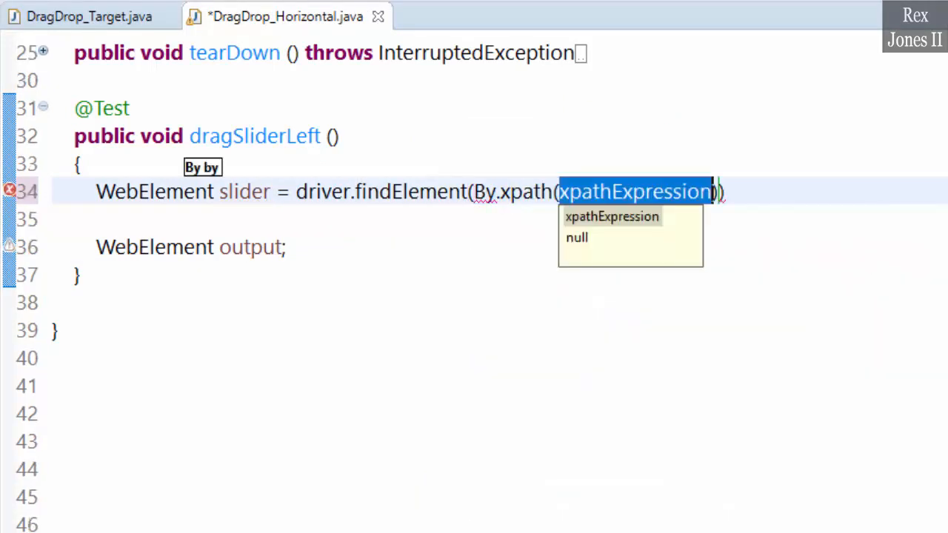
pyautogui.write('"//div[@id=\'js-rangeslider-0\']/div[2]"')
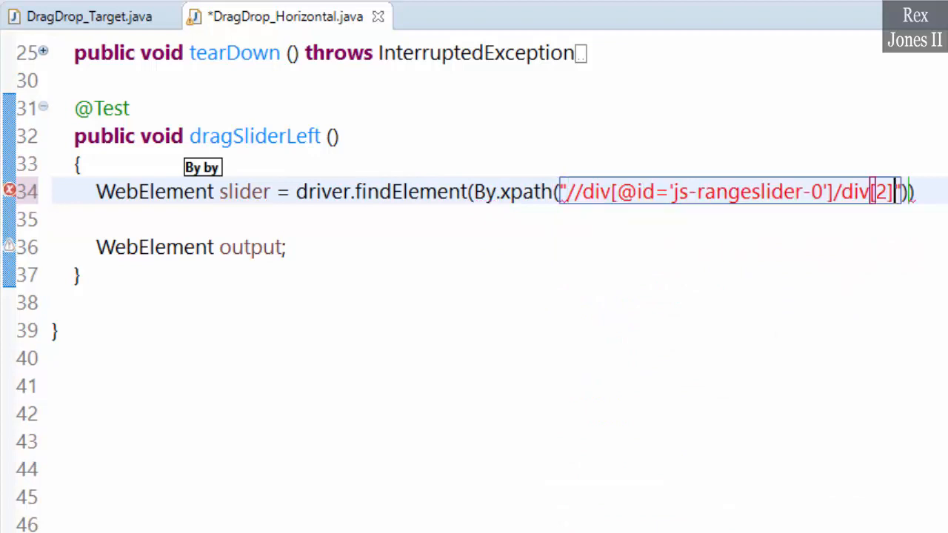
# Step: Set output to driver.findElement(By.id("js-output")) after inspecting the value-300 element
pyautogui.write('=')
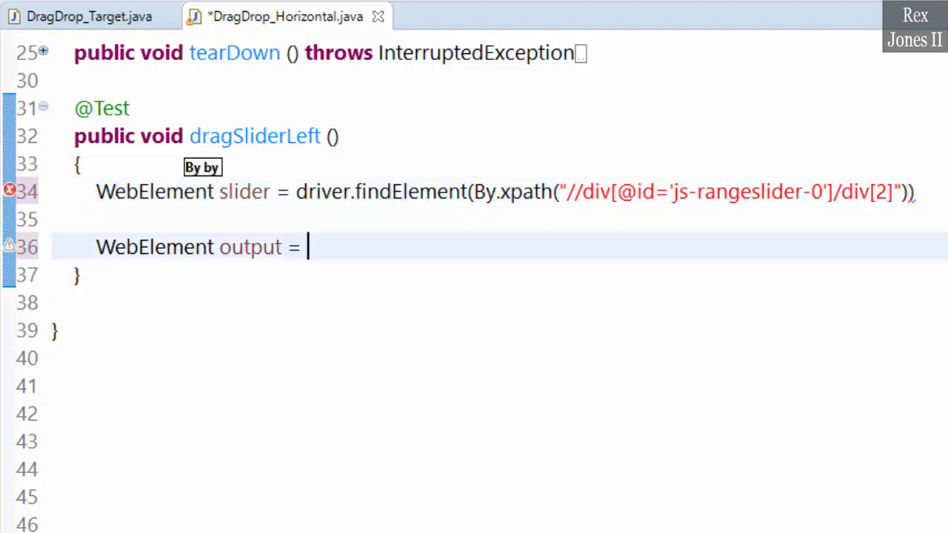
pyautogui.write('driver.fin')
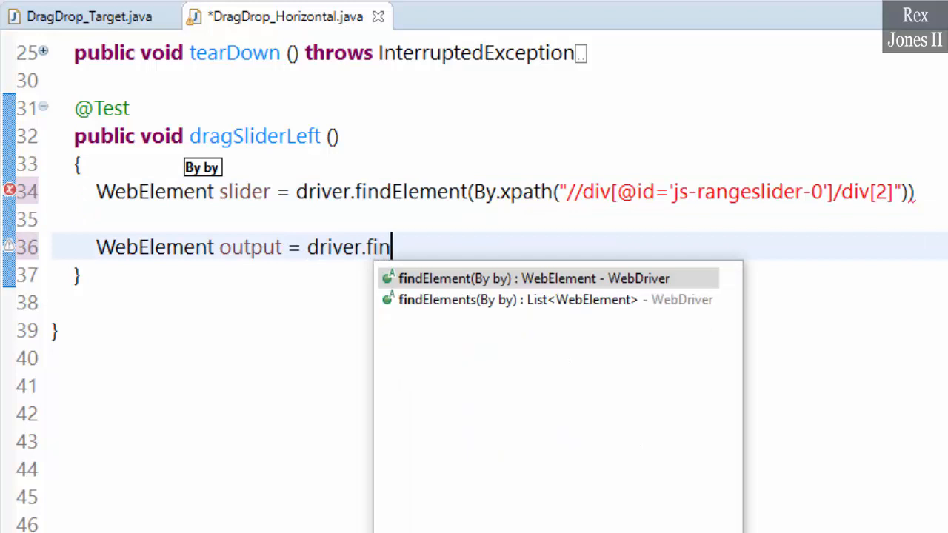
pyautogui.click(527, 279)
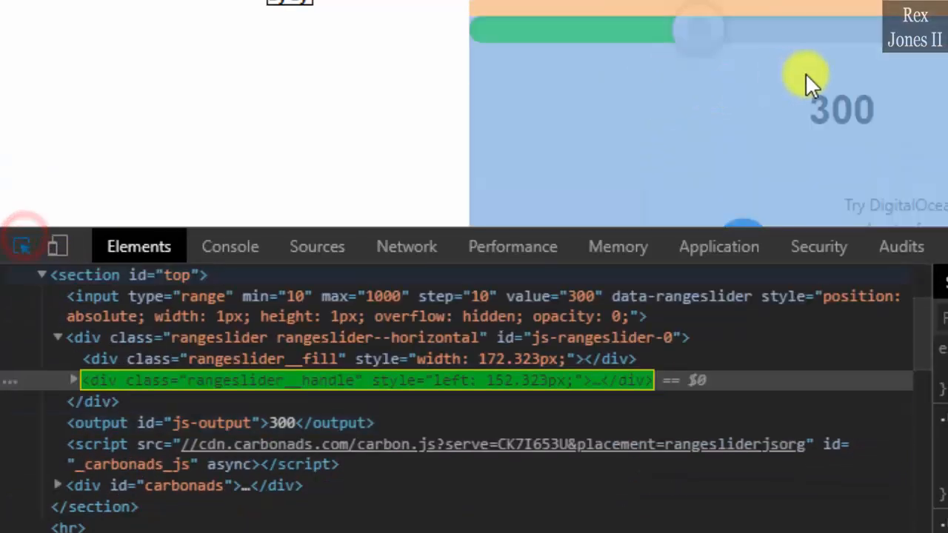
pyautogui.click(222, 423)
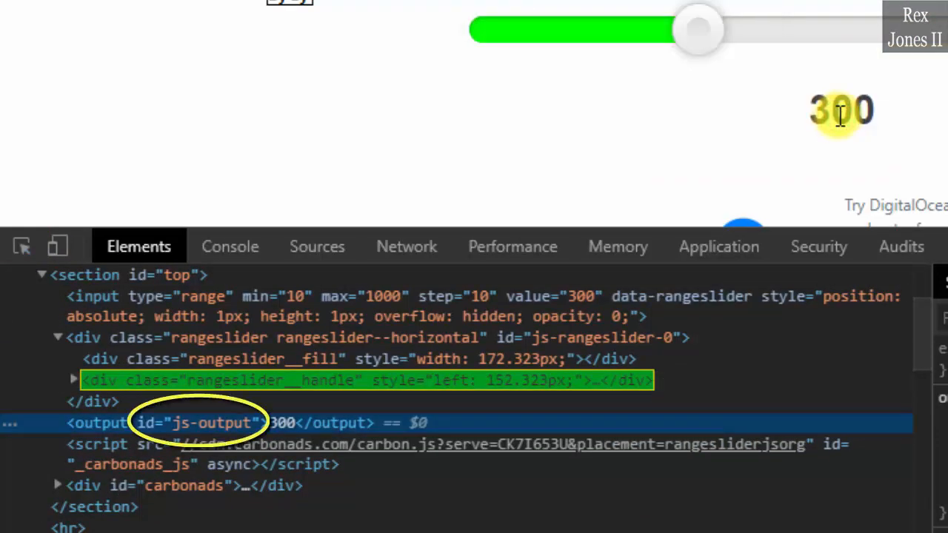
pyautogui.moveTo(210, 423)
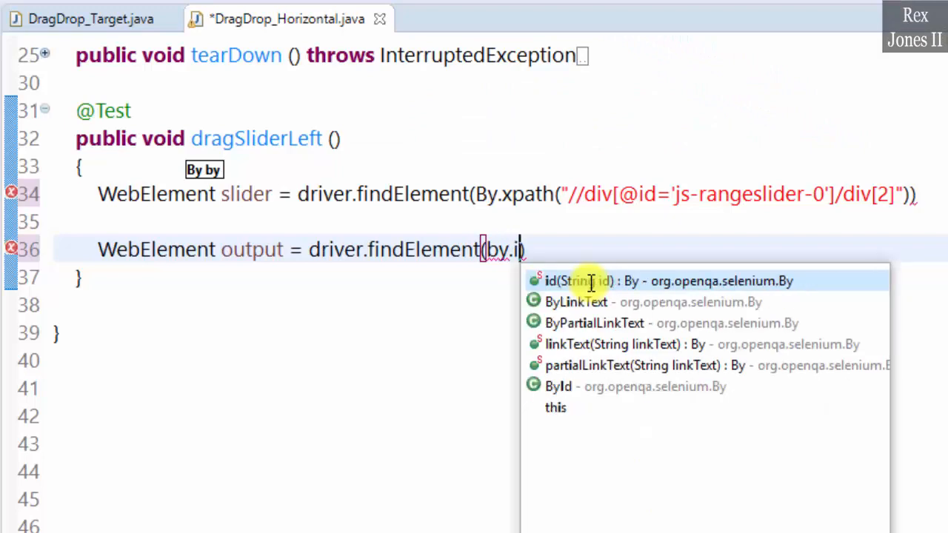
pyautogui.click(587, 281)
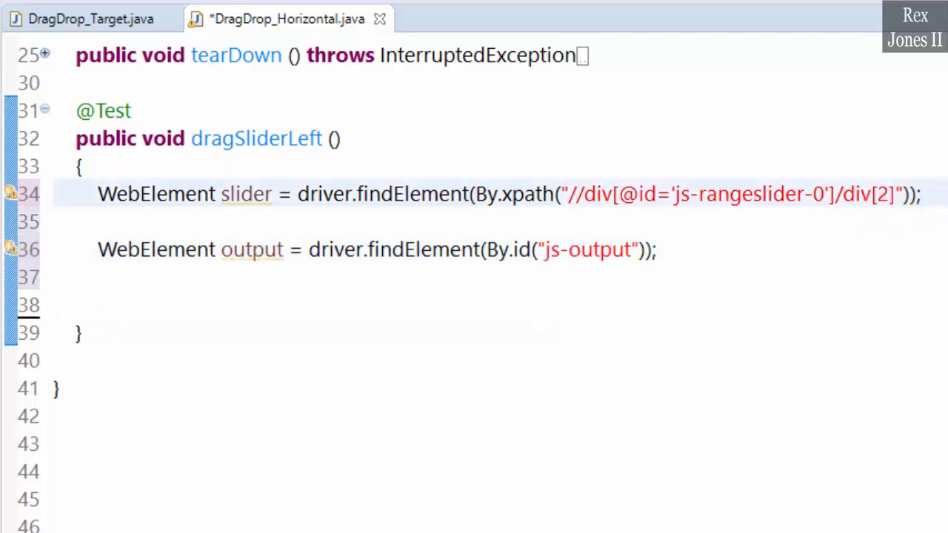
# Step: Create Actions act = new Actions(driver) in dragSliderLeft
pyautogui.write('Actions')
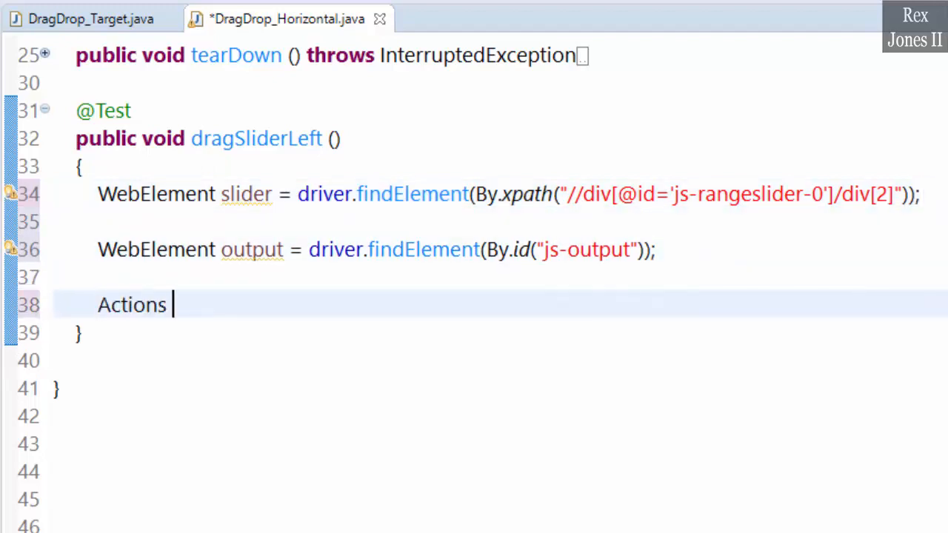
pyautogui.write('act =')
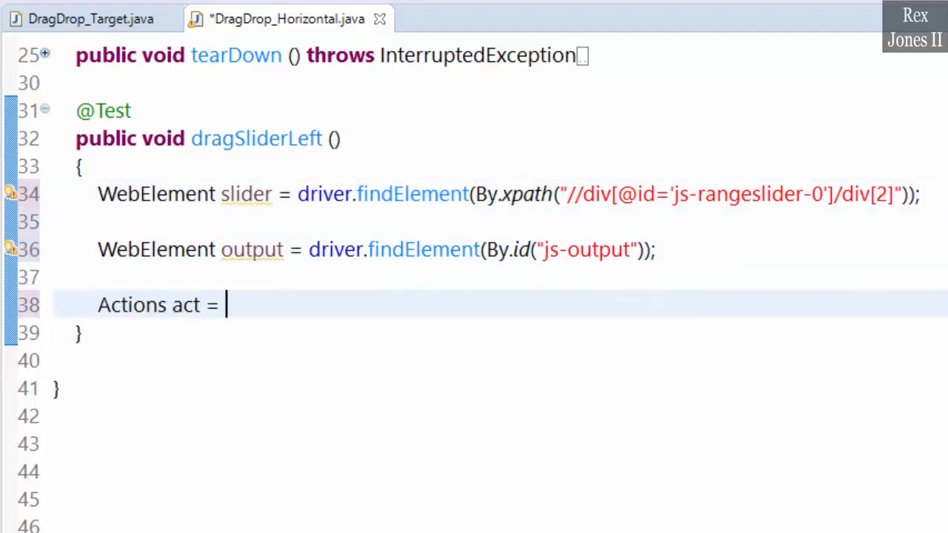
pyautogui.write('new Action')
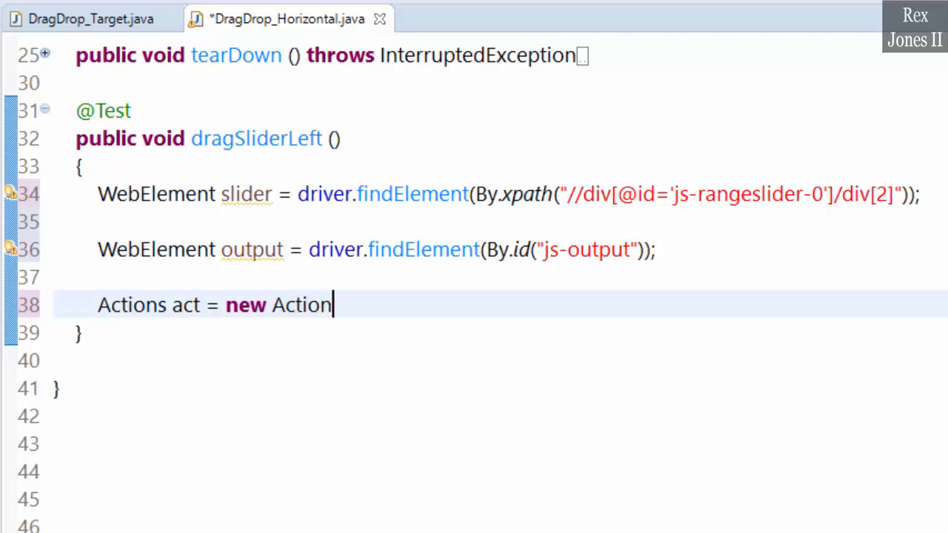
pyautogui.write('s ()')
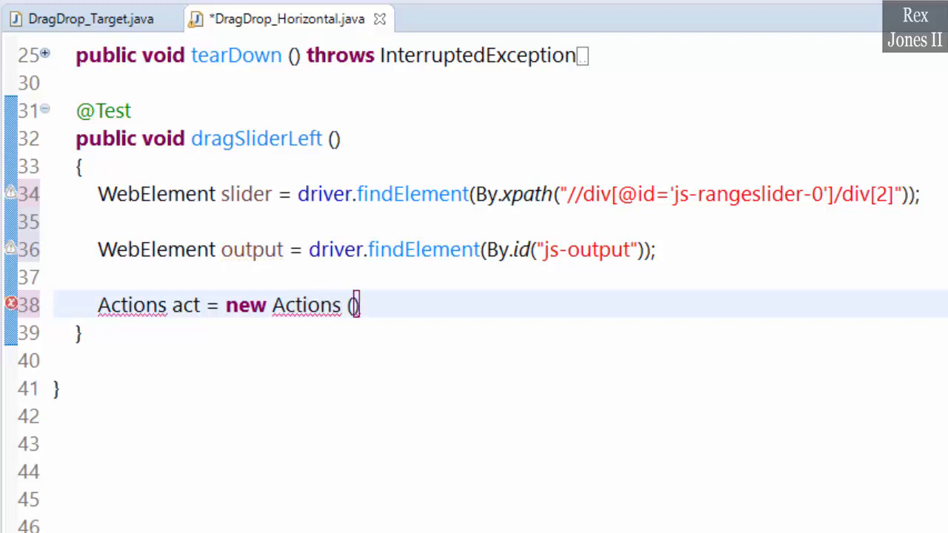
pyautogui.write('driver')
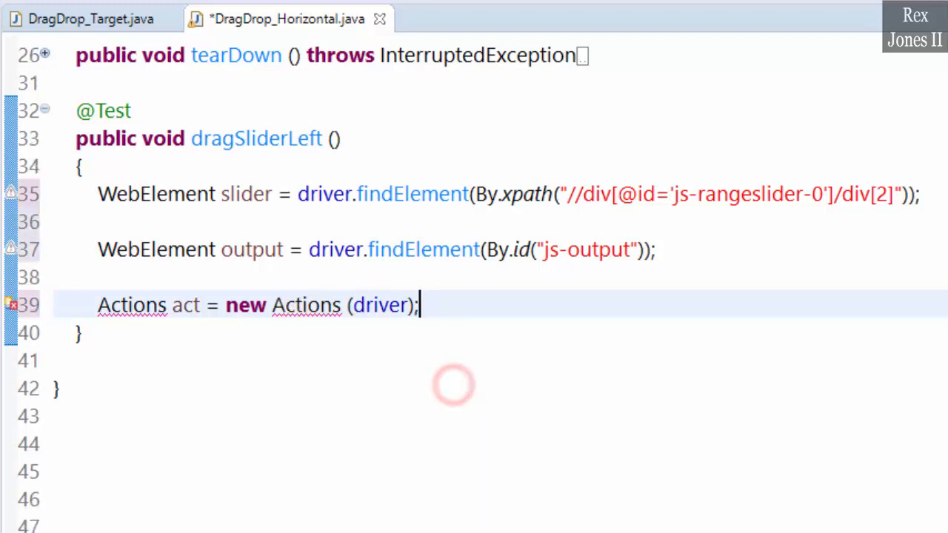
# Step: Begin an act.dragAndDropBy call with offset parameters from content assist
pyautogui.write('act.')
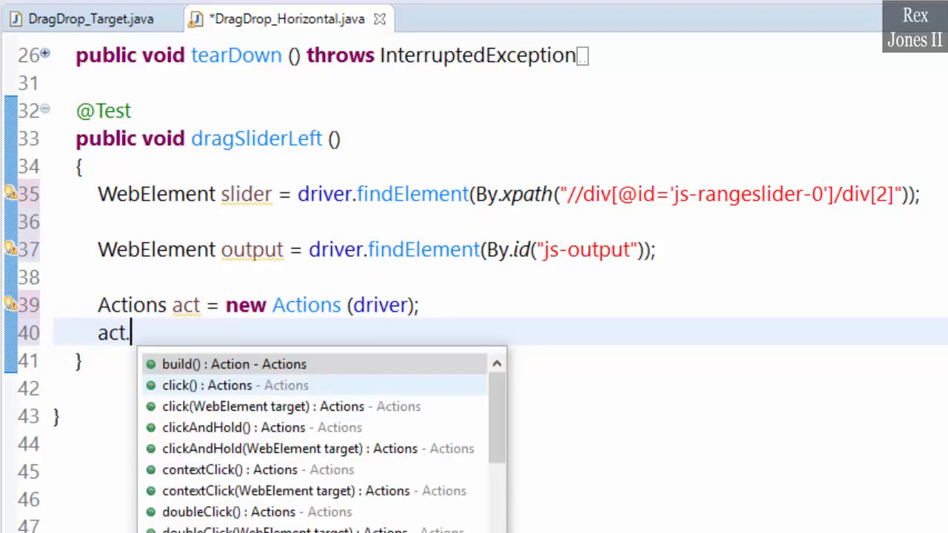
pyautogui.write('drag')
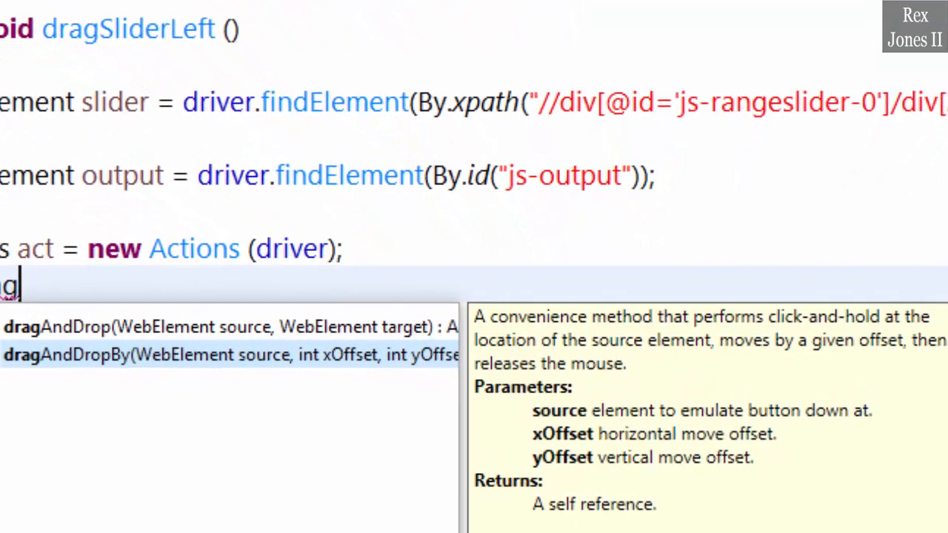
pyautogui.click(74, 329)
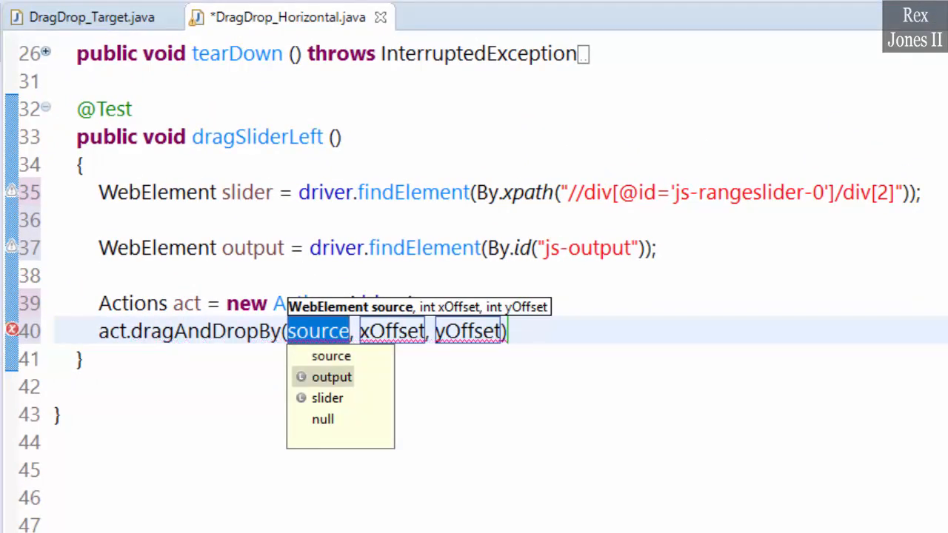
# Step: Complete dragAndDropBy(slider, -100, 0).perform() so the slider moves 100 pixels left
pyautogui.click(328, 397)
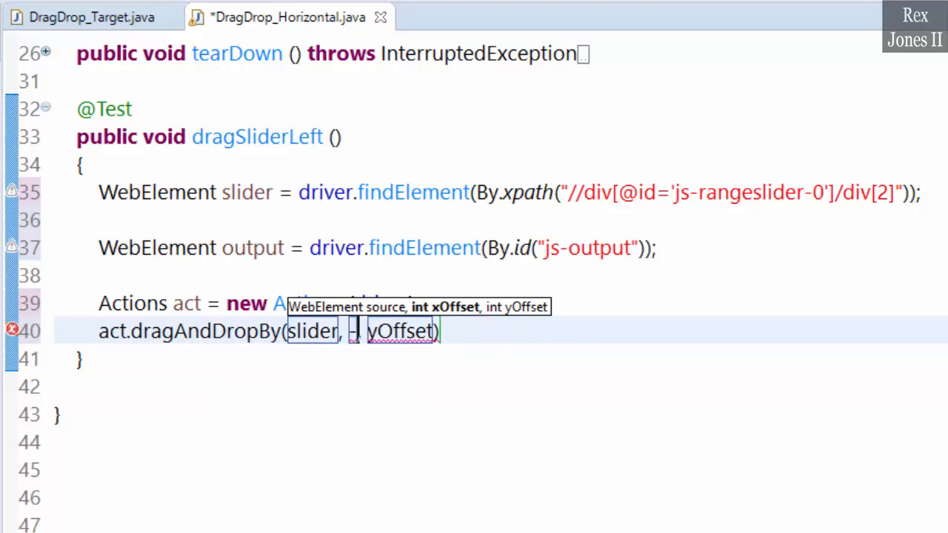
pyautogui.write('-100')
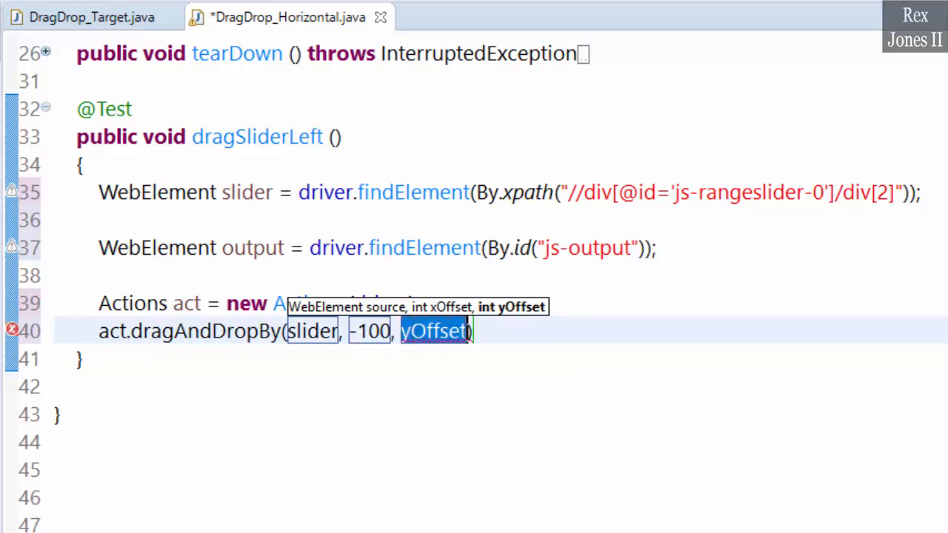
pyautogui.write('0')
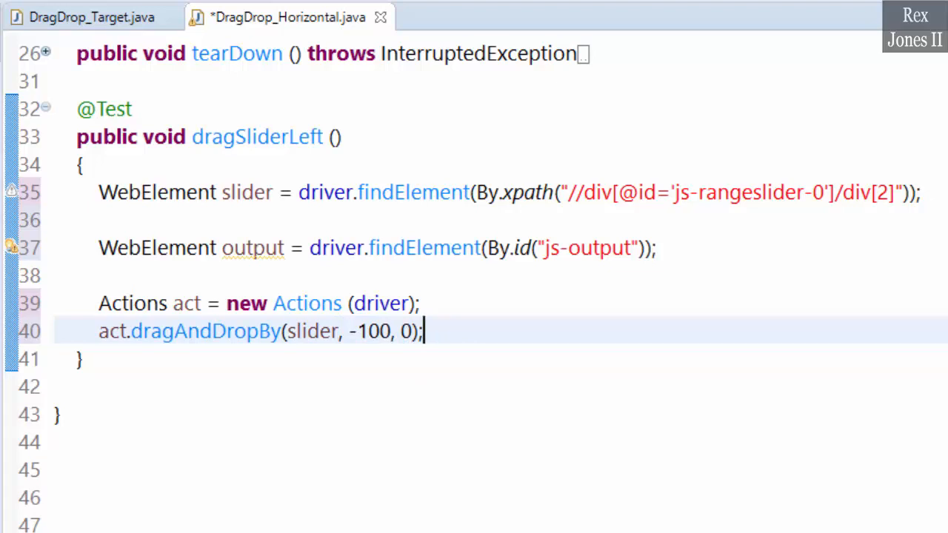
pyautogui.write('.')
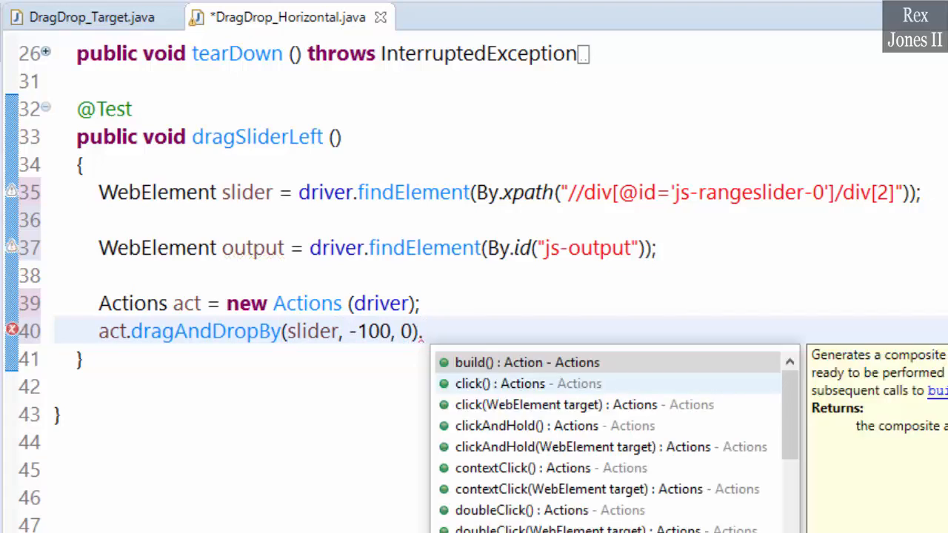
pyautogui.write('.perform();')
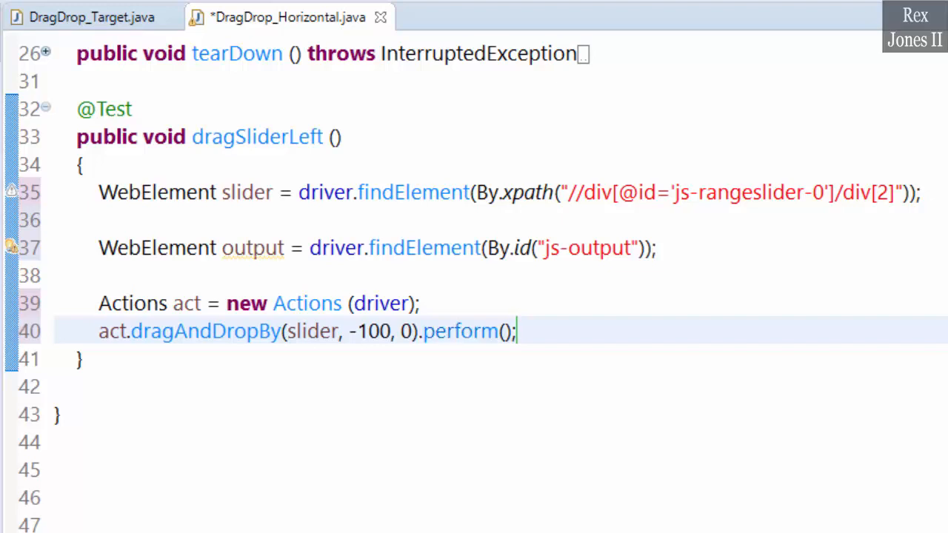
# Step: Add a println reporting "What Is The Value After Dragging Left?" with output.getText()
pyautogui.press('Enter')
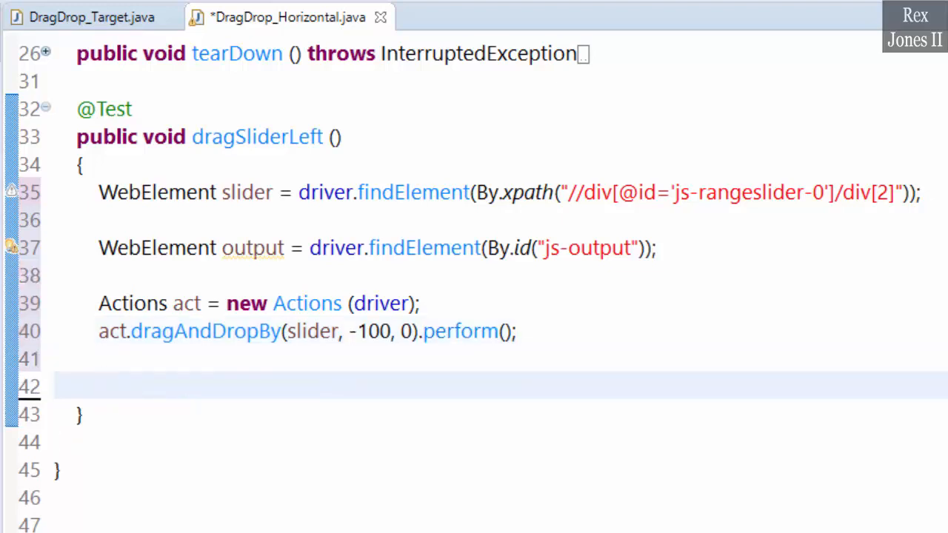
pyautogui.write('sysout')
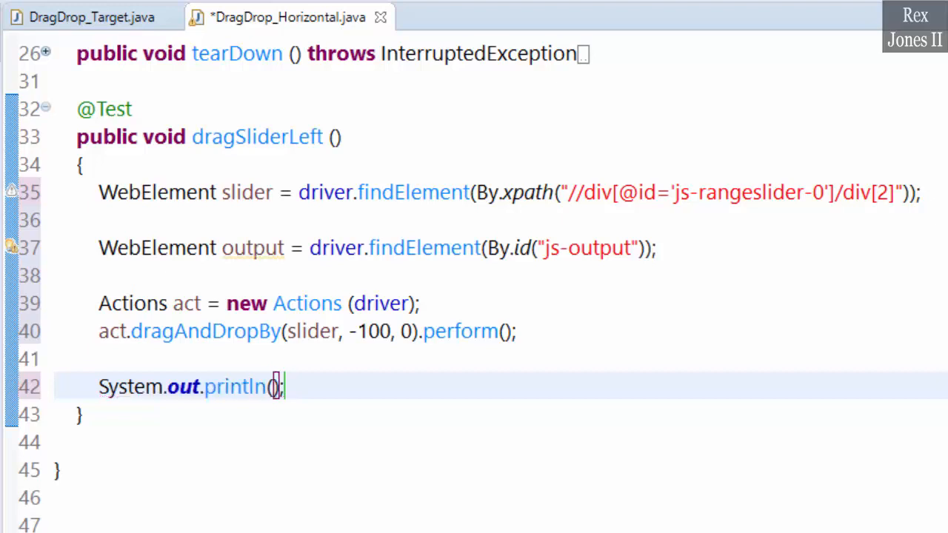
pyautogui.write('"What Is The Output AFter')
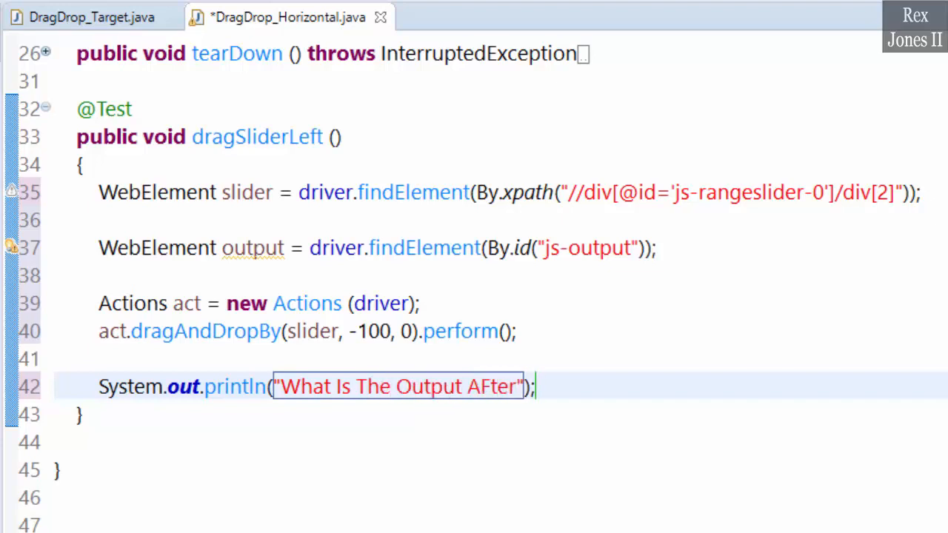
pyautogui.write('Dragging Left?')
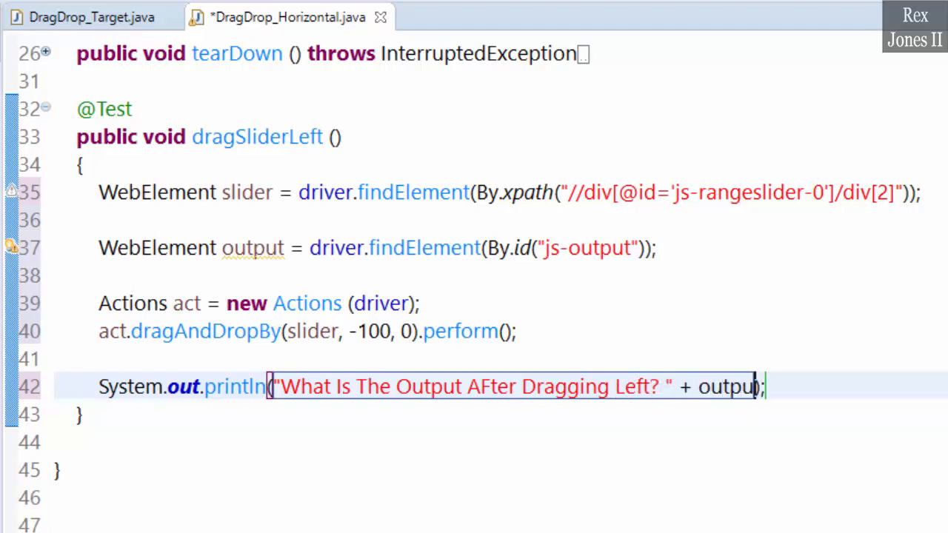
pyautogui.write('.gett')
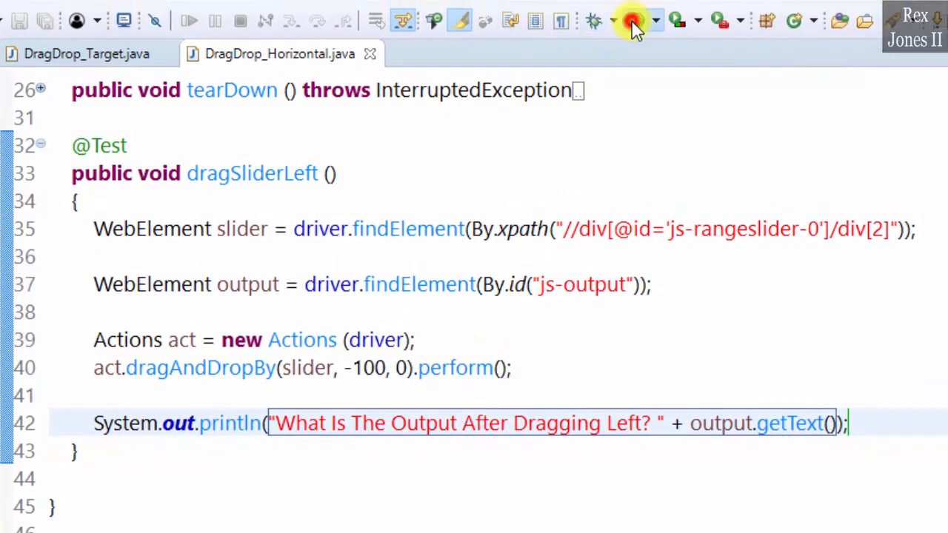
# Step: Run DragDrop_Horizontal so automated Chrome drags the rangeslider.js slider left
pyautogui.click(631, 21)
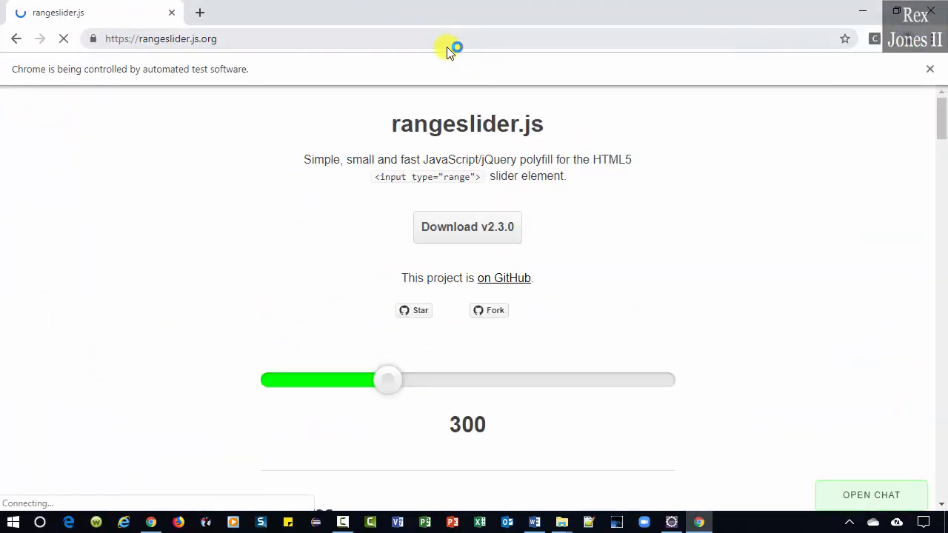
pyautogui.moveTo(388, 379); pyautogui.dragTo(314, 379)
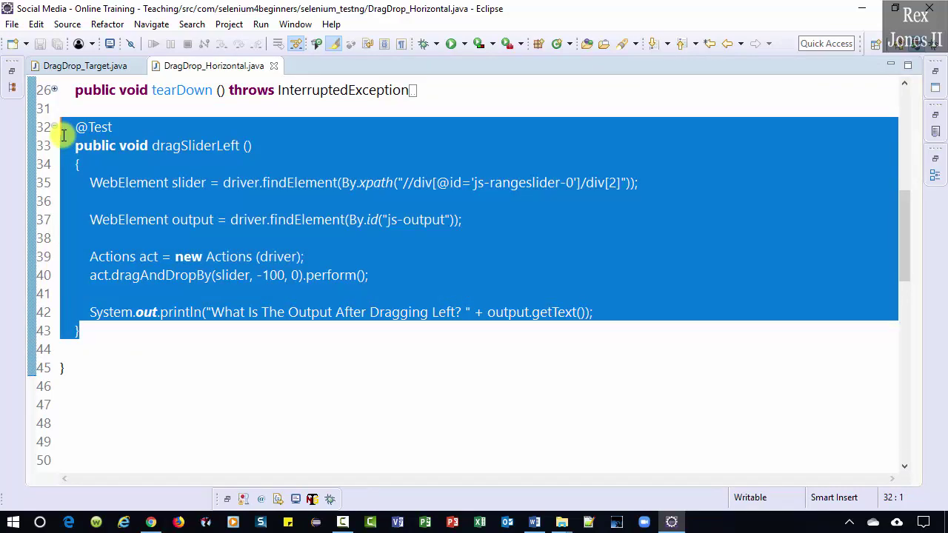
pyautogui.moveTo(81, 219)
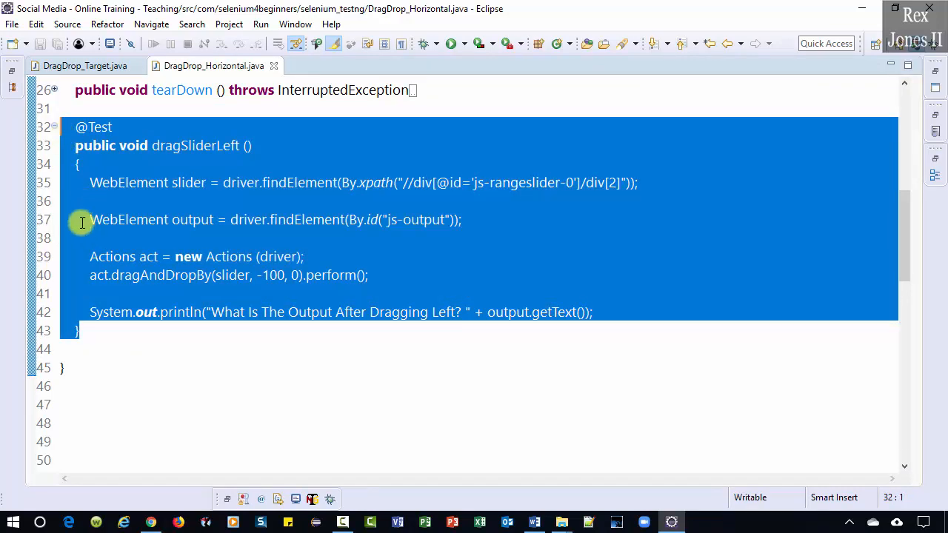
# Step: Duplicate dragSliderLeft as dragSliderRight, changing Left to Right, and start a run
pyautogui.click(104, 335)
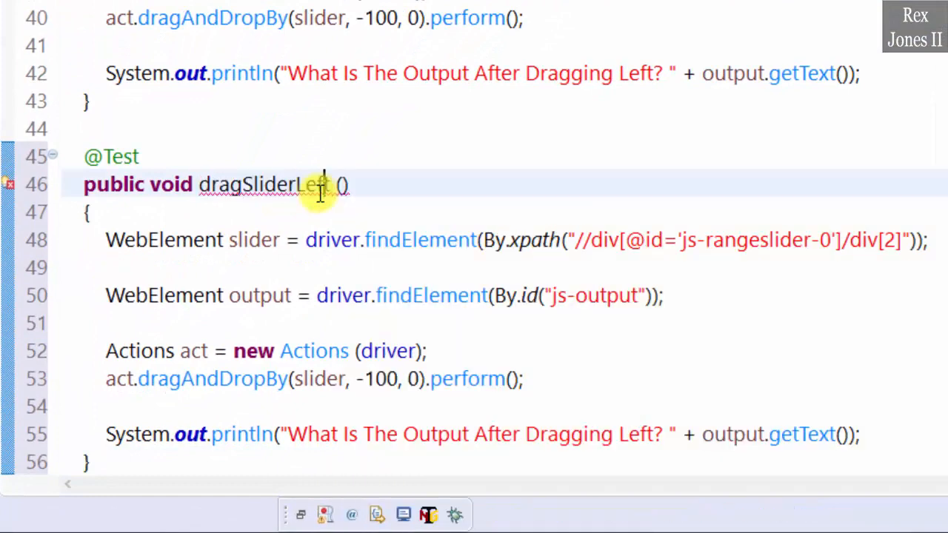
pyautogui.write('Right')
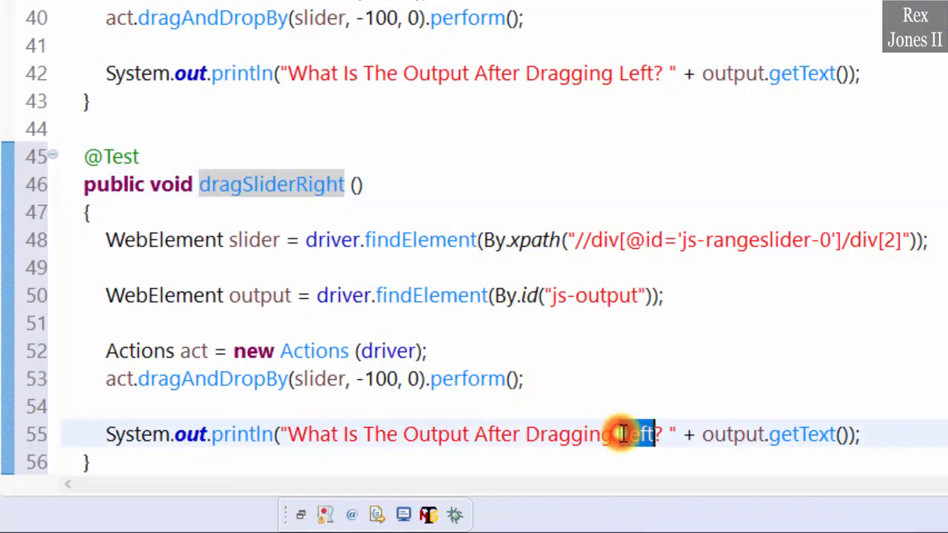
pyautogui.write('Right')
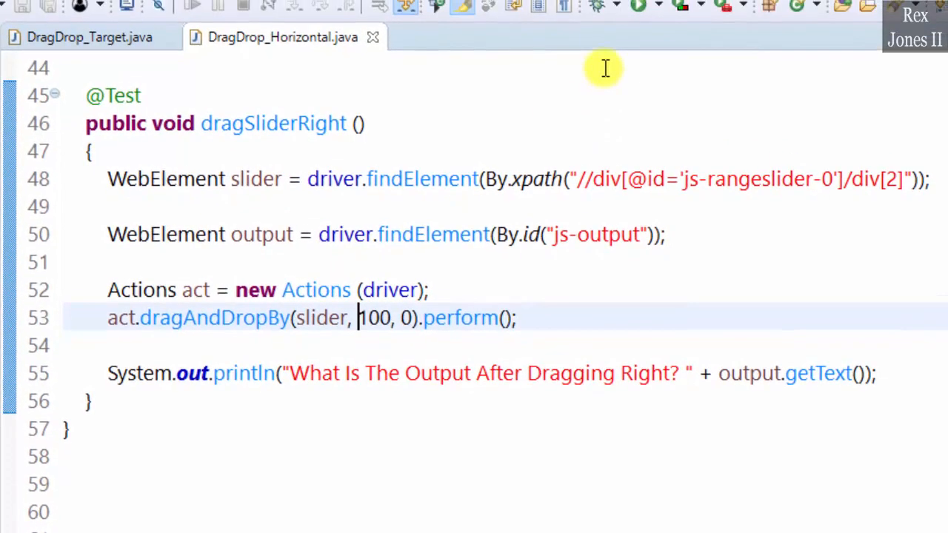
pyautogui.click(636, 15)
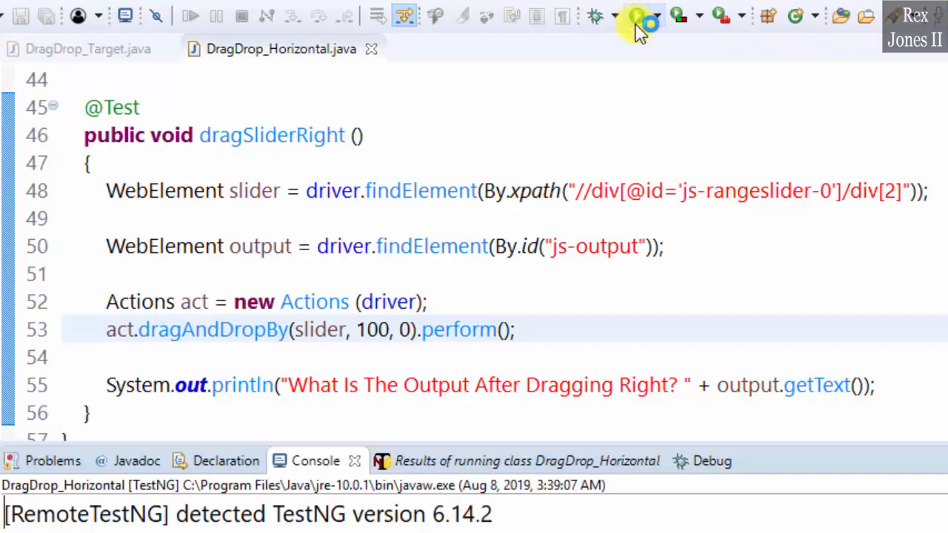
# Step: Run both slider tests and confirm Console shows 110 after left and 490 after right, both PASSED
pyautogui.click(636, 16)
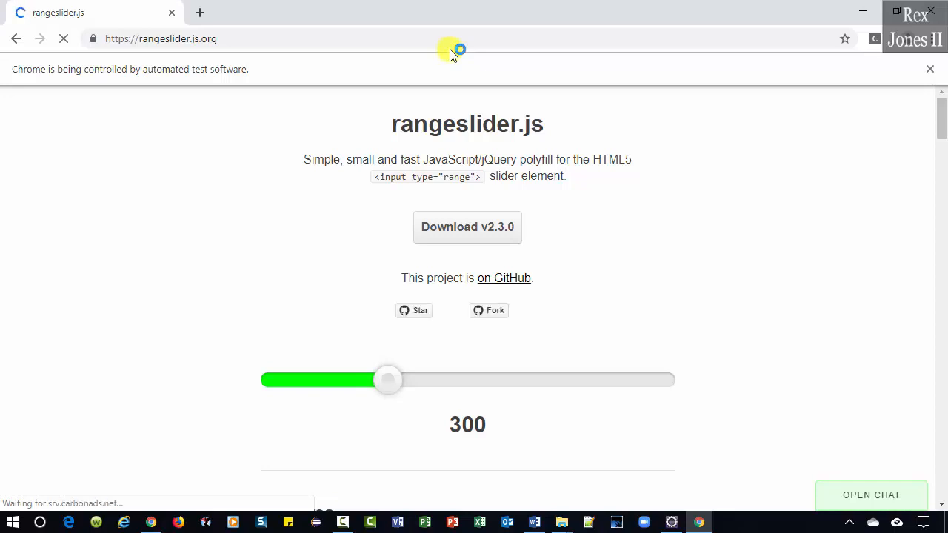
pyautogui.moveTo(388, 379); pyautogui.dragTo(314, 379)
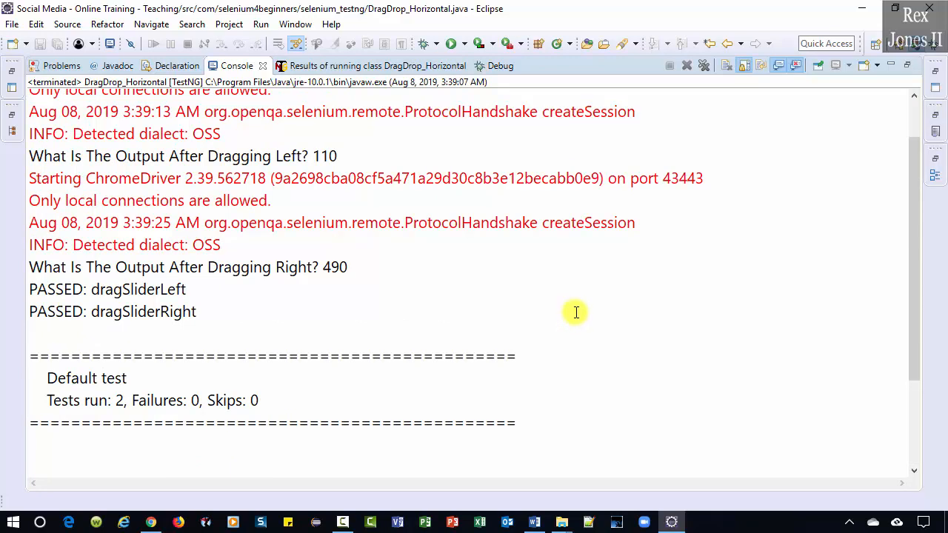
pyautogui.doubleClick(321, 156)
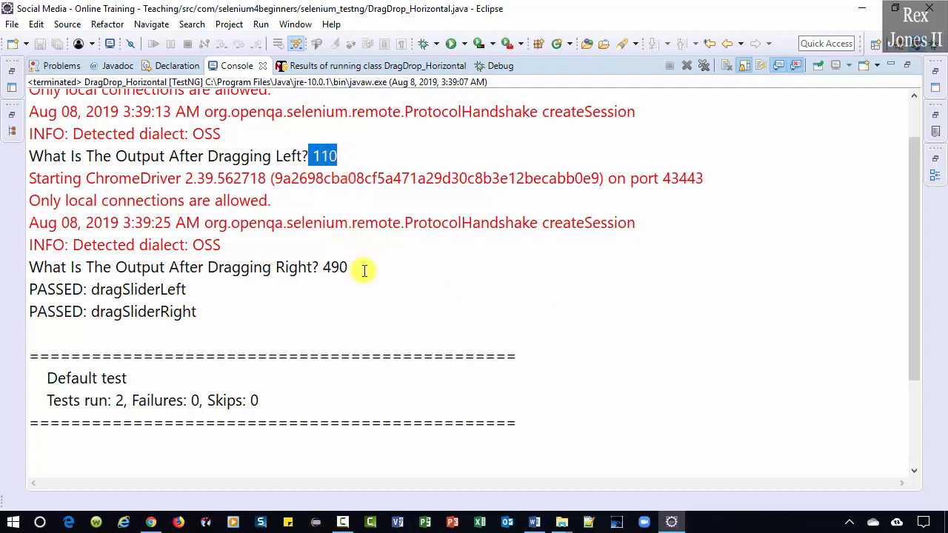
pyautogui.doubleClick(335, 267)
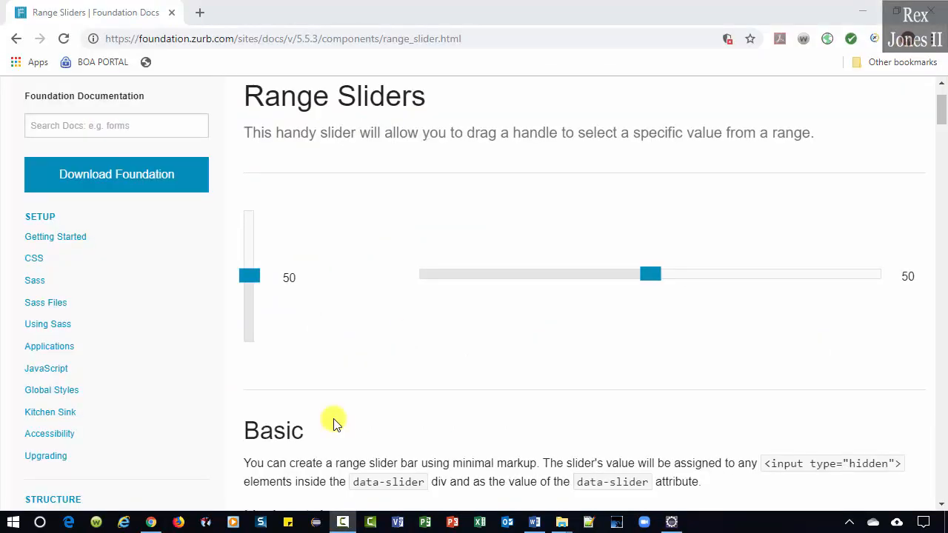
pyautogui.moveTo(337, 424)
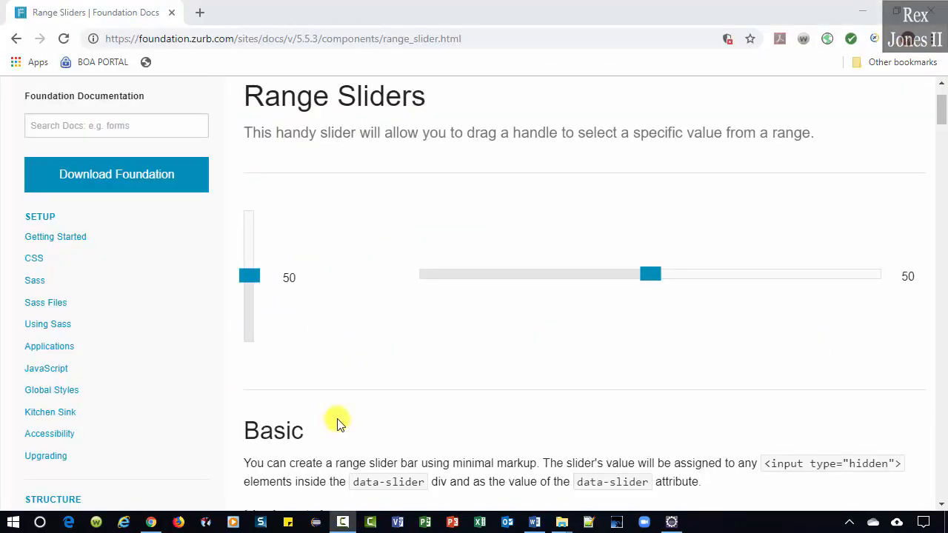
pyautogui.moveTo(299, 354)
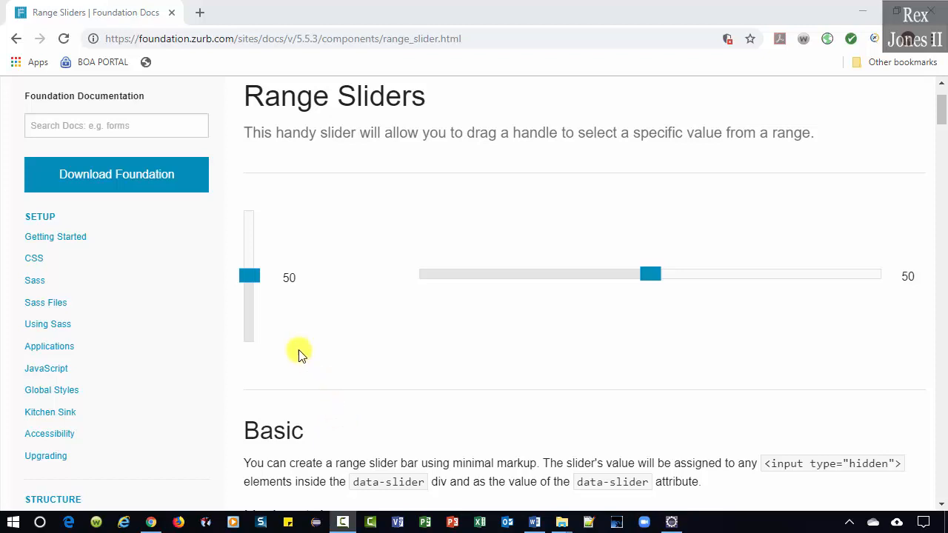
# Step: Drag the vertical slider down to 26 and back to 50, then inspect its markup in DevTools
pyautogui.moveTo(249, 275); pyautogui.dragTo(249, 305)
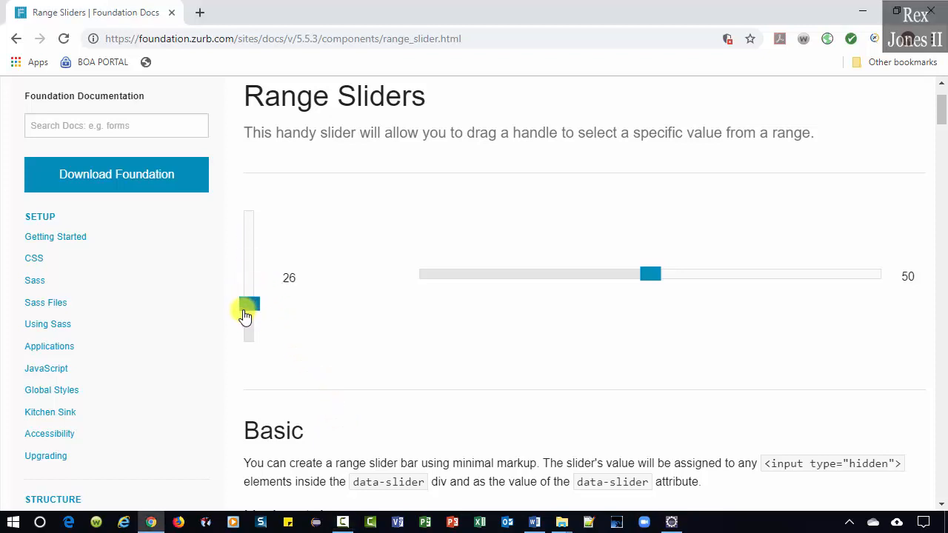
pyautogui.moveTo(249, 306); pyautogui.dragTo(249, 279)
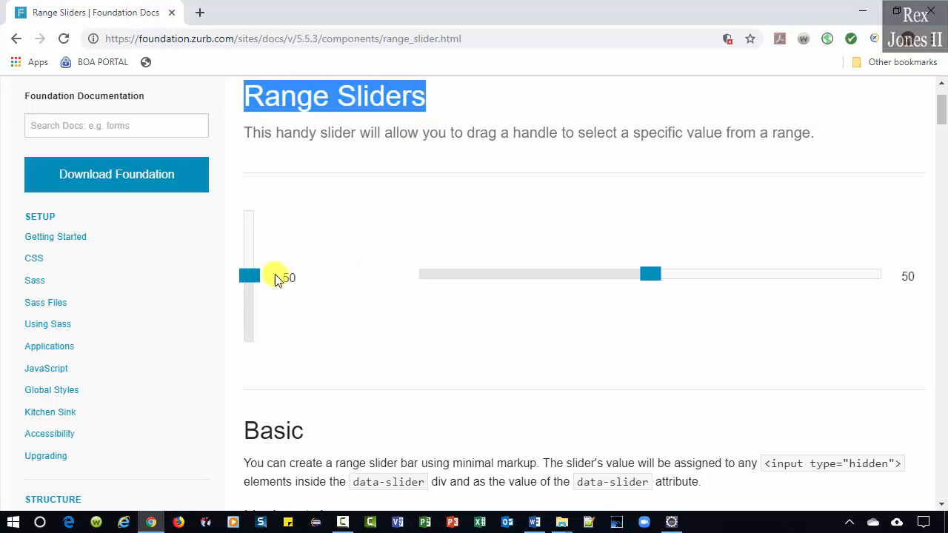
pyautogui.rightClick(279, 279)
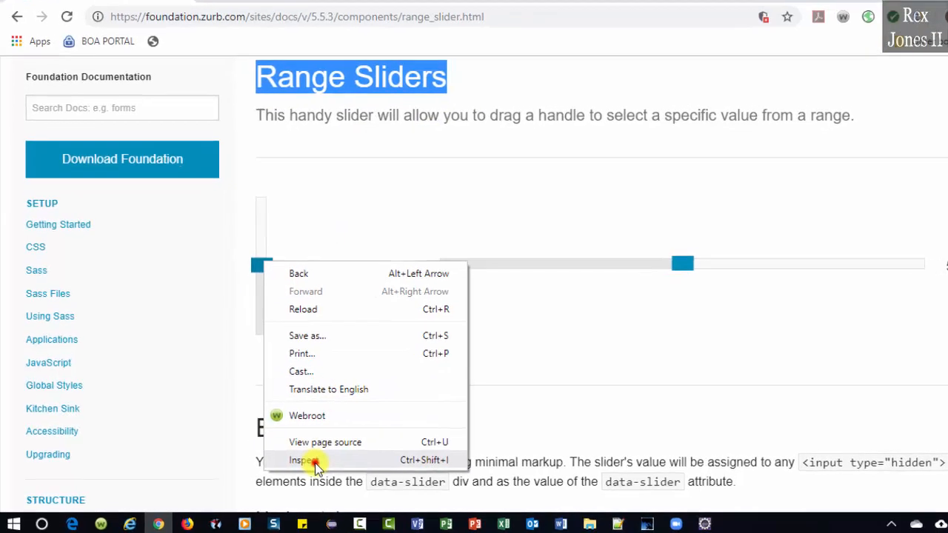
pyautogui.click(302, 459)
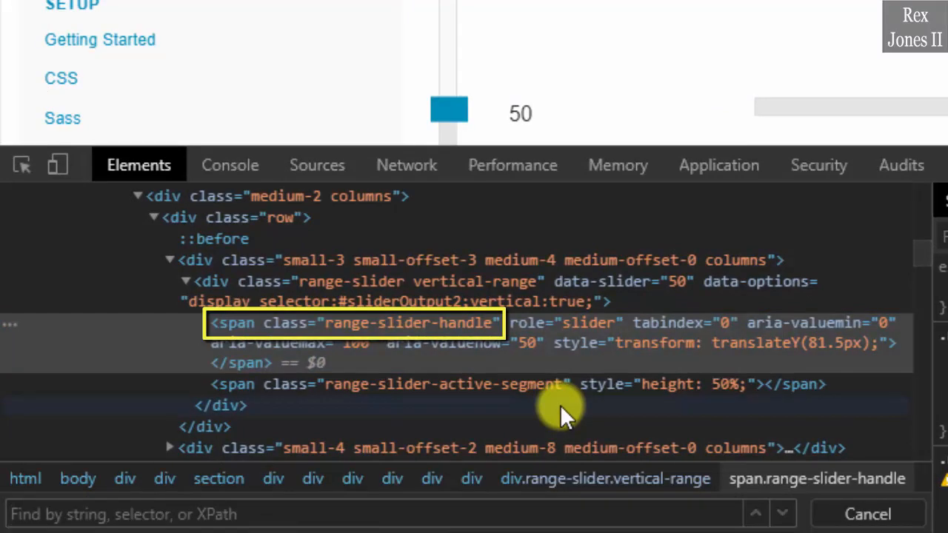
# Step: Search the Elements panel for span.range-slider-handle to find the handle's class
pyautogui.write('span.')
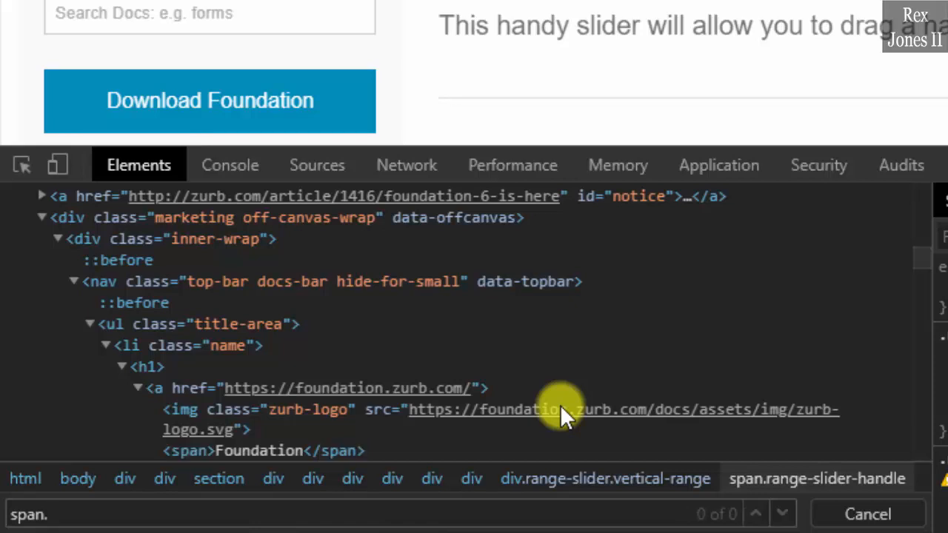
pyautogui.write('range-')
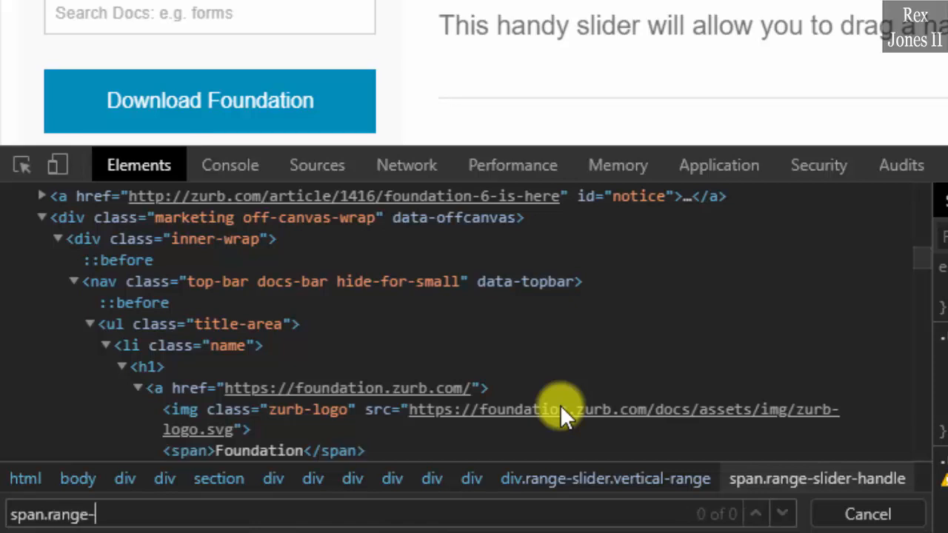
pyautogui.write('slider-')
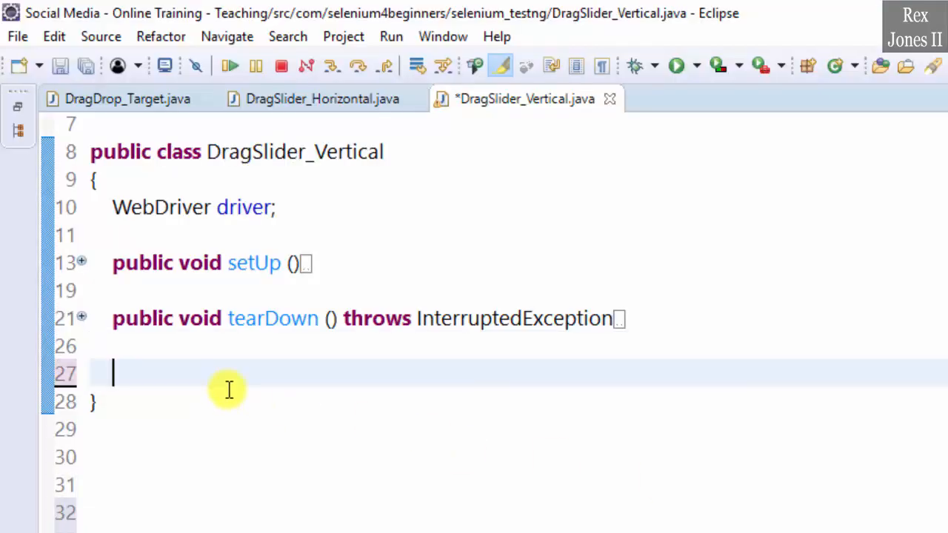
pyautogui.write('@')
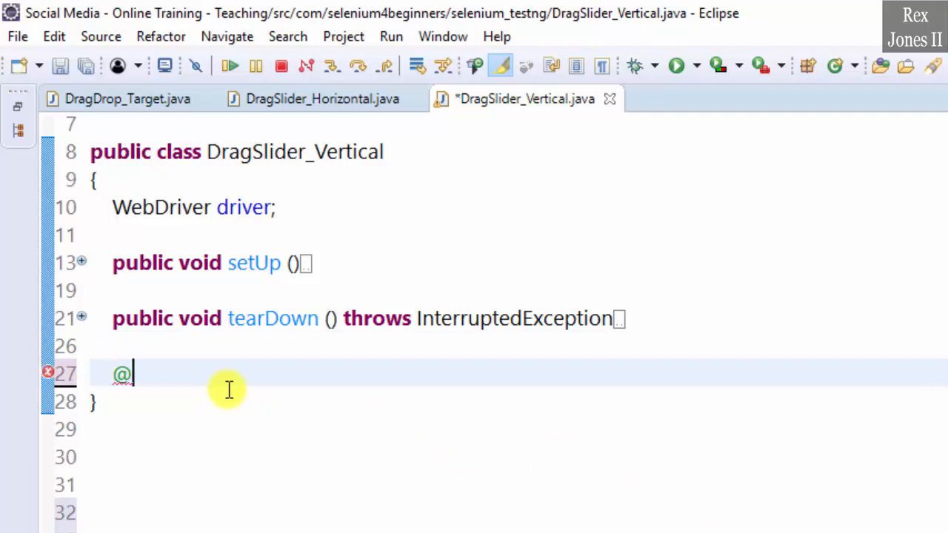
pyautogui.write('Test')
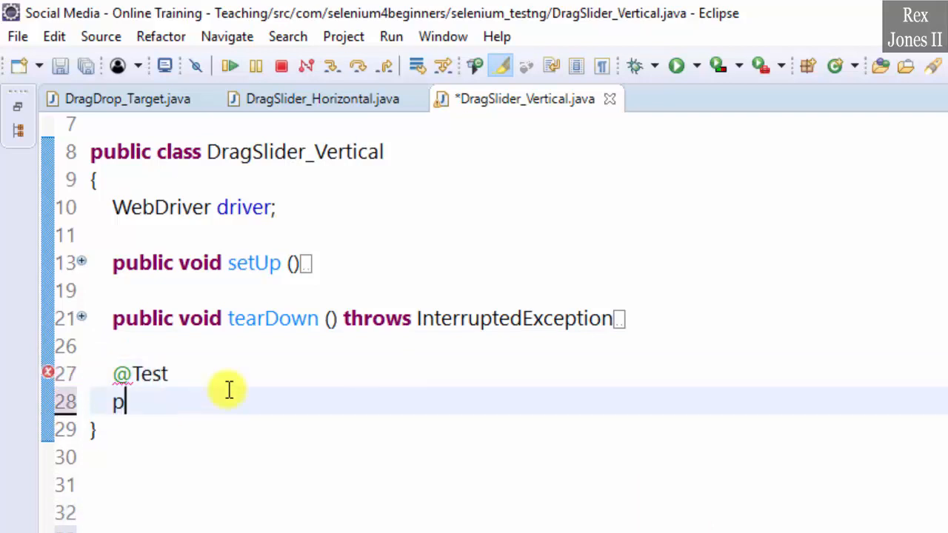
pyautogui.write('ublic void')
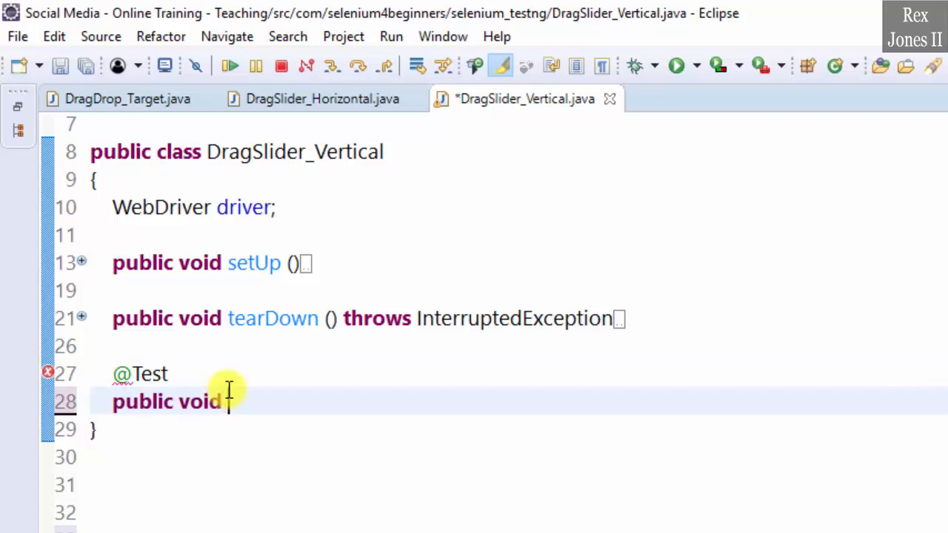
pyautogui.write('dragSl')
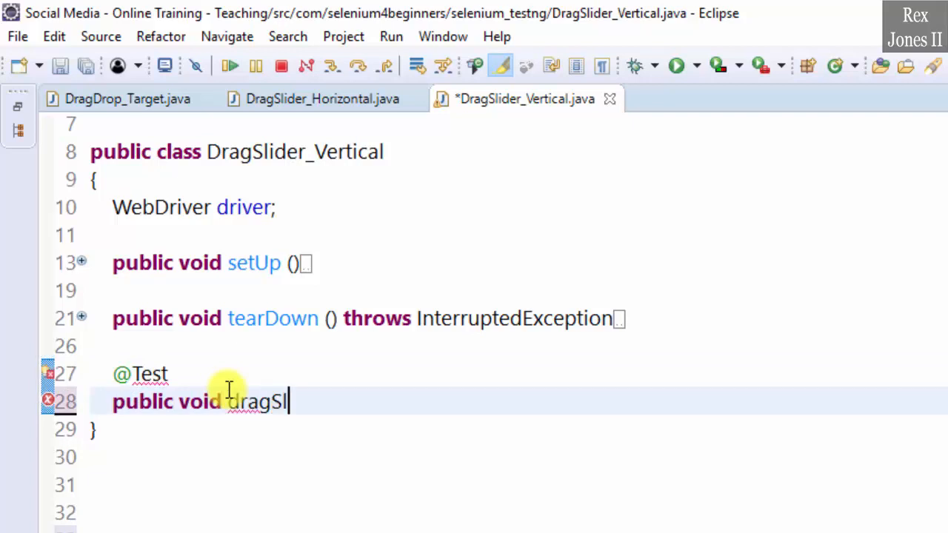
pyautogui.write('iderDown')
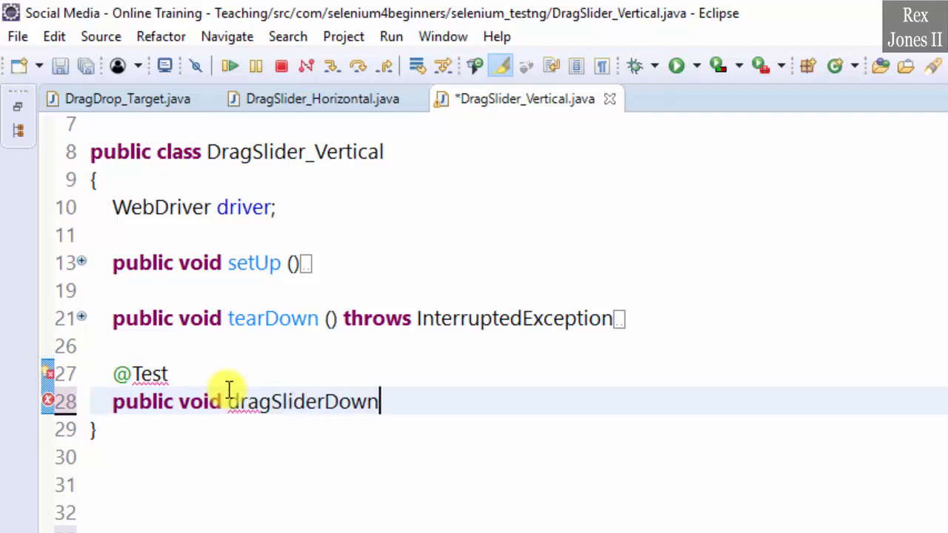
pyautogui.write('()')
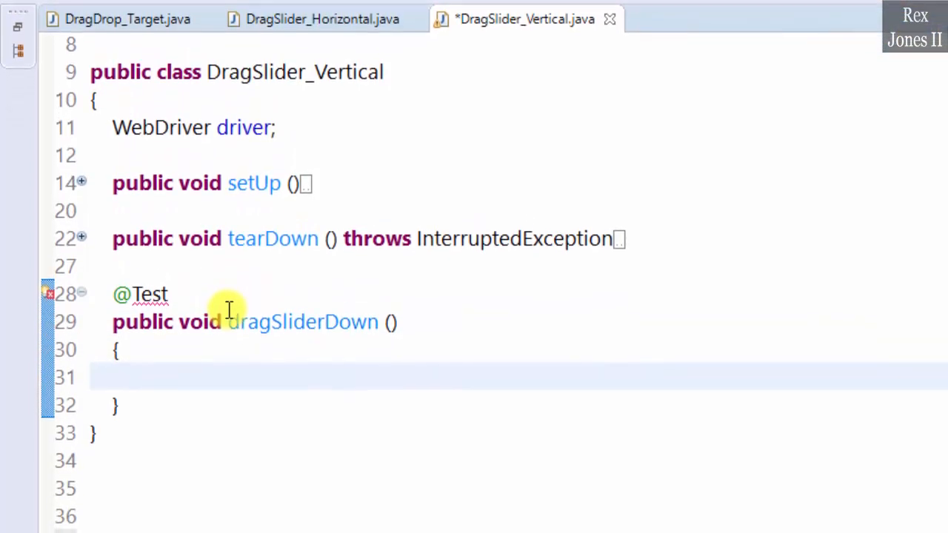
# Step: Locate slider by cssSelector "div.small-3 span.range-slider-handle" and value by id sliderOutput2
pyautogui.write('WebElement')
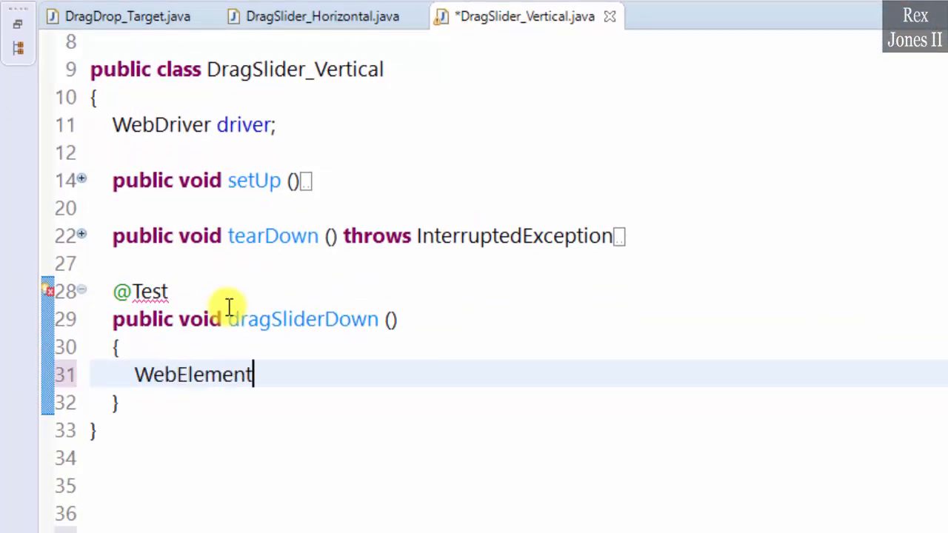
pyautogui.write('dlider')
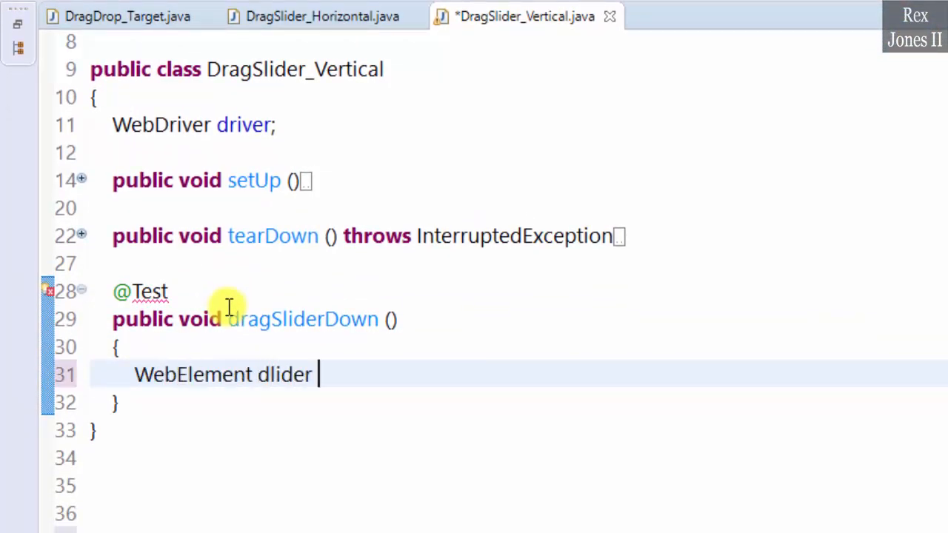
pyautogui.write('= driver.findElement(by')
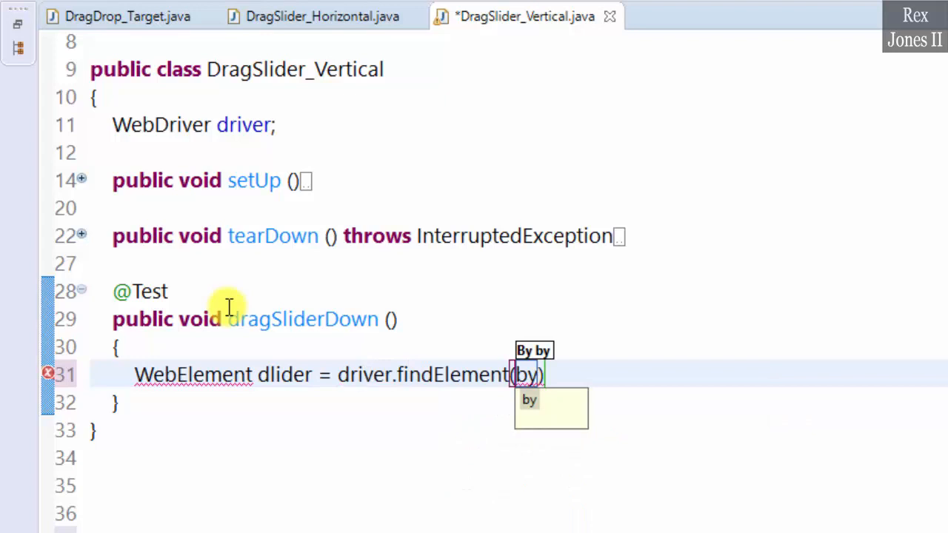
pyautogui.write('.cssSelector("')
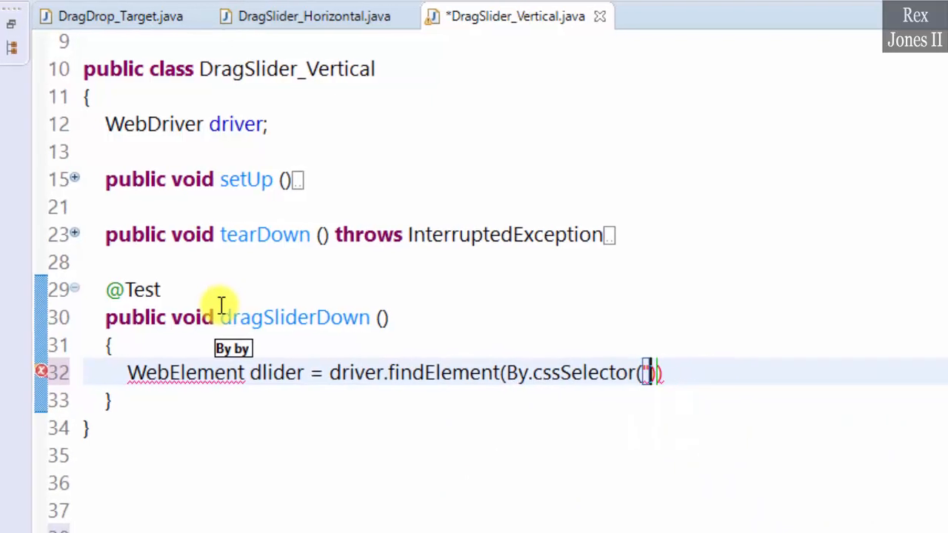
pyautogui.write('"div.small-3 span.range-slider-handle"')
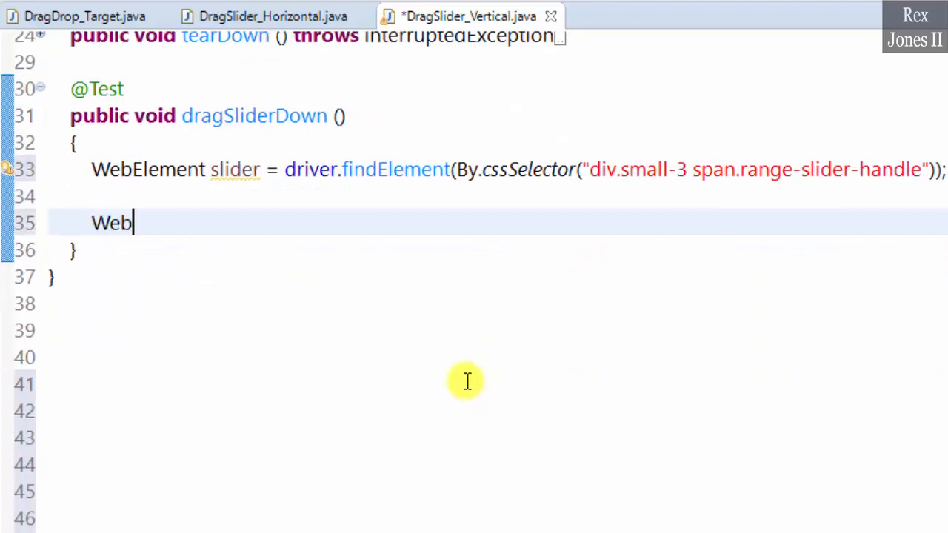
pyautogui.write('Element value = driver.findElement(By.id("sliderOutput2"));')
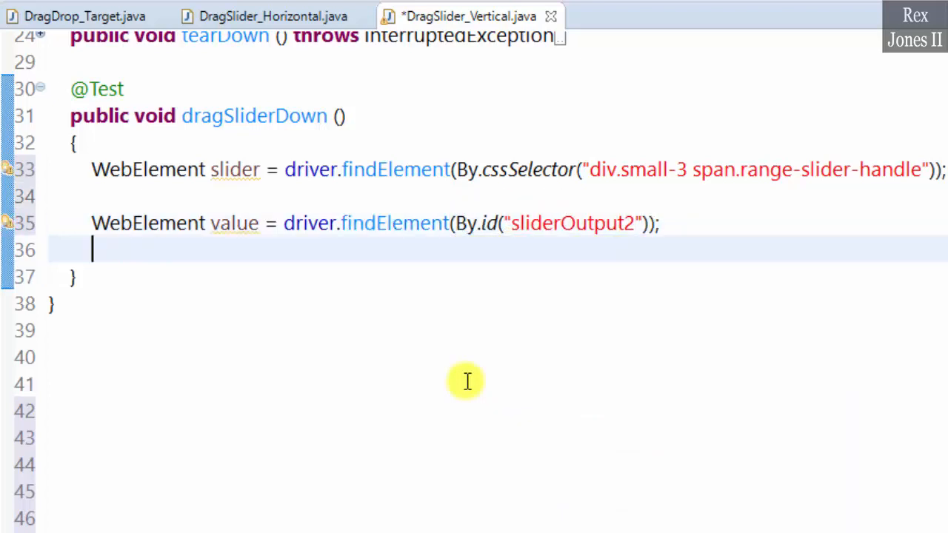
# Step: Create an Actions object act from the driver
pyautogui.write('Actions act')
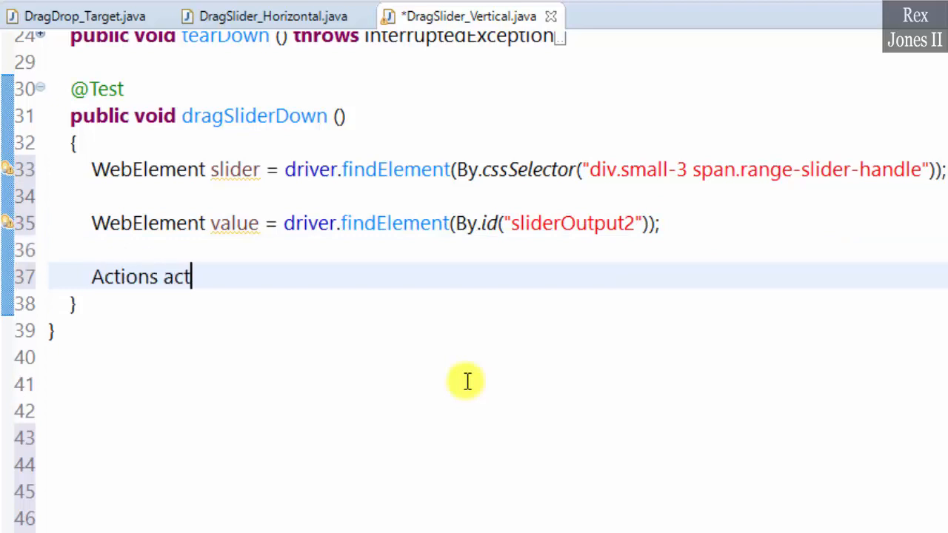
pyautogui.write('= new A')
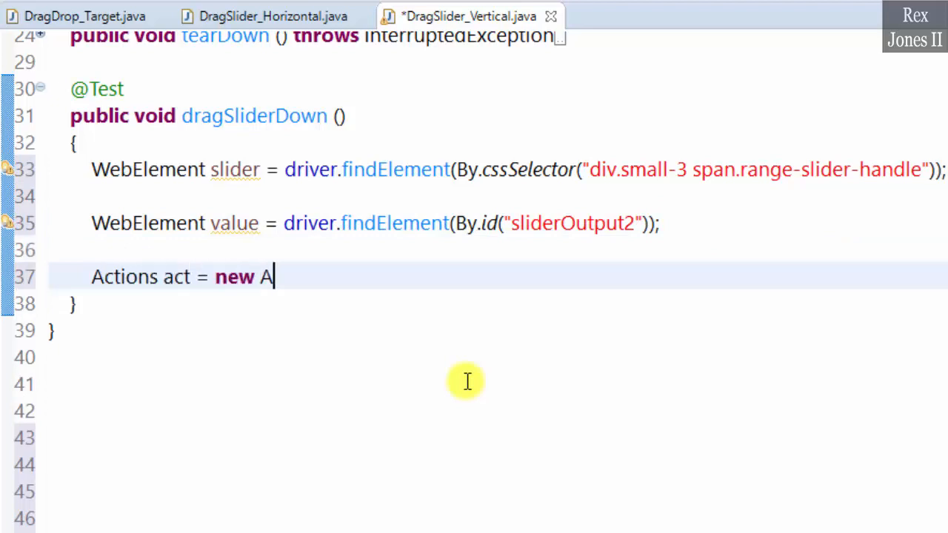
pyautogui.write('ctions (')
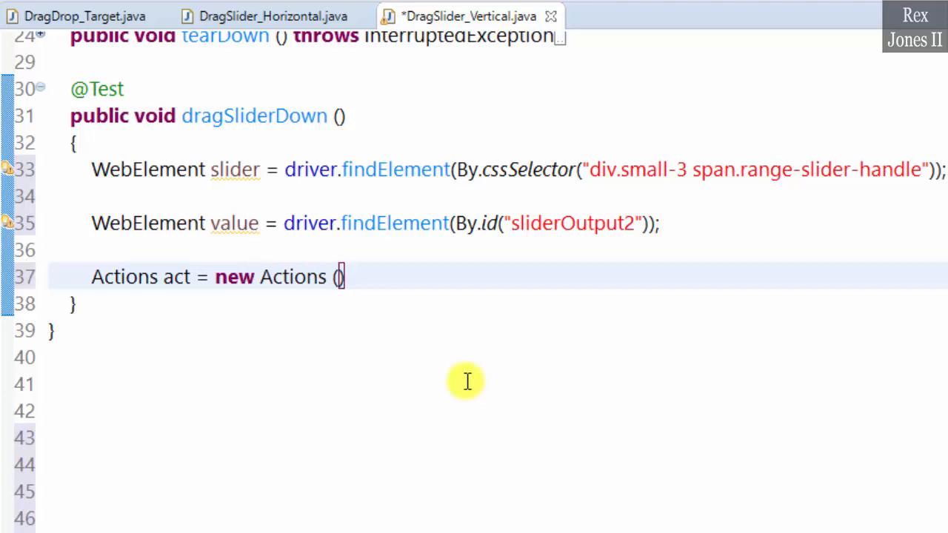
pyautogui.write('driv')
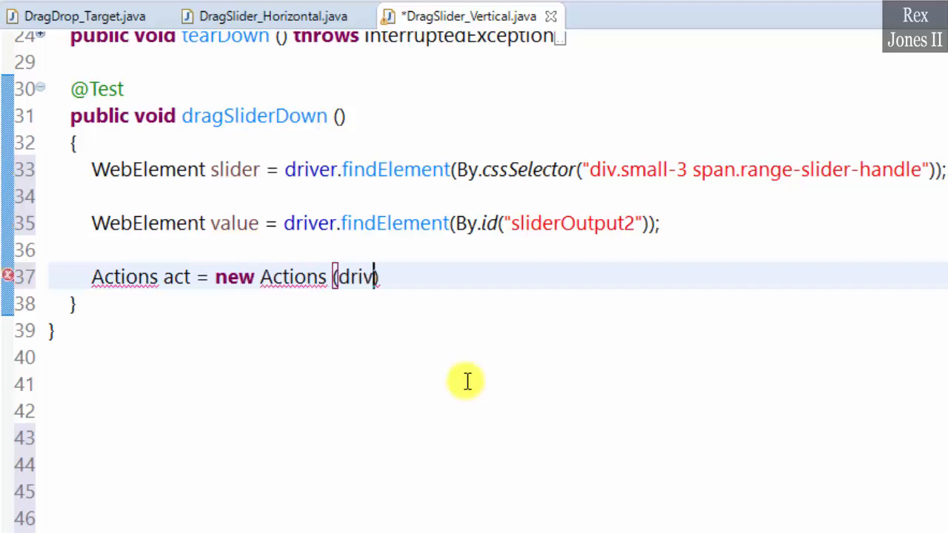
pyautogui.write('er);')
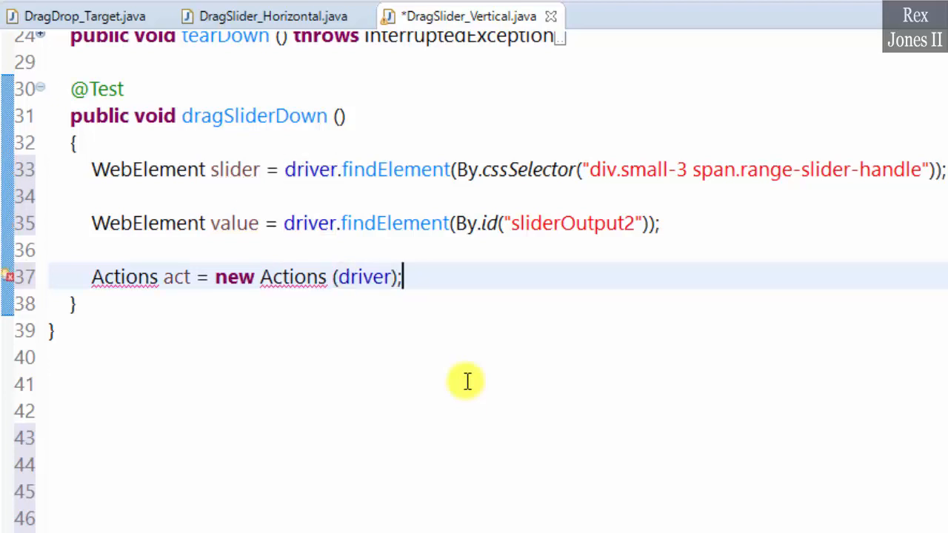
# Step: Add act.dragAndDropBy(slider, 0, 34).perform() to move the slider 34 pixels down
pyautogui.write('act')
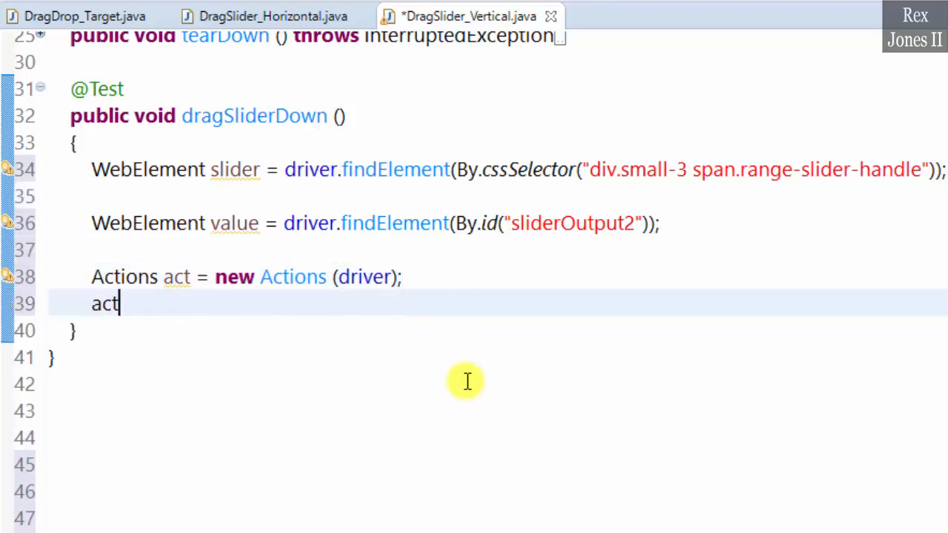
pyautogui.write('.drag')
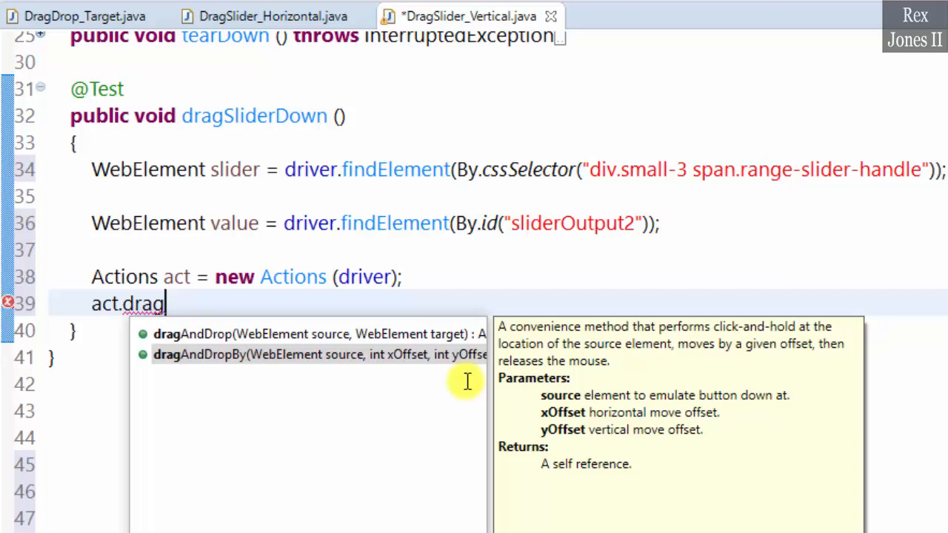
pyautogui.click(198, 354)
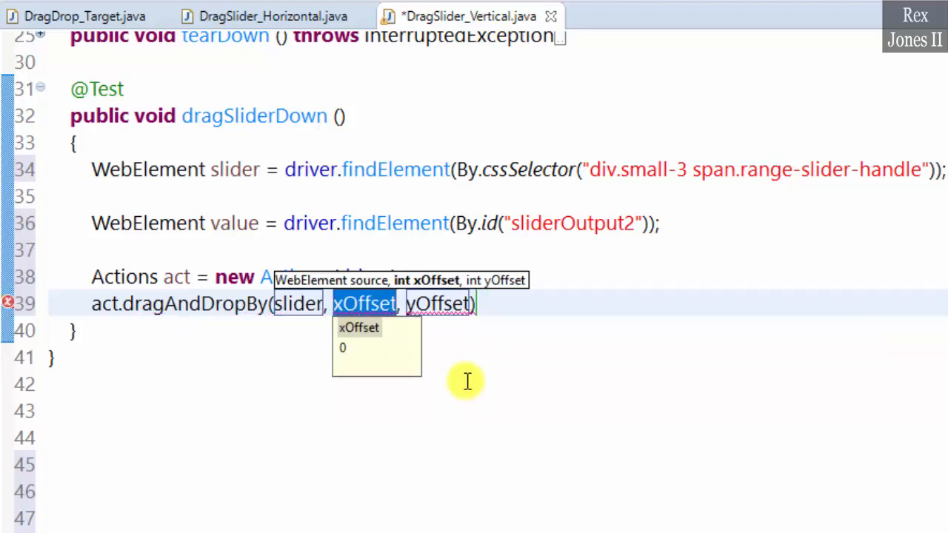
pyautogui.write('0')
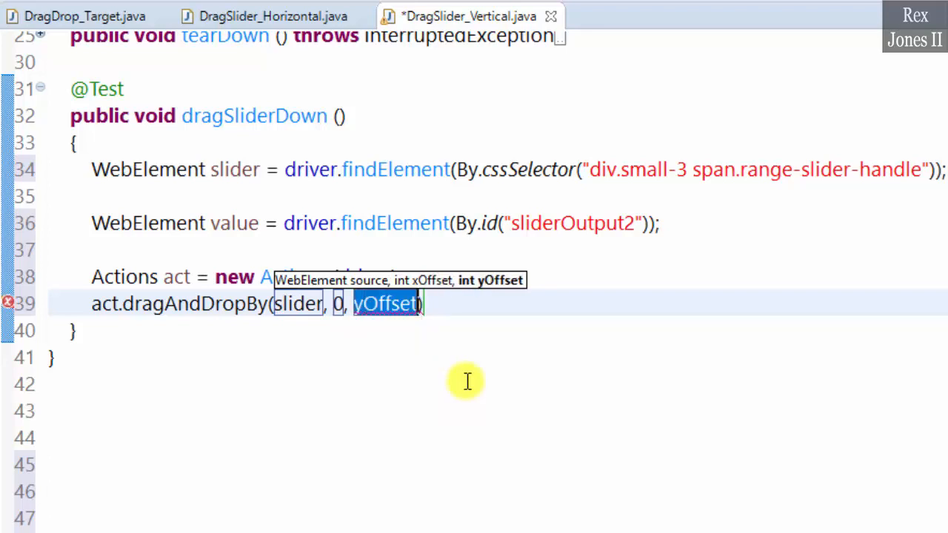
pyautogui.write('34')
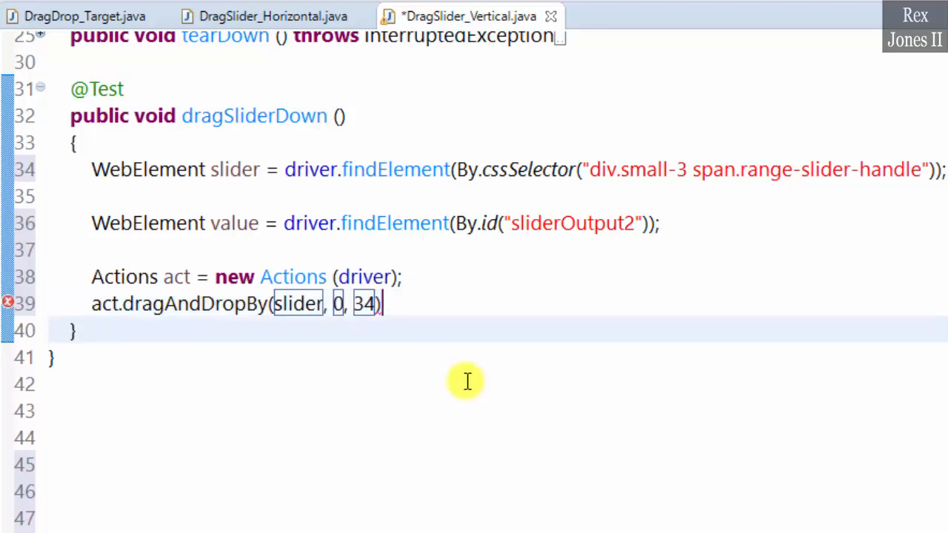
pyautogui.write('.perf')
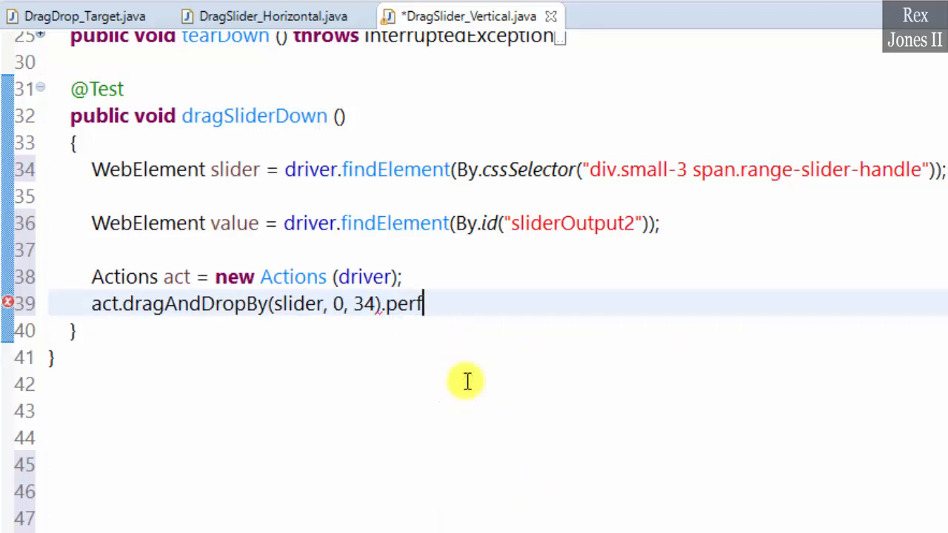
pyautogui.write('orm();')
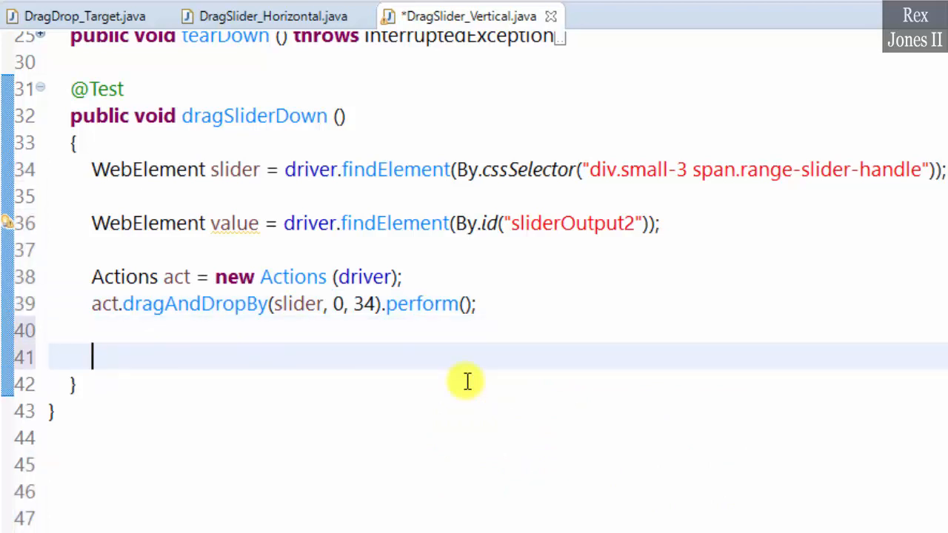
# Step: Print "What Is THe Value After Dragging The Slider Down? " plus value.getText()
pyautogui.write('System.out.println();')
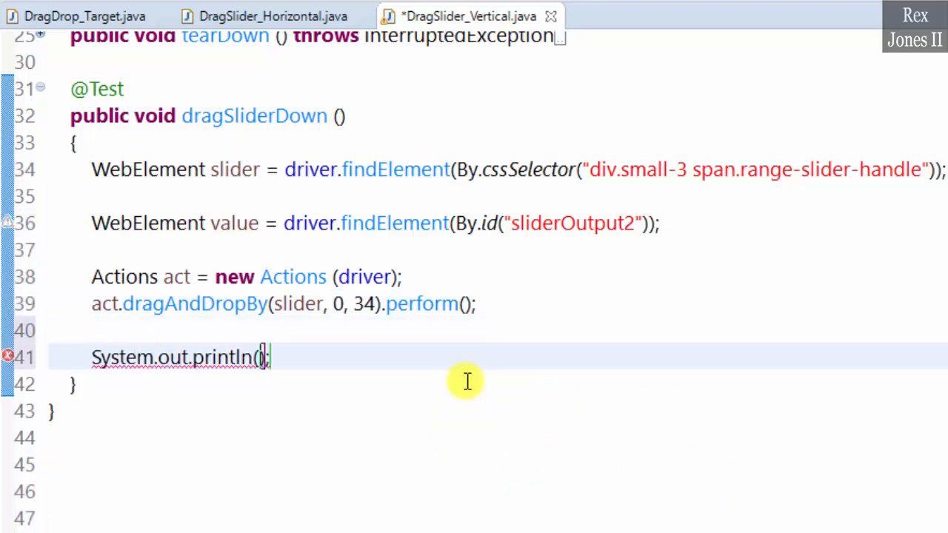
pyautogui.write('"What "')
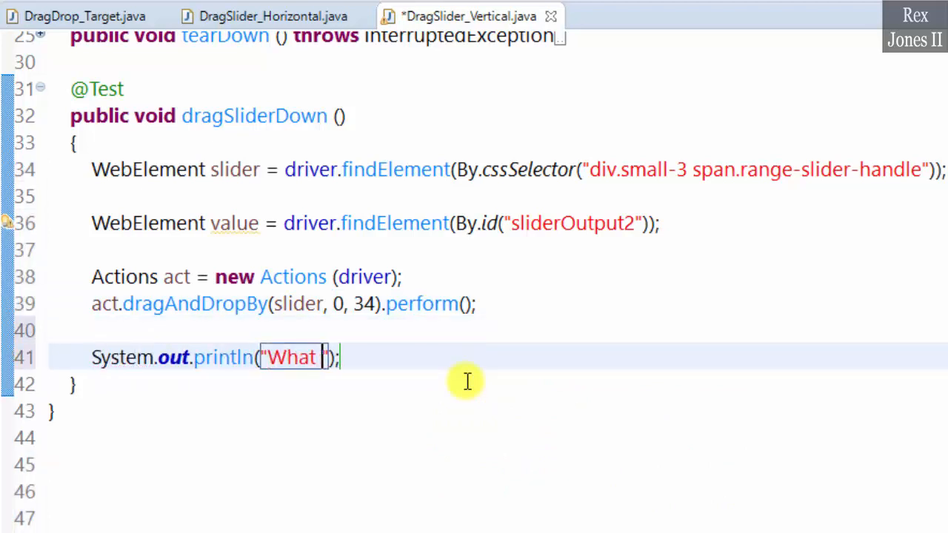
pyautogui.write('Is THe Value Afte')
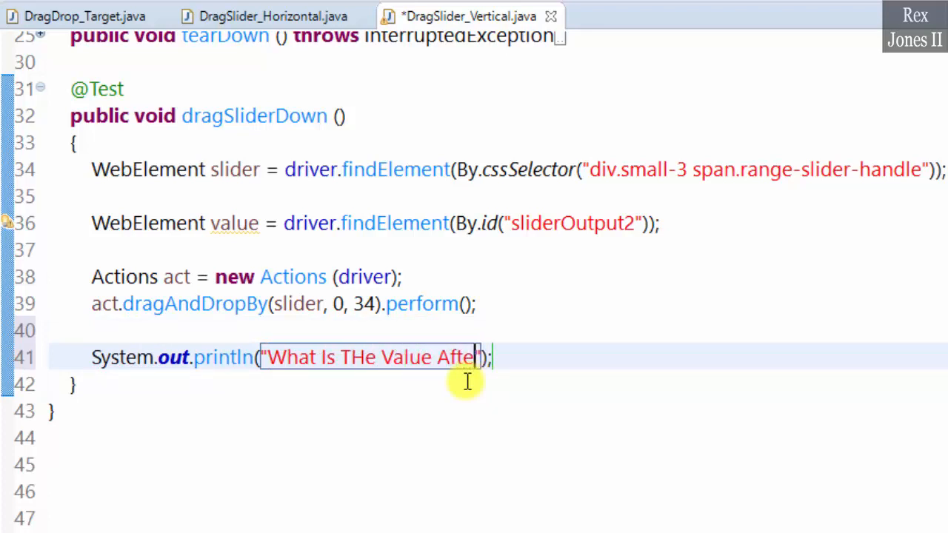
pyautogui.write('Dragging Th')
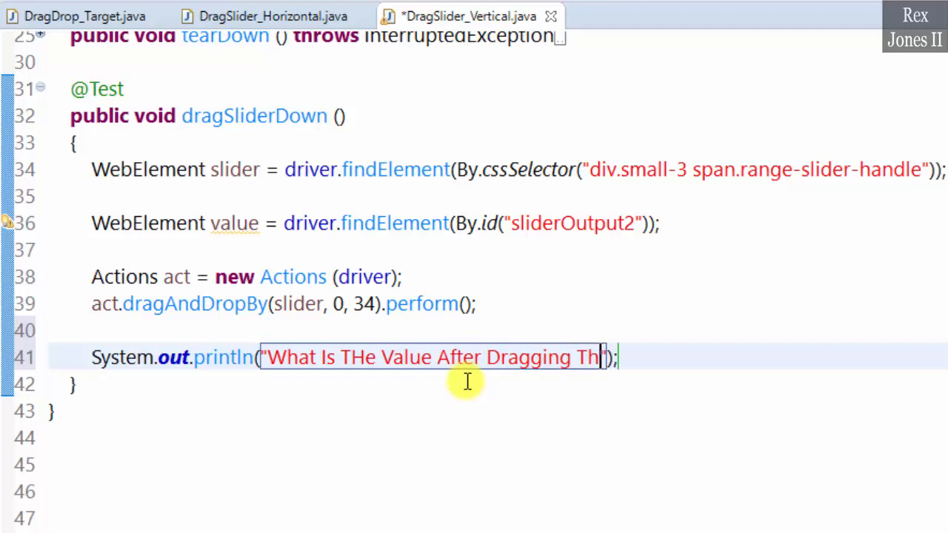
pyautogui.write('e Slider Do')
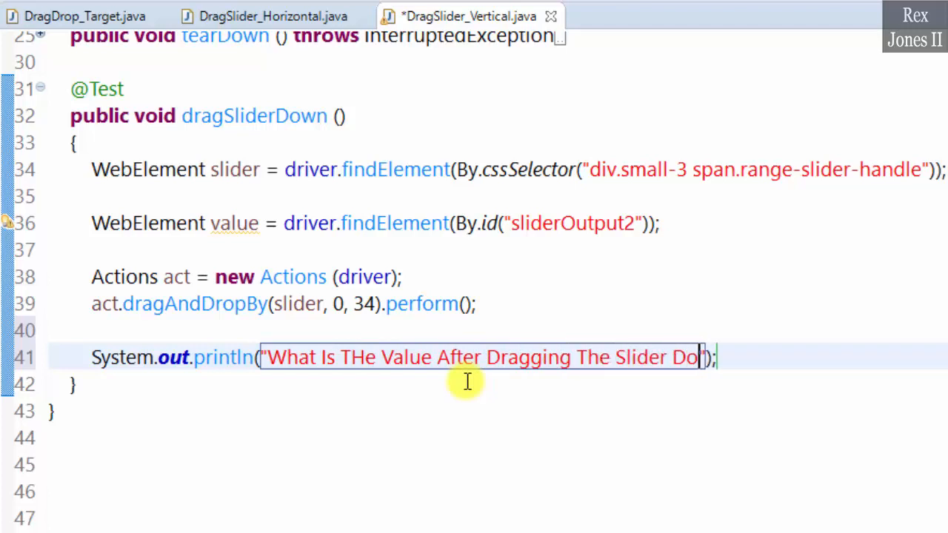
pyautogui.write('wn?')
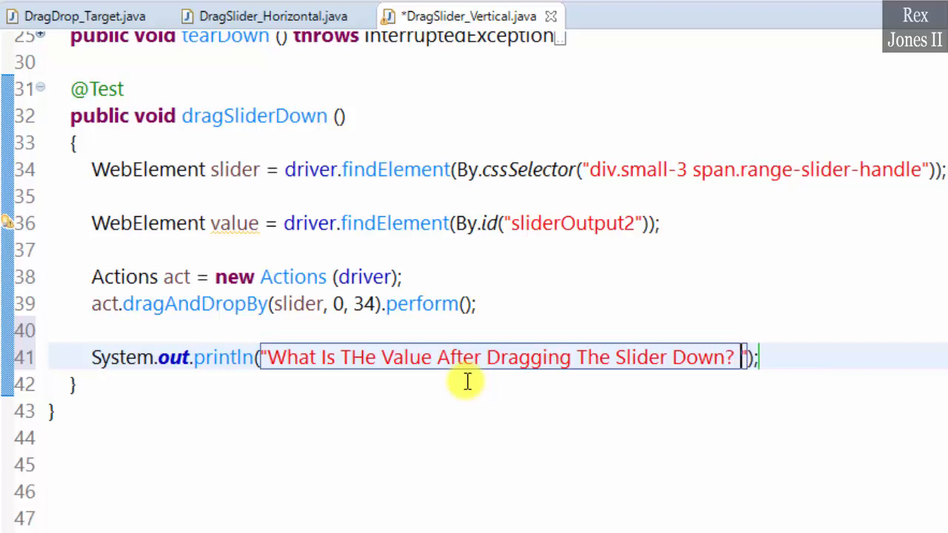
pyautogui.write('+')
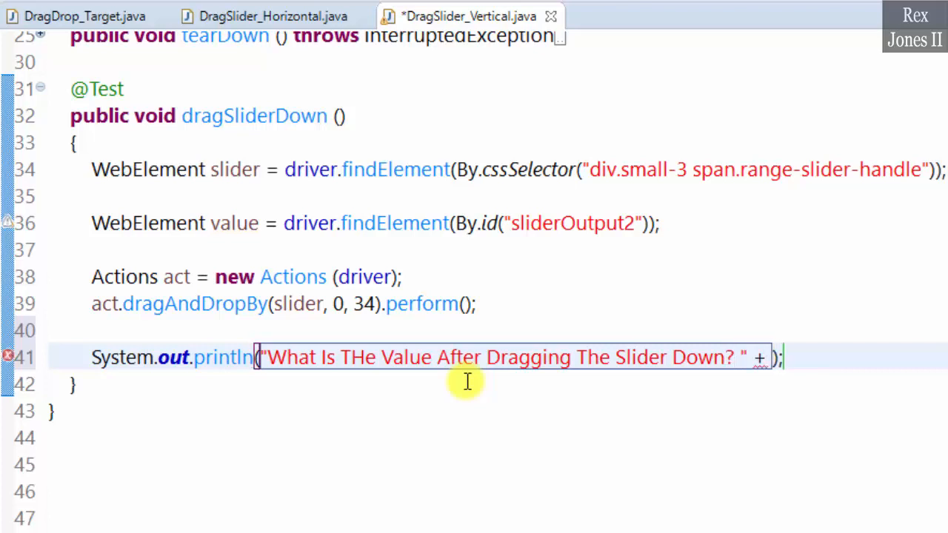
pyautogui.write('value.get')
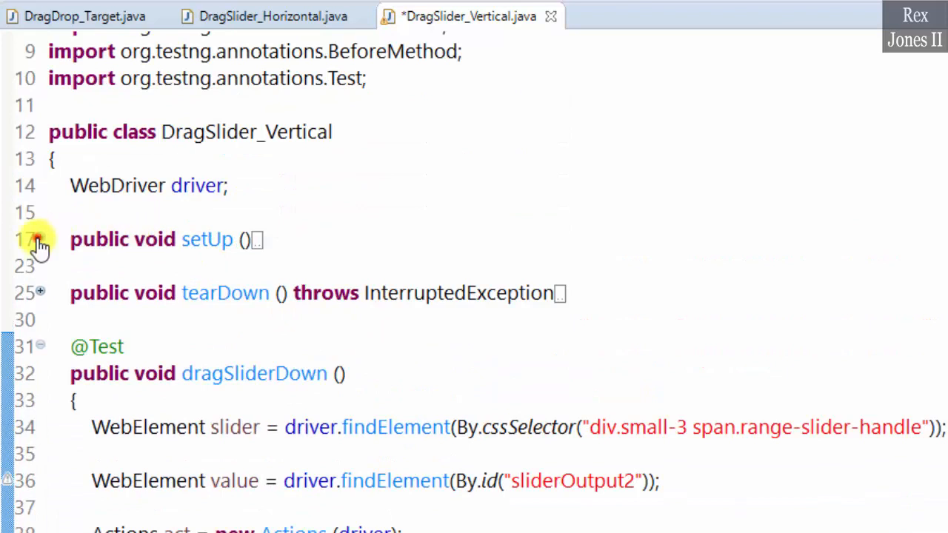
# Step: Run DragSlider_Vertical and confirm PASSED: dragSliderDown with value 32 in the Console
pyautogui.click(36, 240)
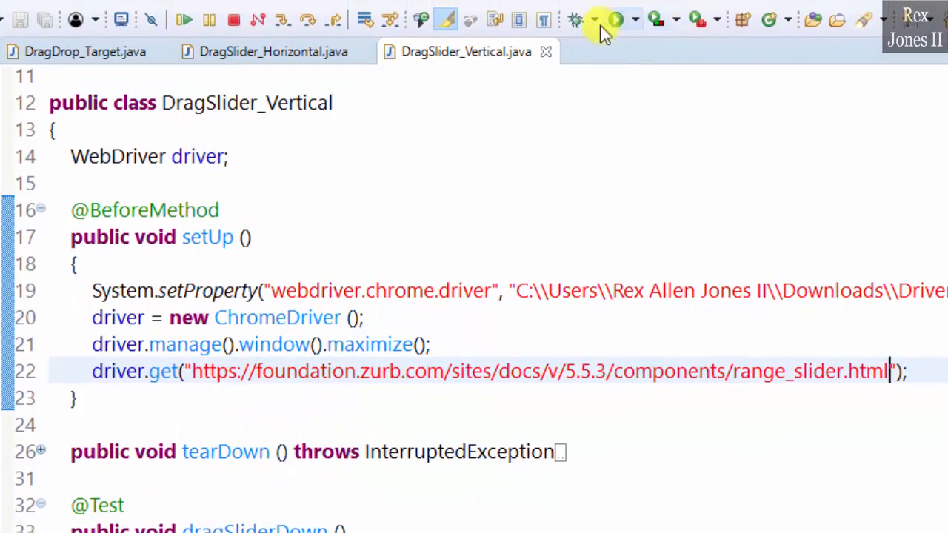
pyautogui.click(612, 18)
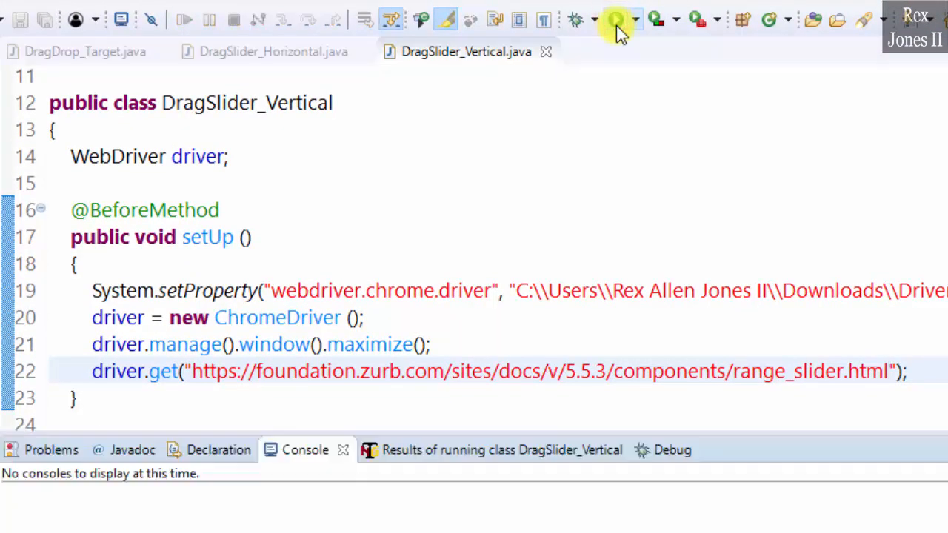
pyautogui.click(606, 19)
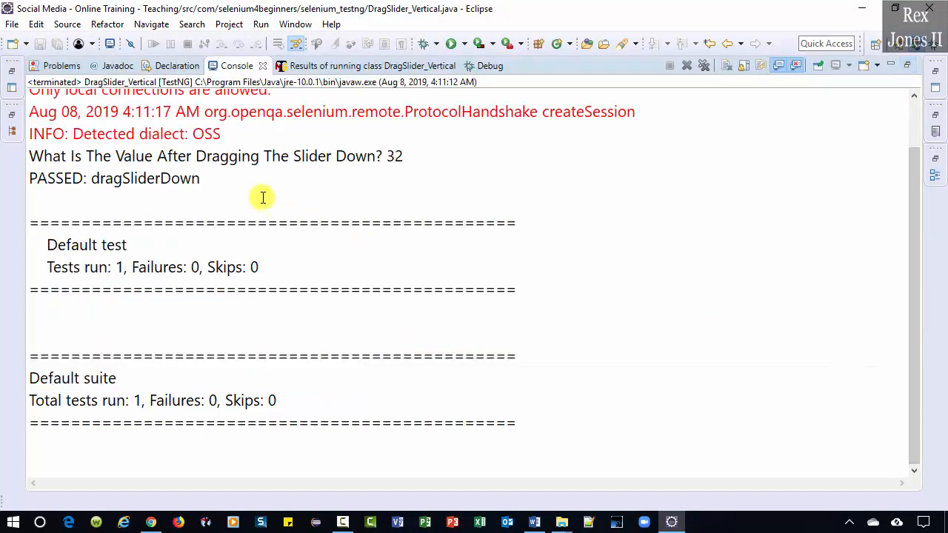
pyautogui.moveTo(405, 173)
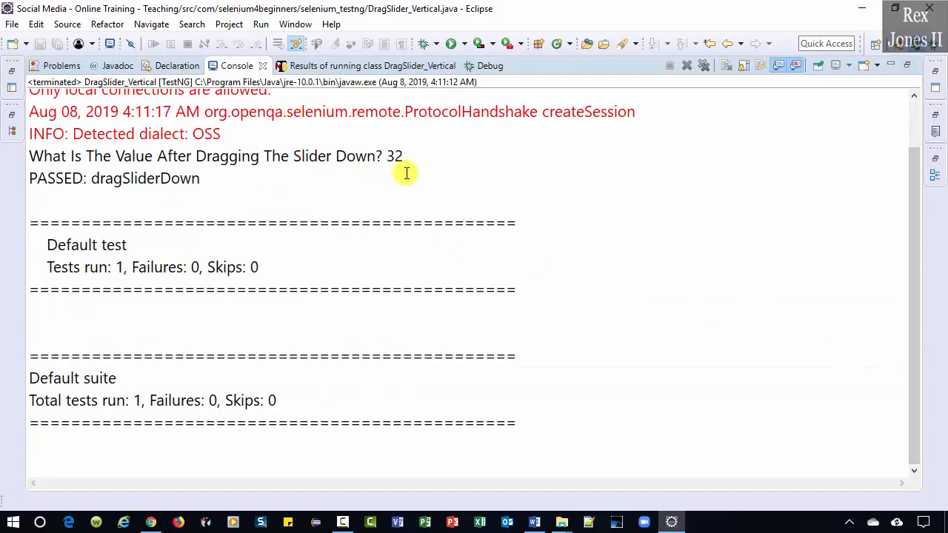
pyautogui.doubleClick(394, 156)
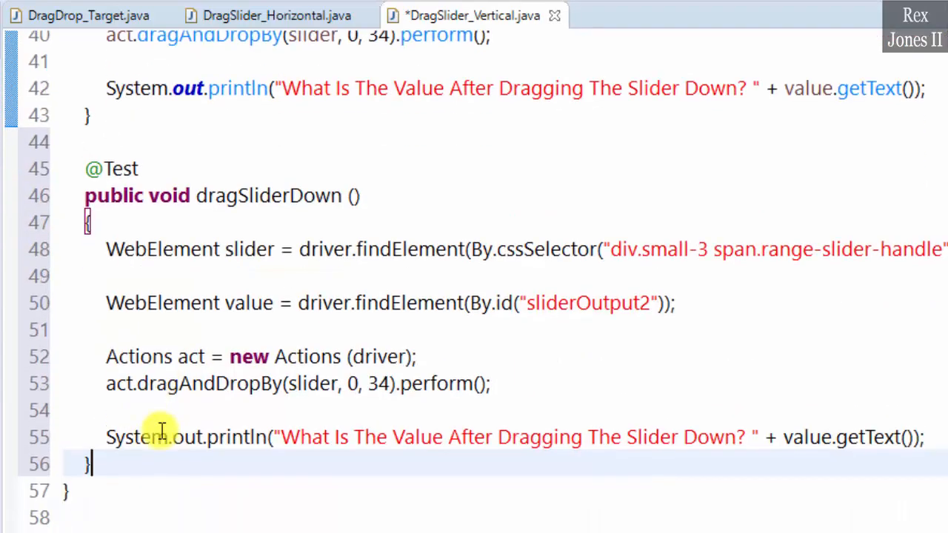
# Step: Rename the copy to dragSliderUp, change Down to Up in the message, and offset to -34
pyautogui.doubleClick(268, 130)
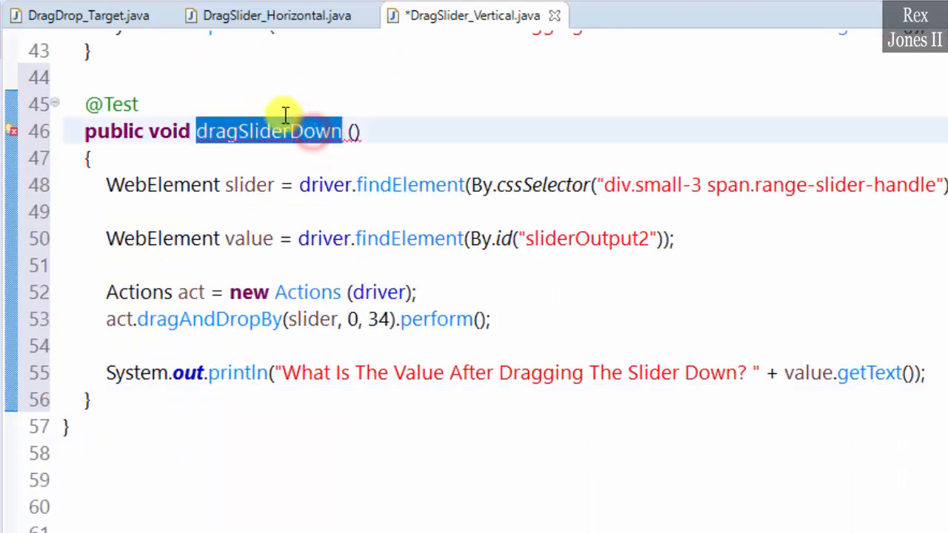
pyautogui.write('dragSliderUp')
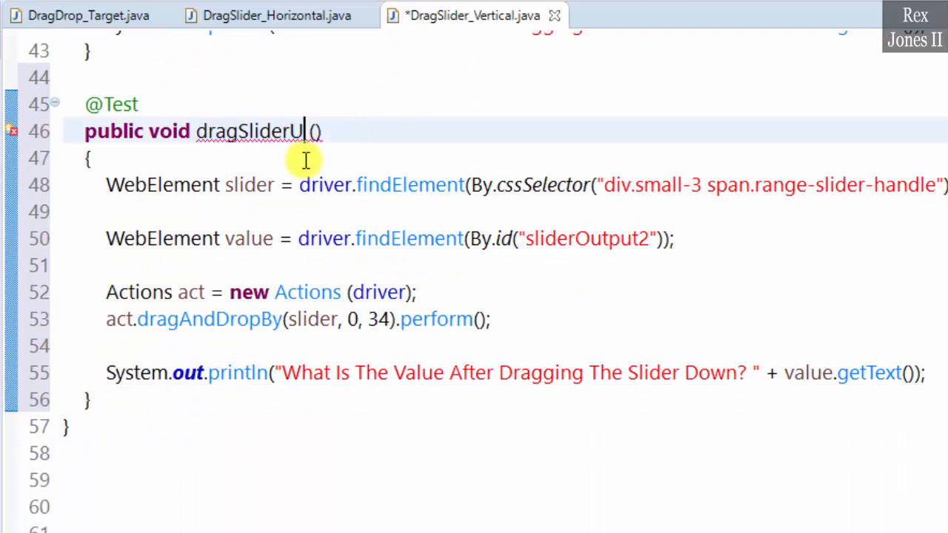
pyautogui.doubleClick(705, 373)
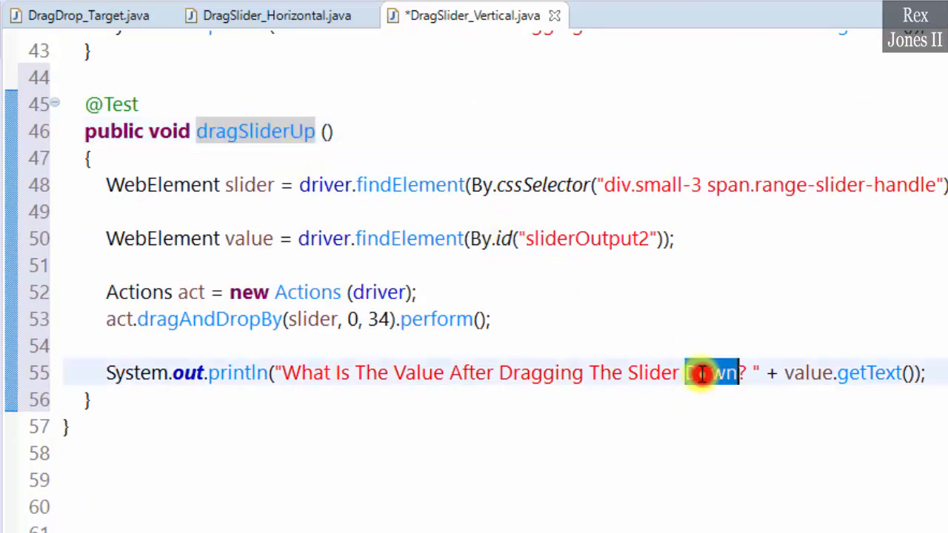
pyautogui.write('Up')
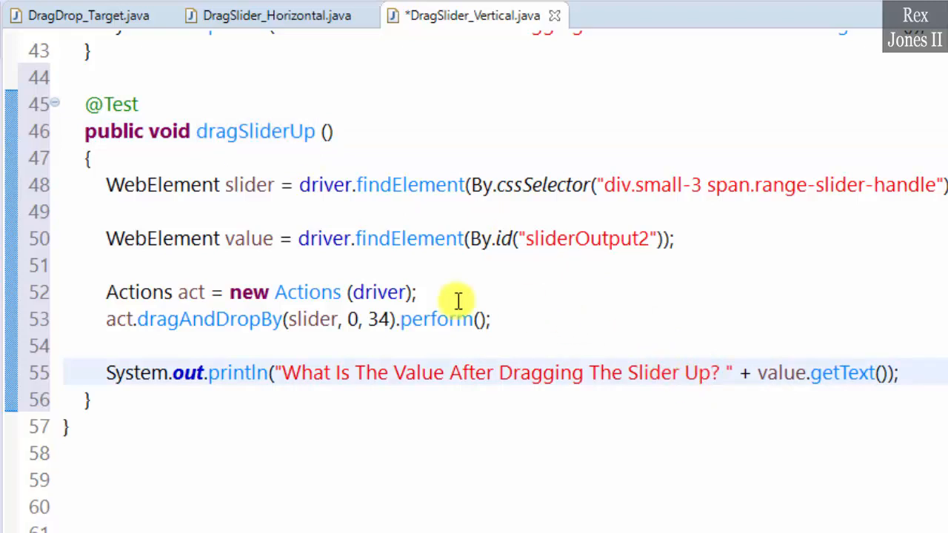
pyautogui.click(367, 318)
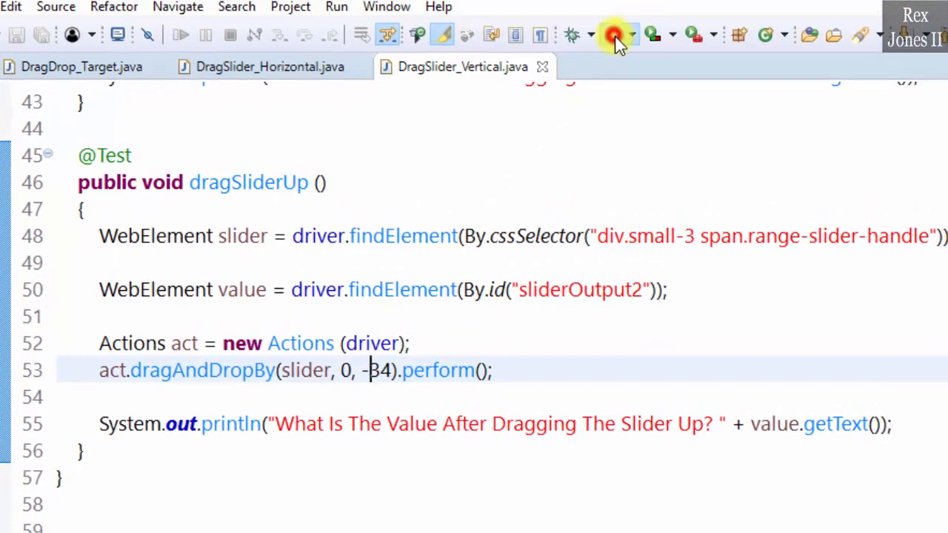
# Step: Run the DragSlider_Vertical class; both tests pass, reporting 32 after dragging down and 70 up
pyautogui.click(606, 36)
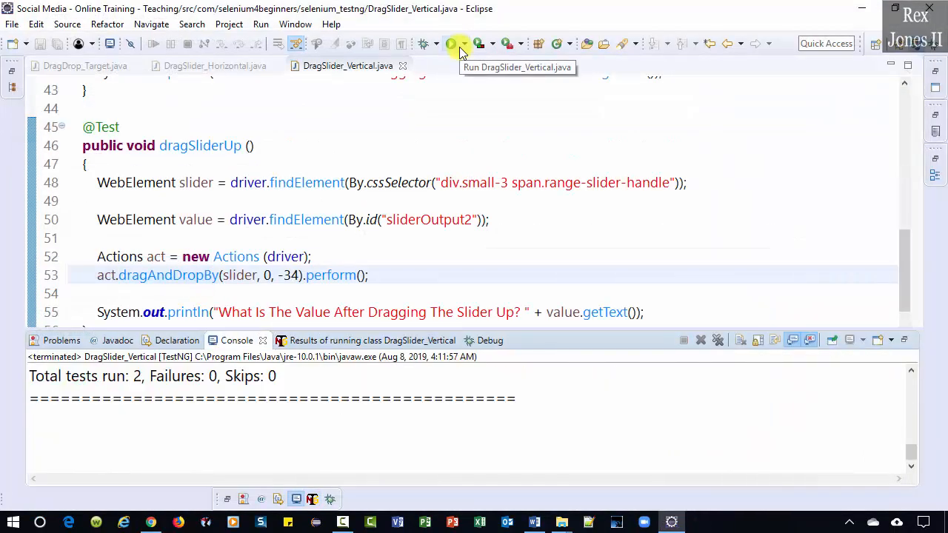
pyautogui.moveTo(902, 348)
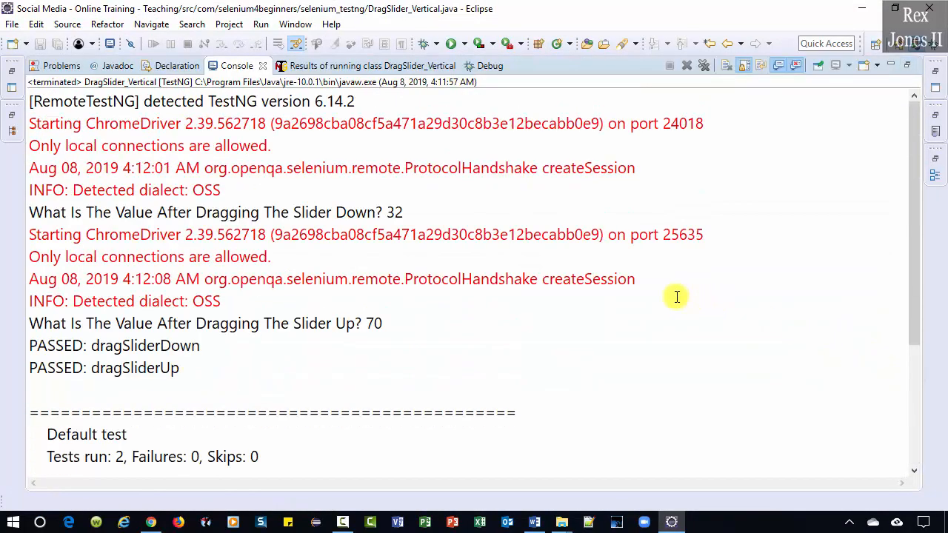
pyautogui.scroll(-3)
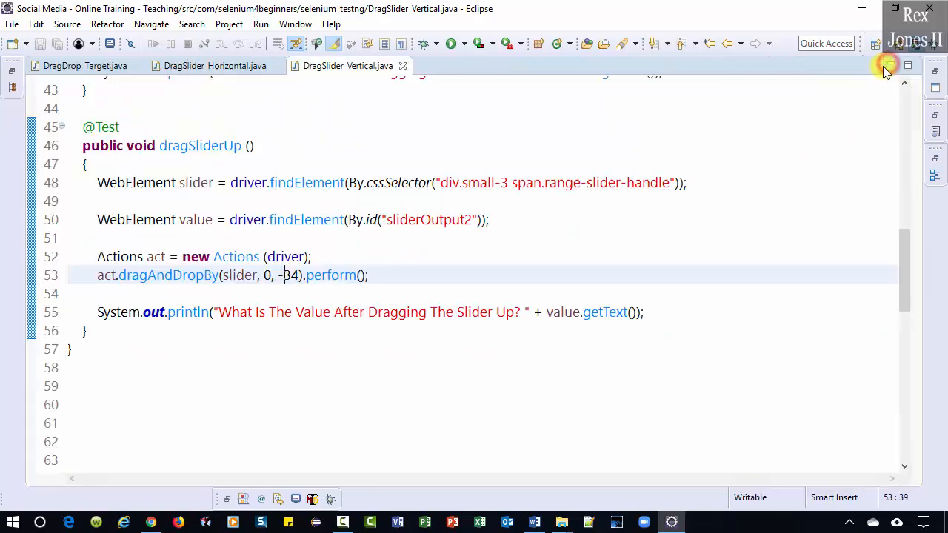
pyautogui.moveTo(881, 72)
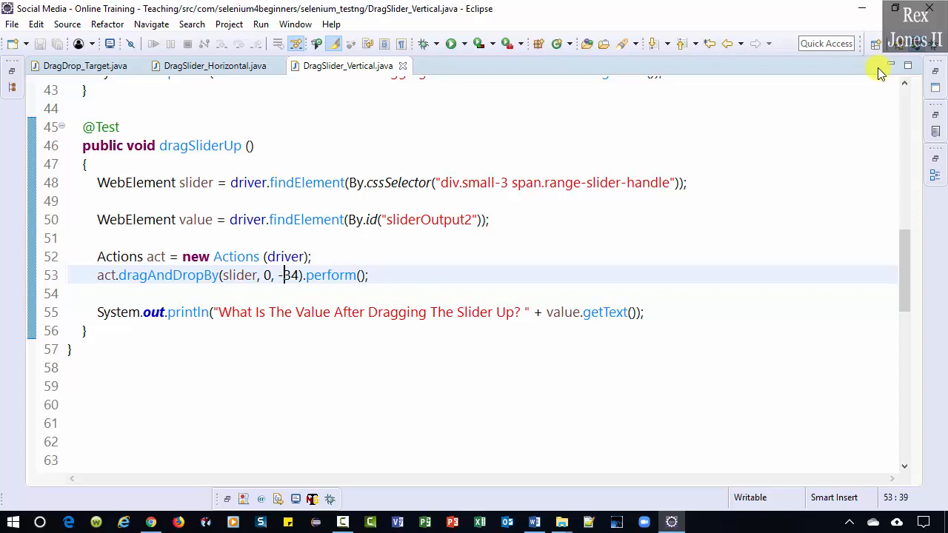